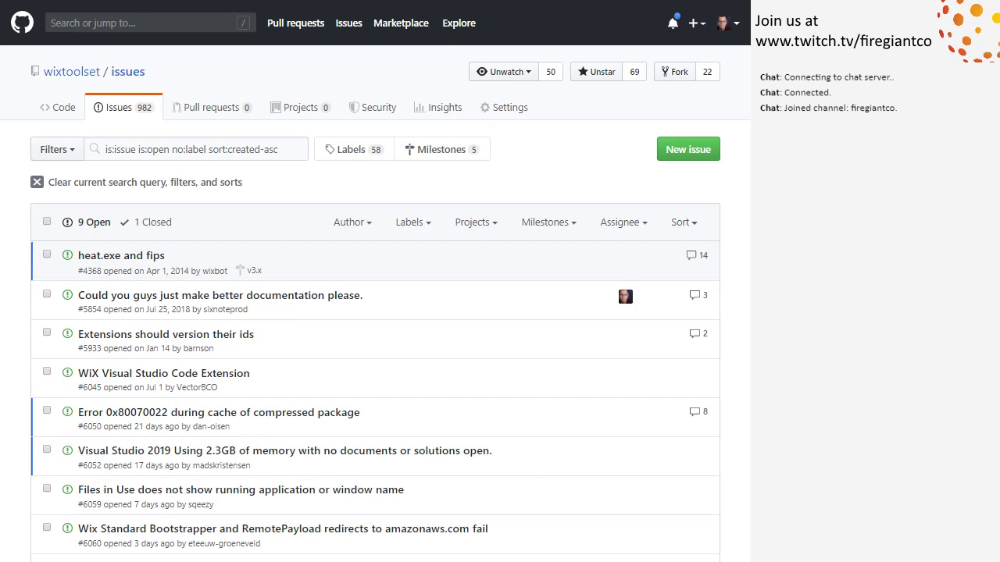
mouse_move(121, 256)
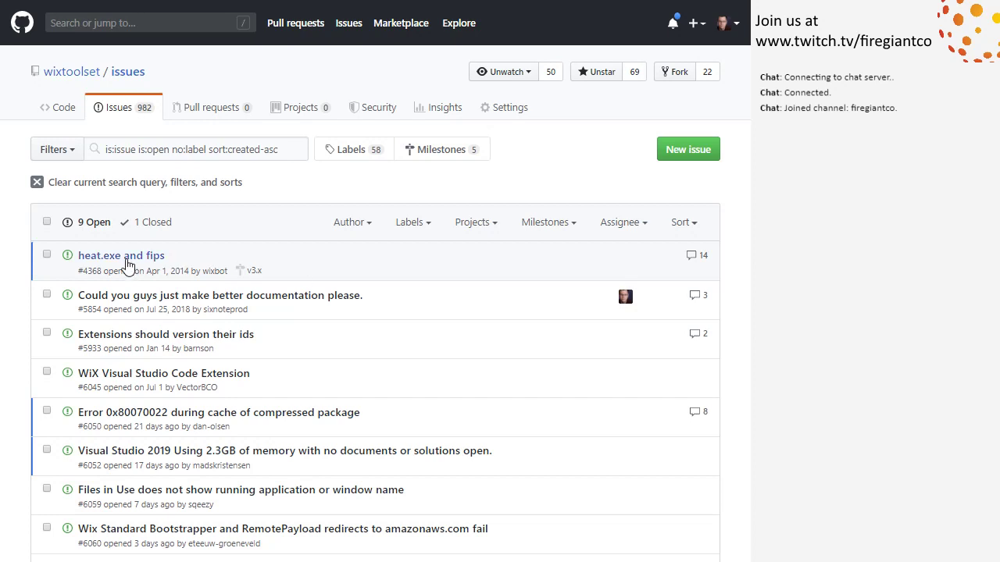
Open issue #4368 'heat.exe and fips' and scroll through its comments.
left_click(121, 255)
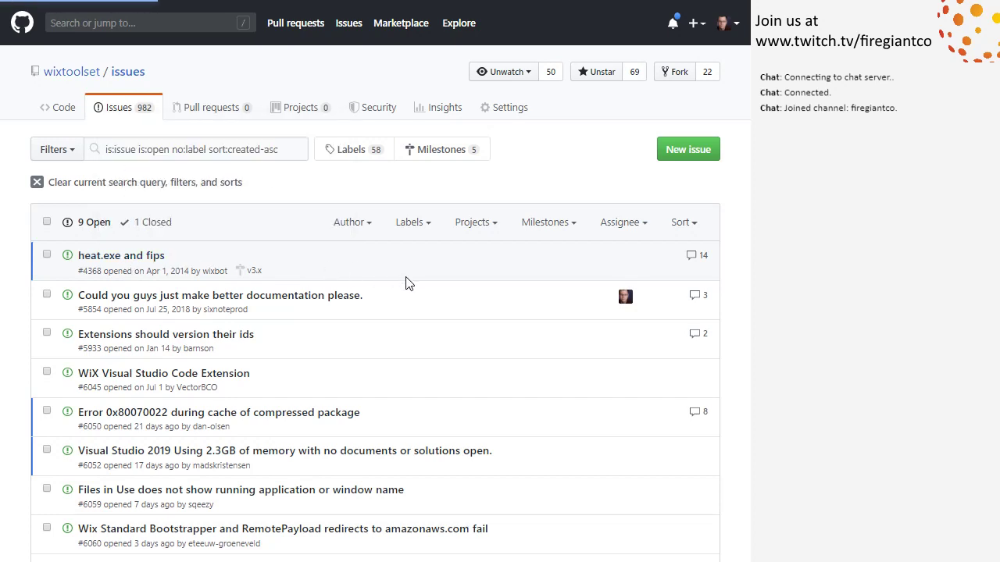
mouse_move(420, 282)
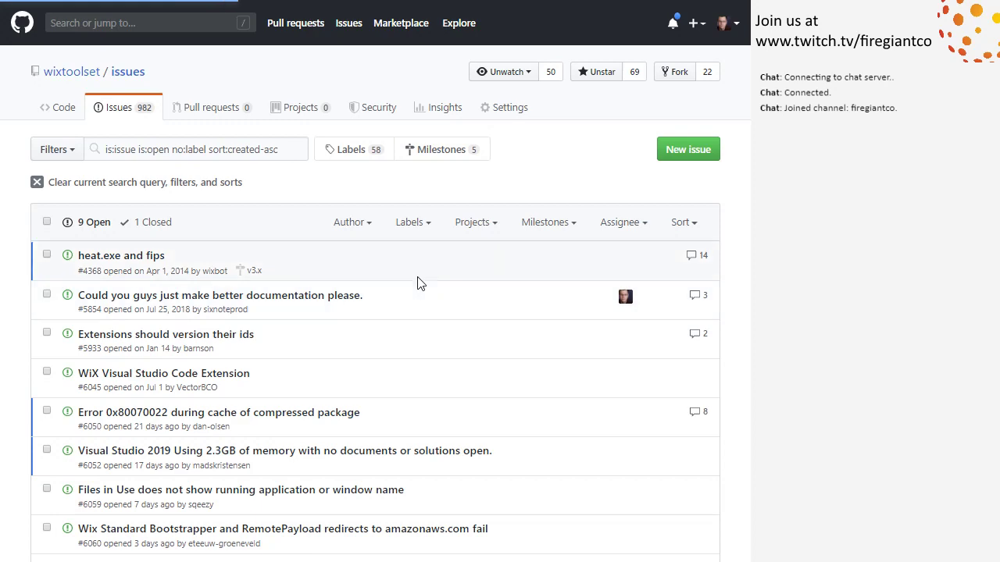
left_click(121, 255)
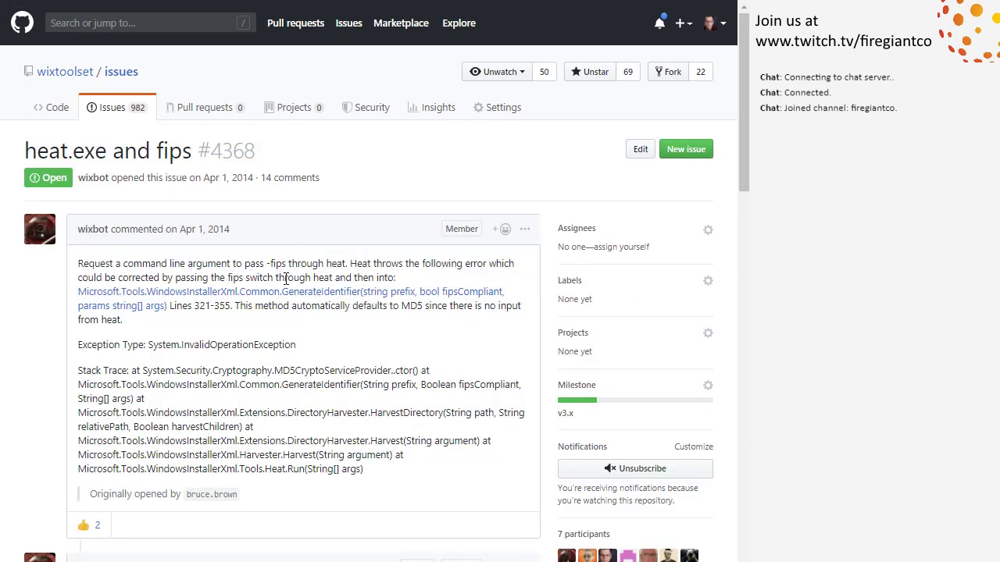
scroll("down", 3)
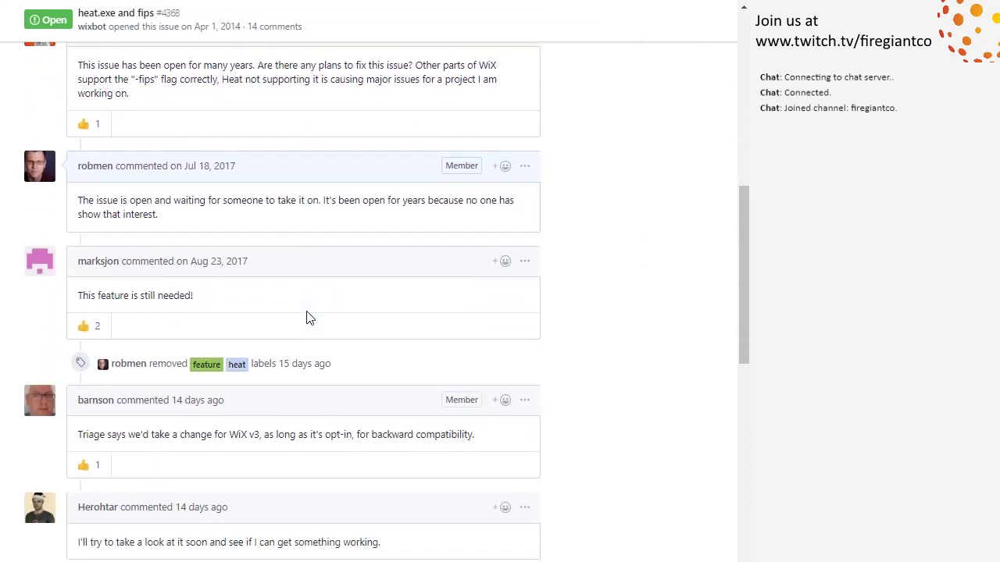
scroll("down", 3)
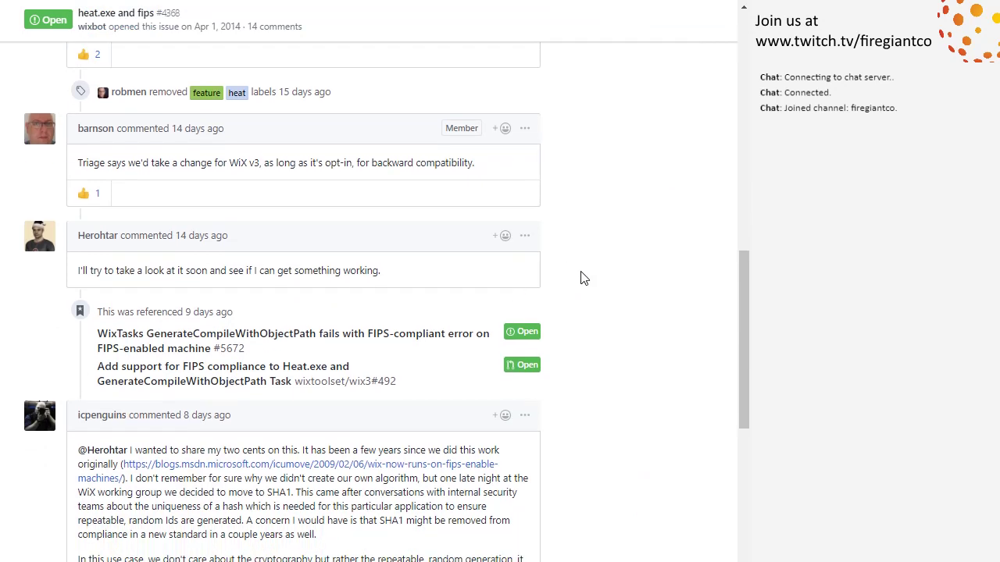
scroll("down", 3)
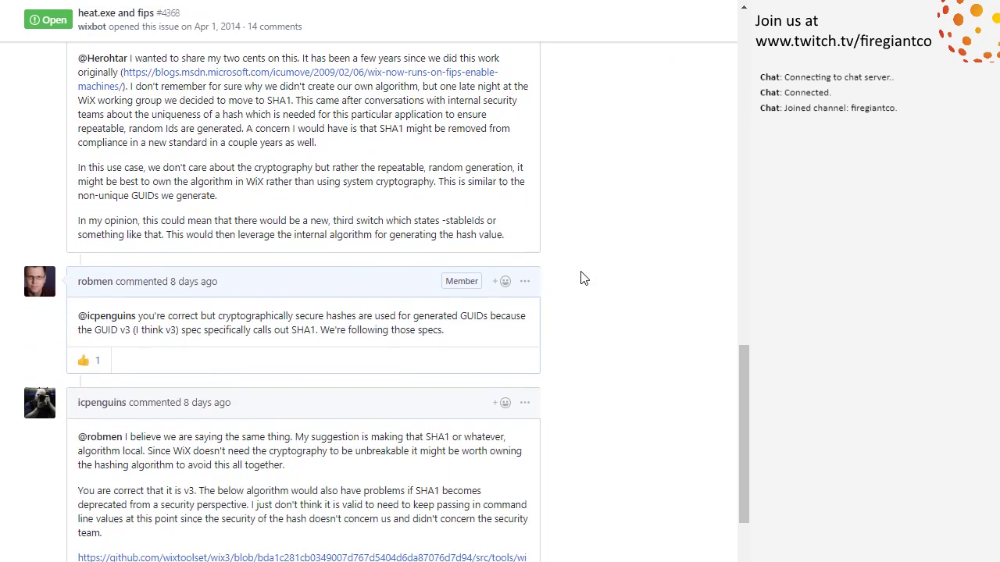
scroll("down", 3)
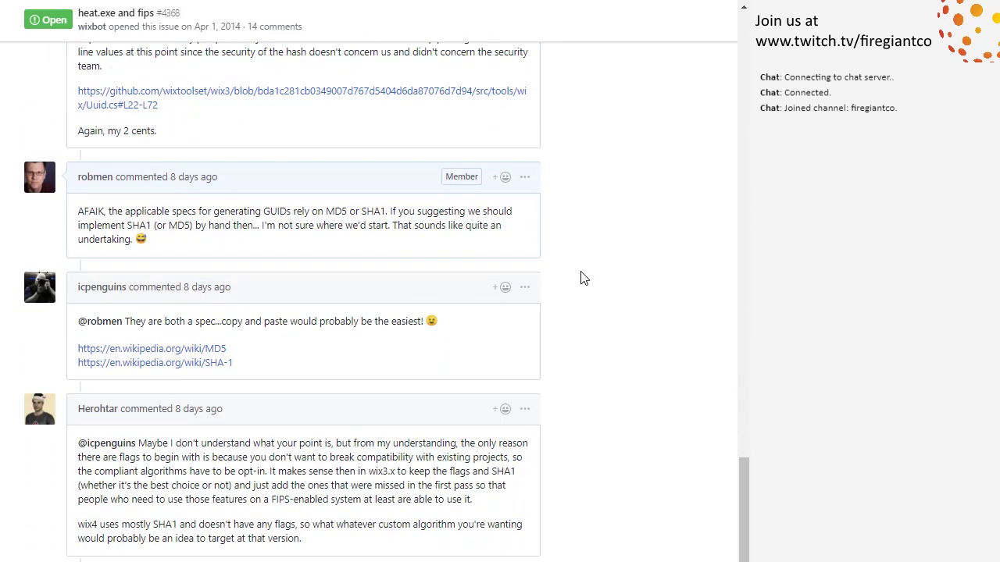
scroll("down", 3)
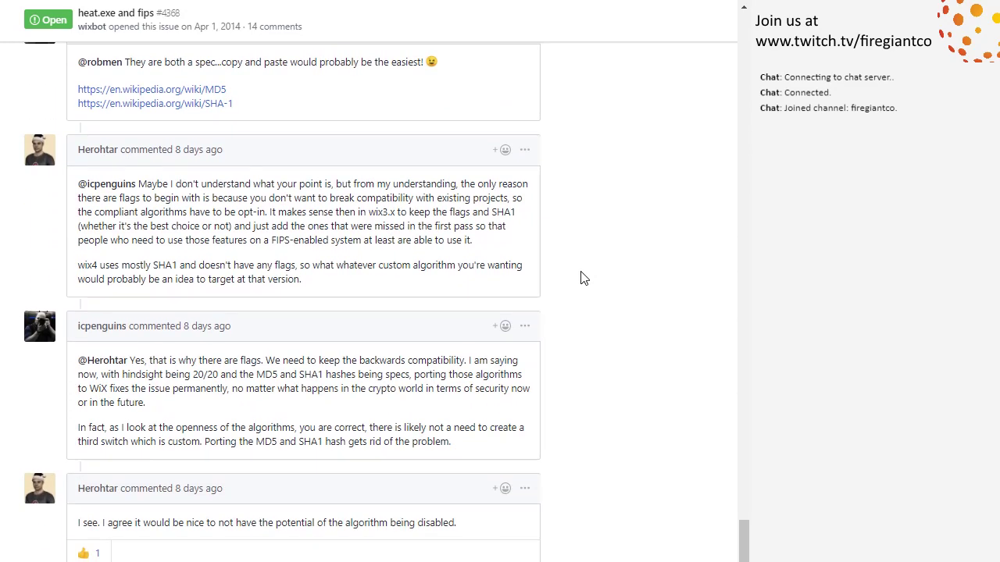
scroll("up", 3)
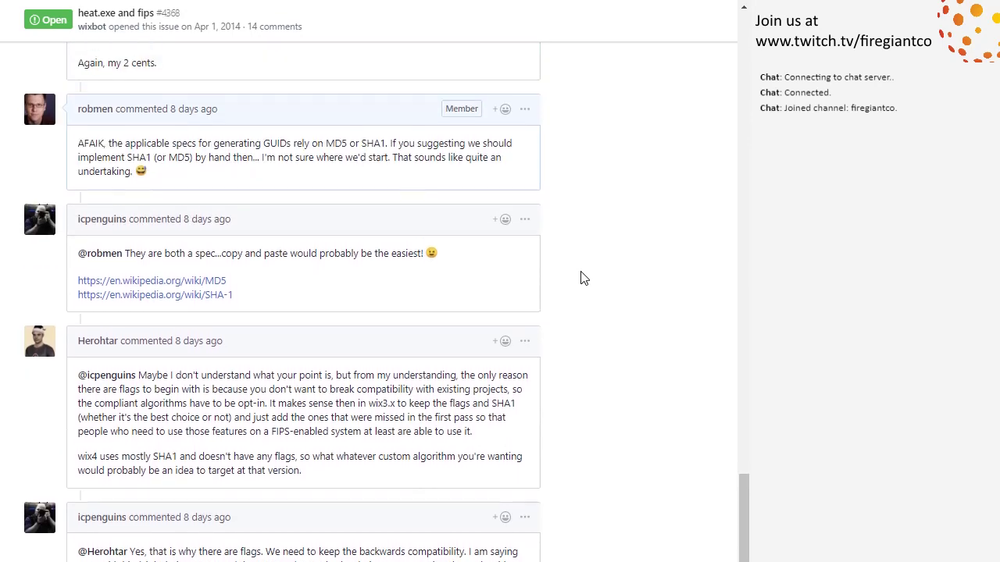
scroll("down", 3)
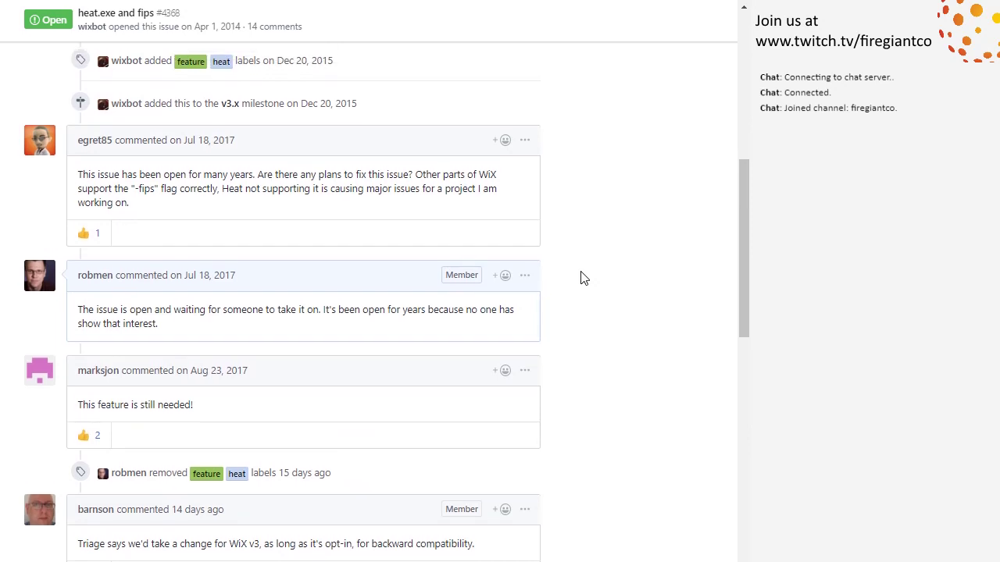
mouse_move(217, 537)
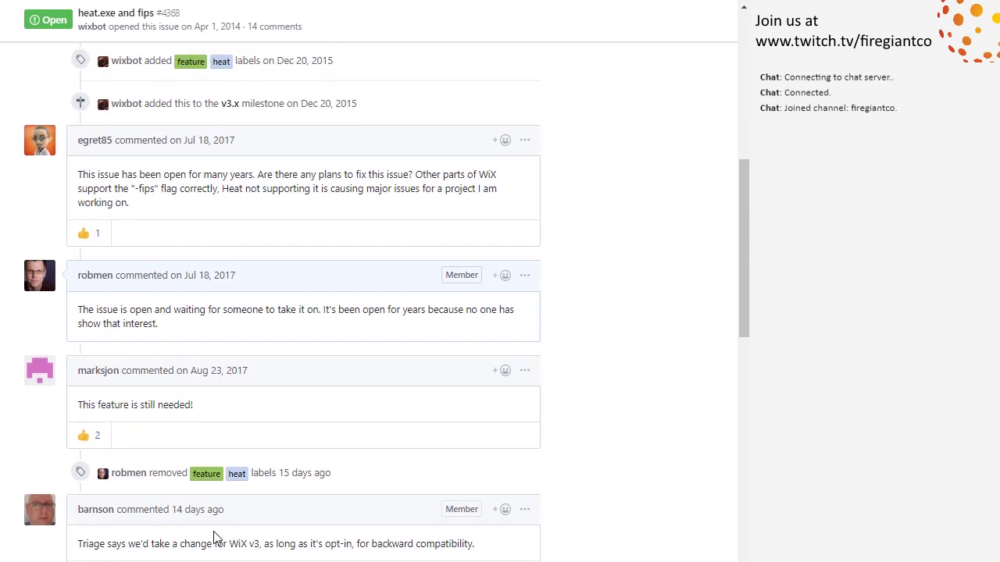
mouse_move(617, 156)
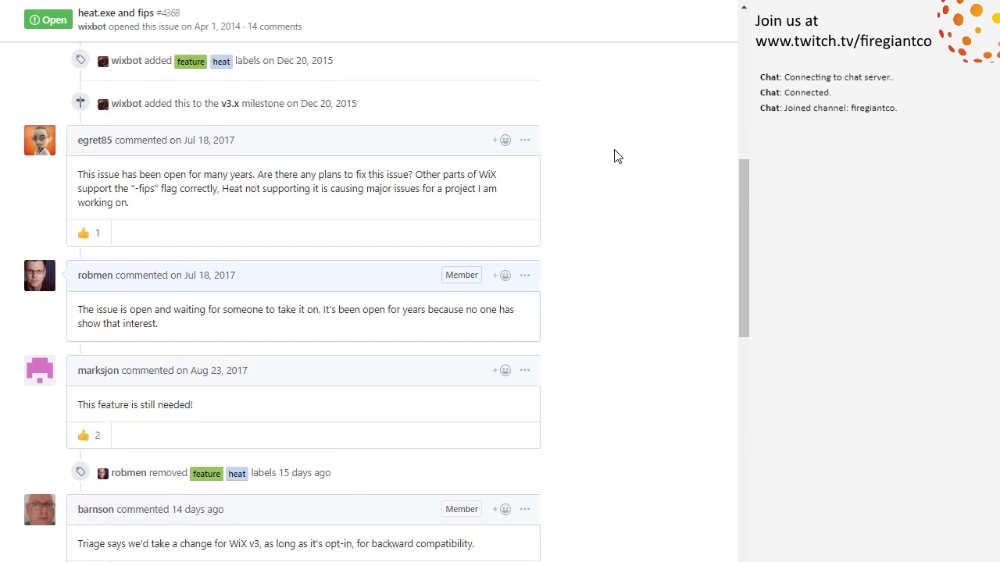
scroll("down", 3)
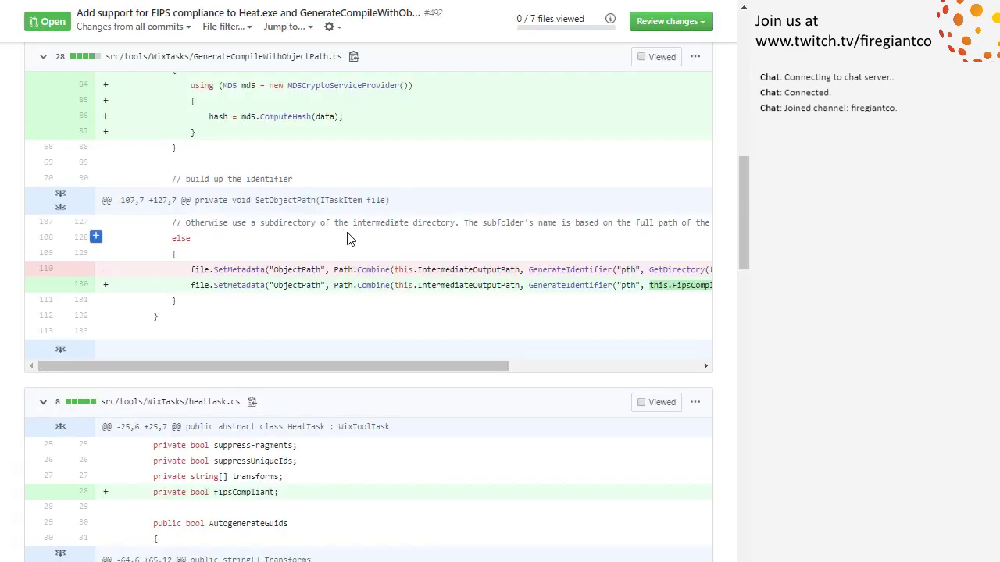
Scroll through pull request #492's changed files adding FIPS compliance to Heat.exe.
scroll("up", 3)
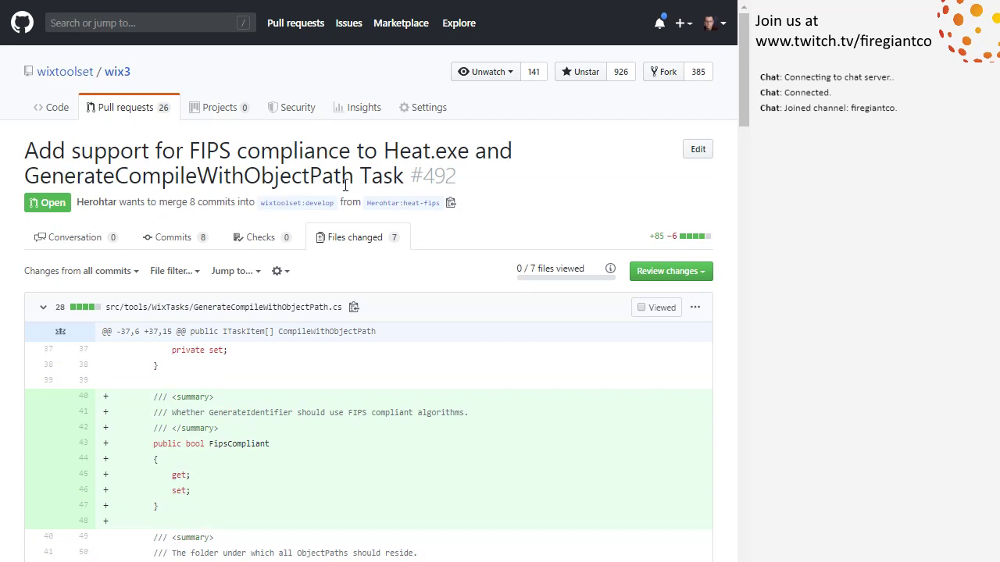
mouse_move(345, 152)
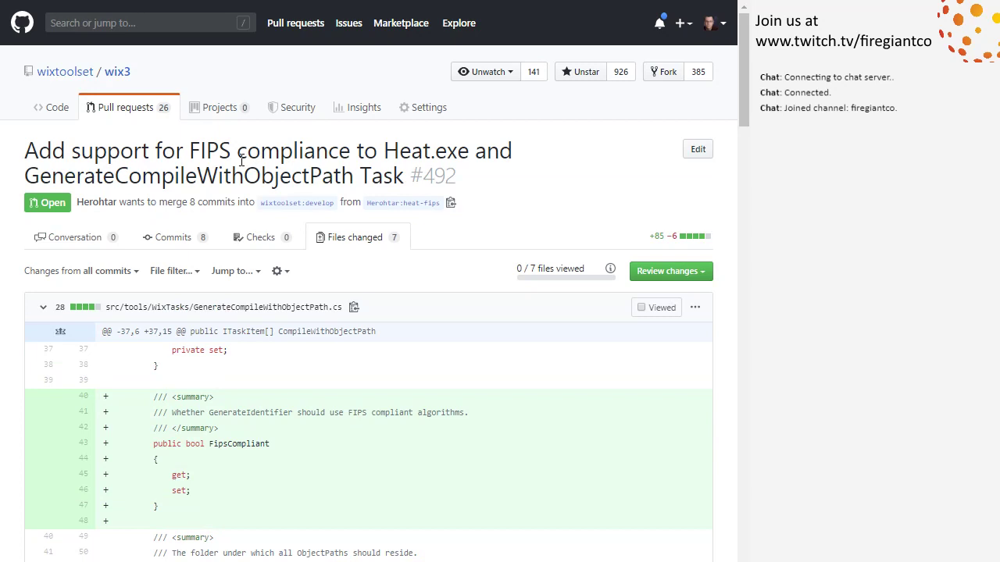
scroll("down", 3)
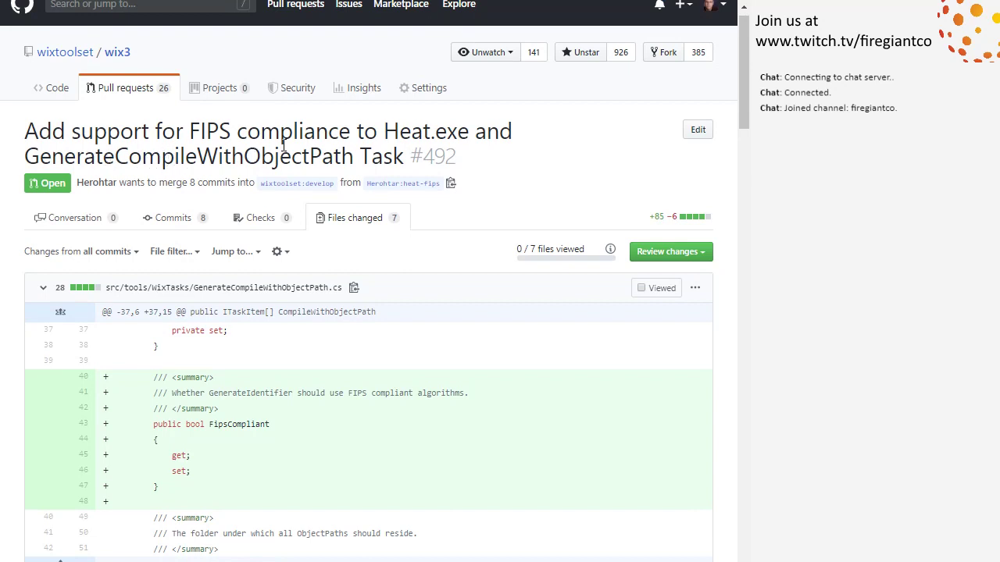
mouse_move(352, 149)
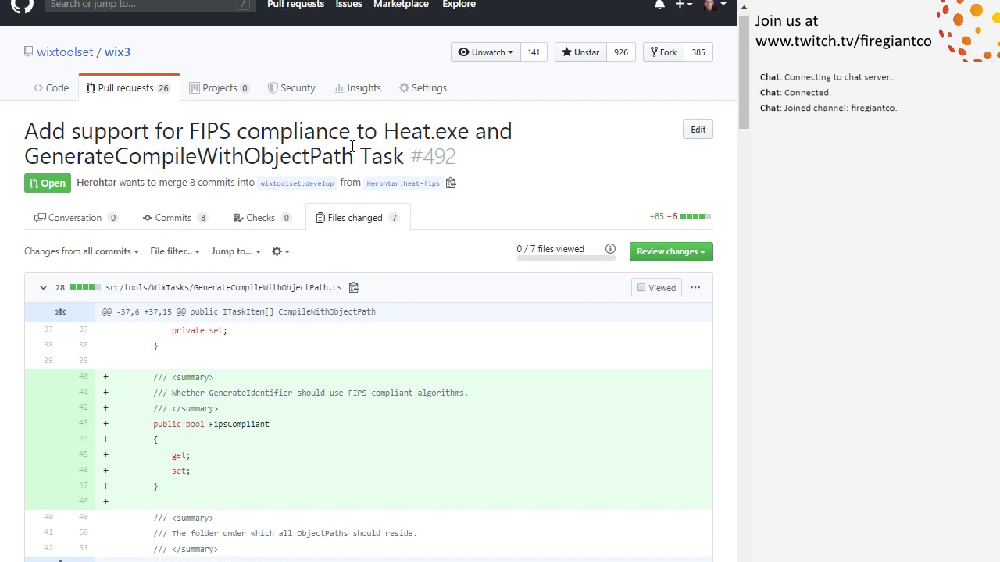
scroll("down", 3)
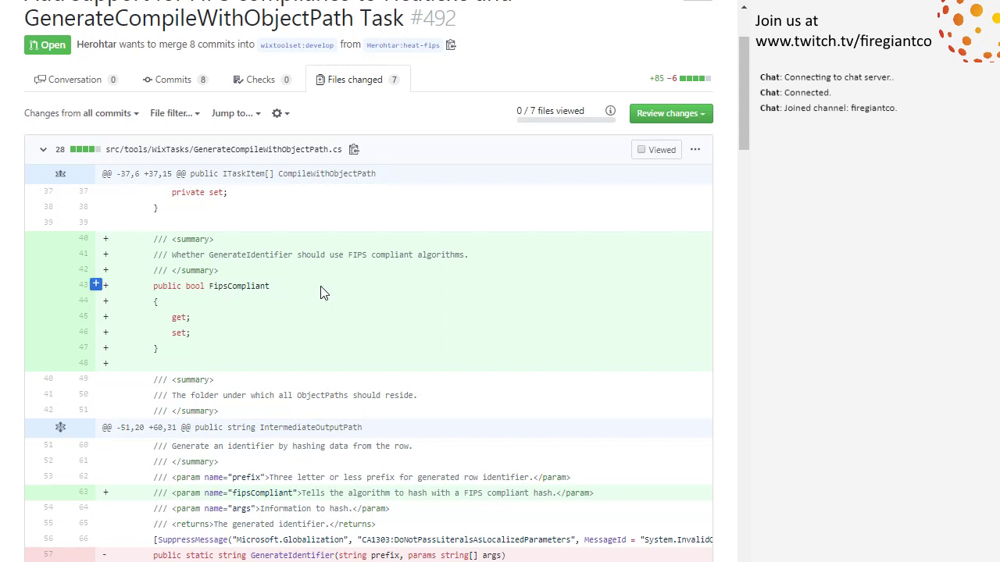
mouse_move(694, 306)
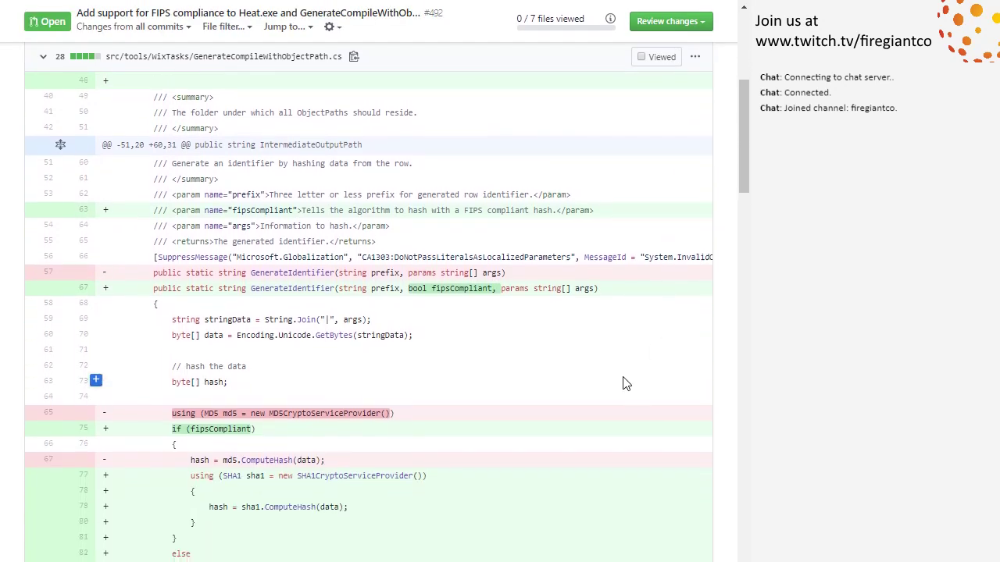
mouse_move(615, 383)
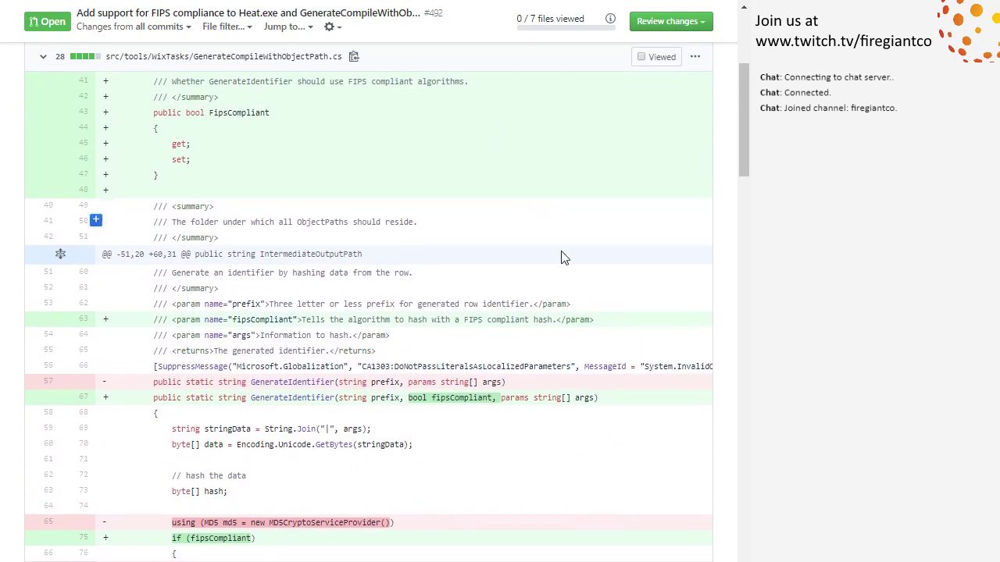
scroll("down", 3)
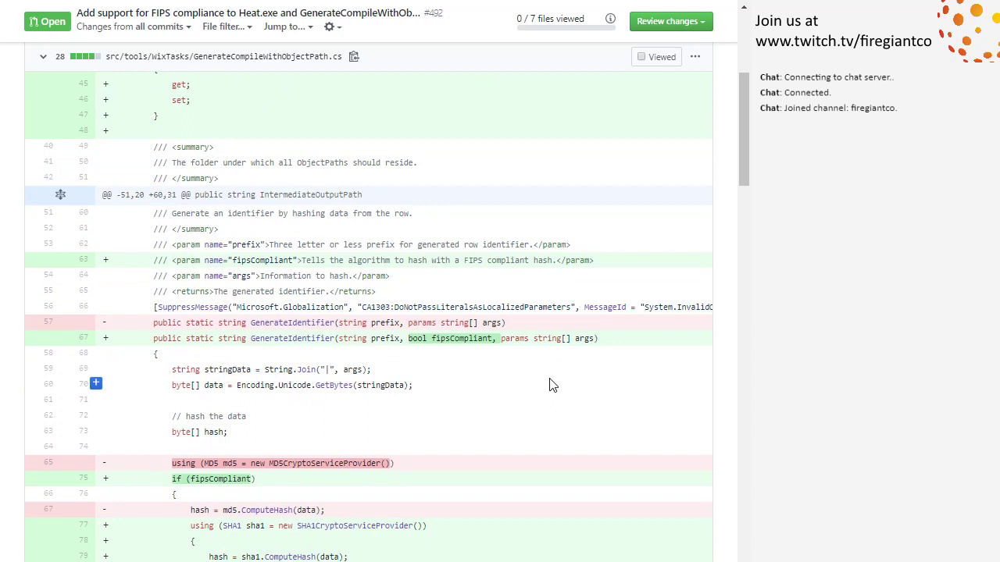
mouse_move(549, 384)
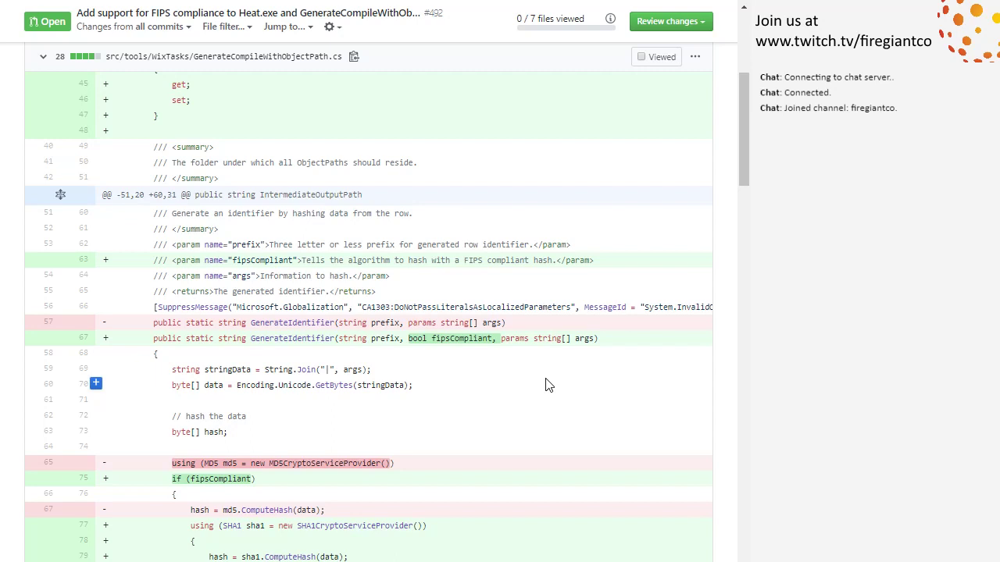
mouse_move(548, 392)
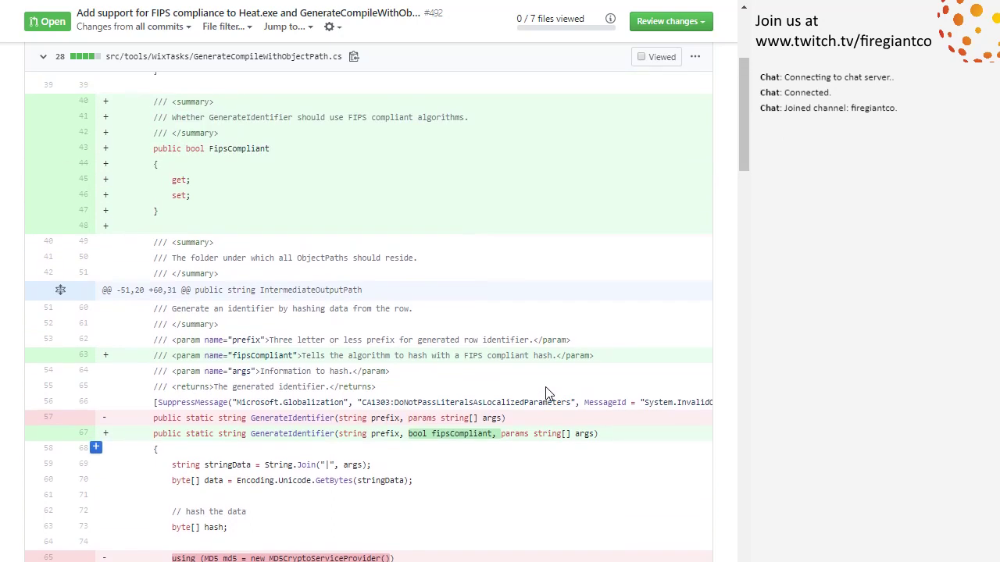
scroll("down", 3)
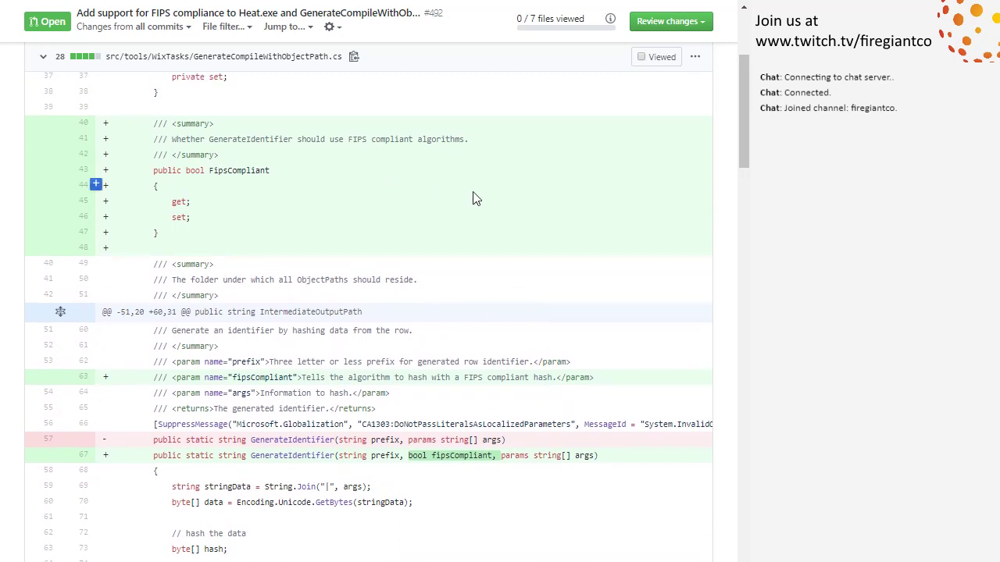
mouse_move(492, 178)
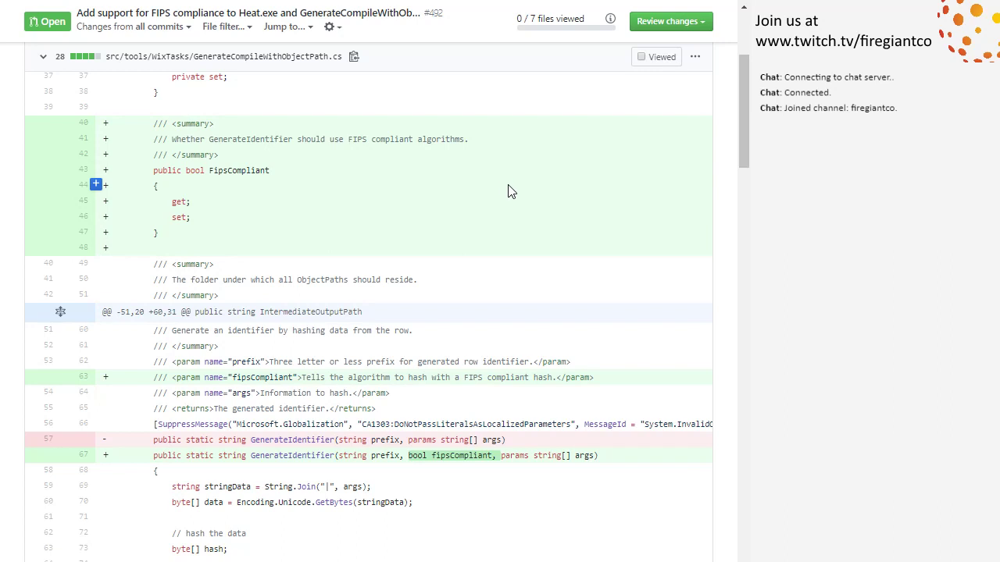
scroll("down", 3)
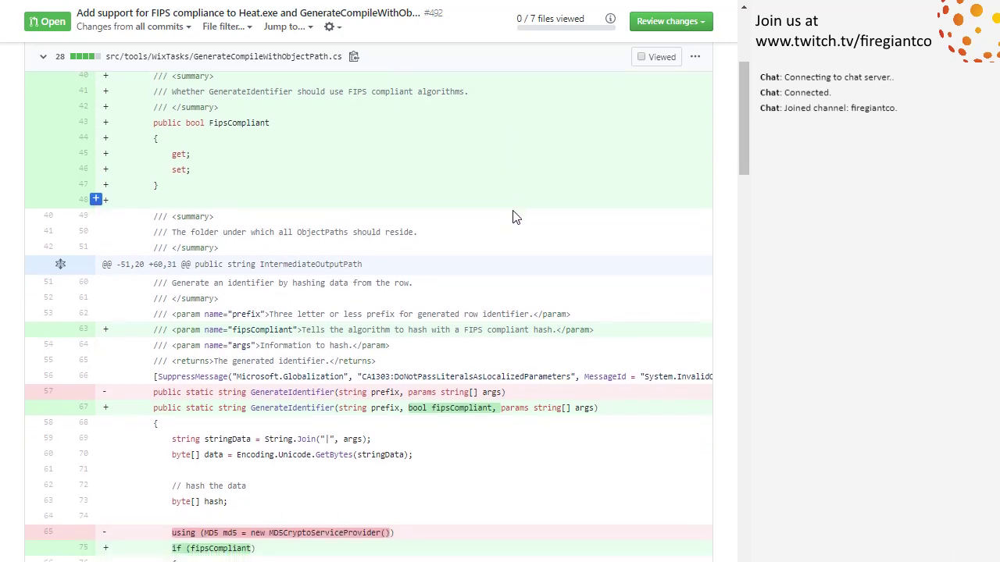
scroll("down", 3)
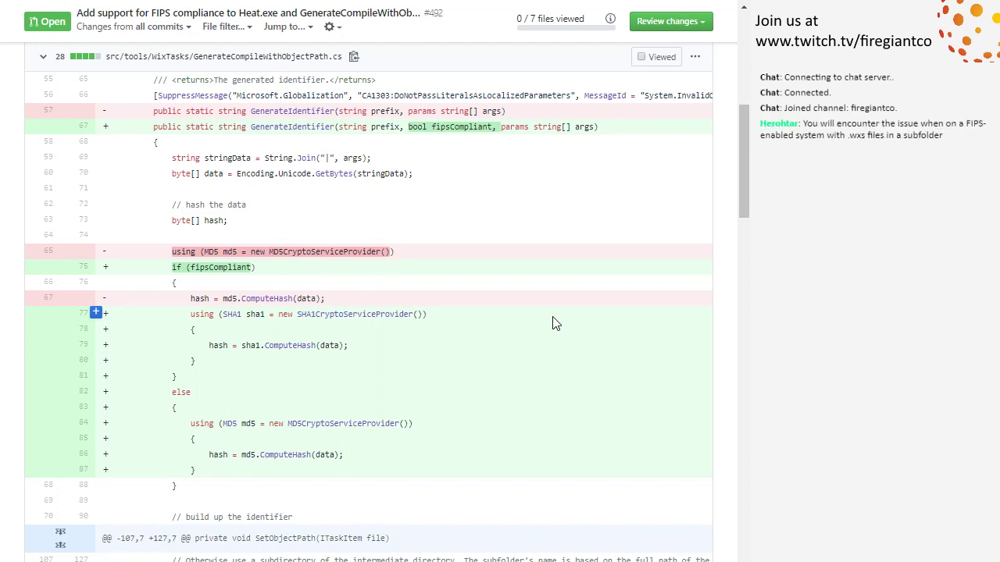
mouse_move(508, 327)
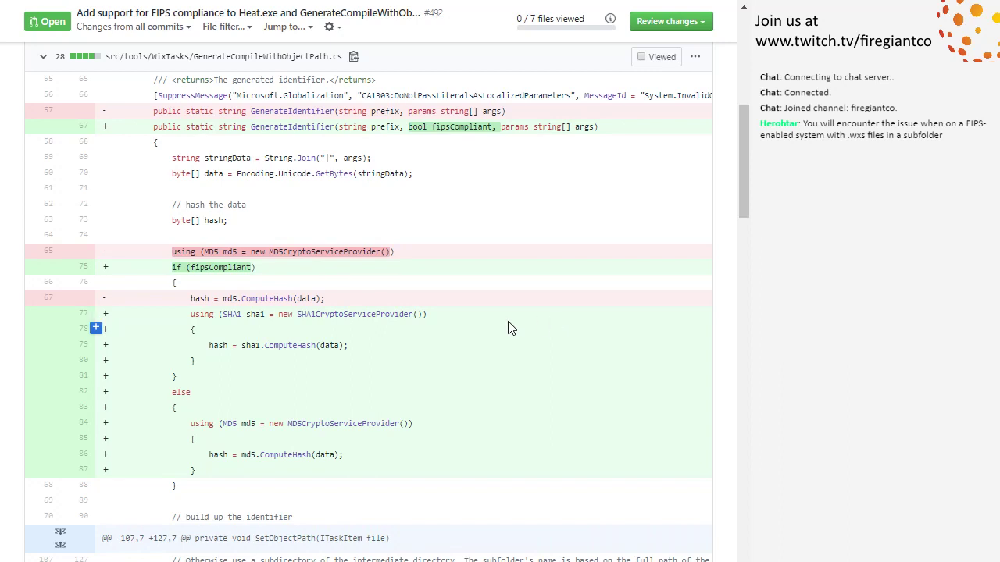
mouse_move(477, 335)
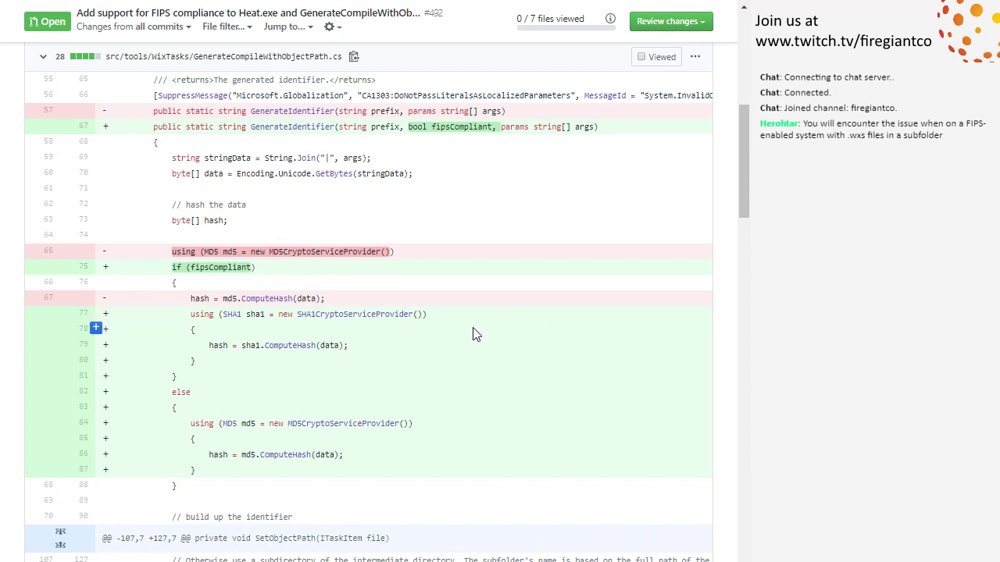
mouse_move(467, 319)
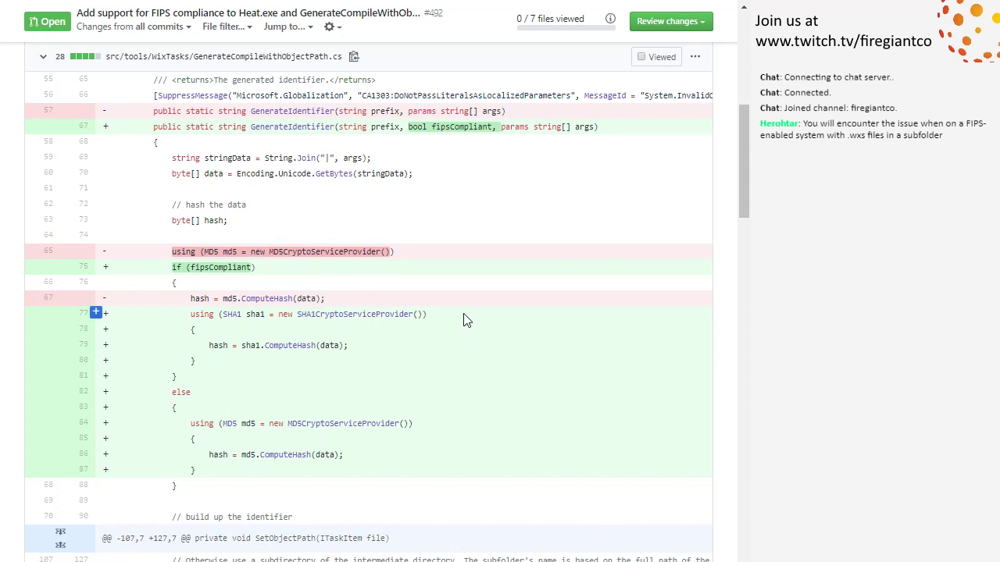
mouse_move(458, 322)
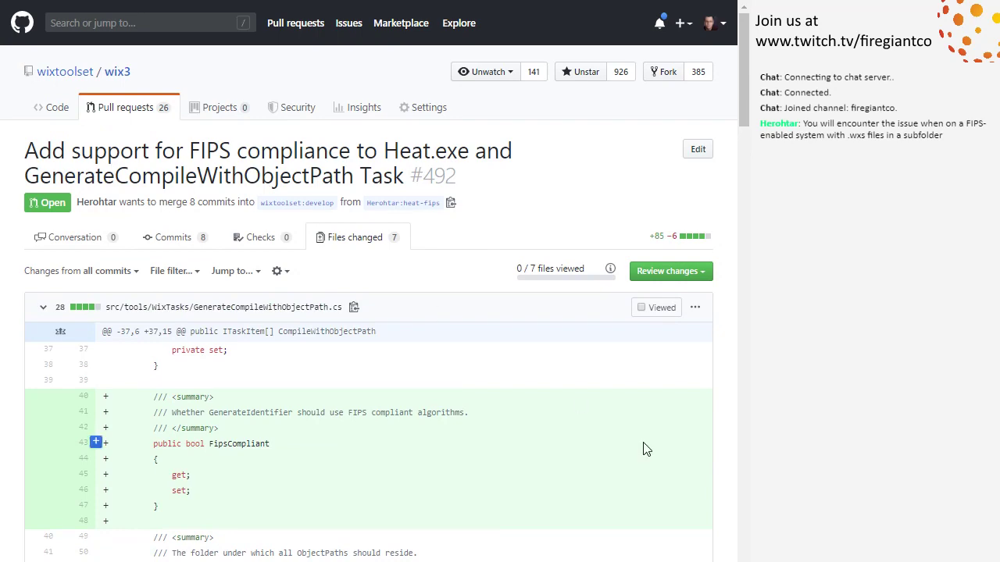
scroll("down", 3)
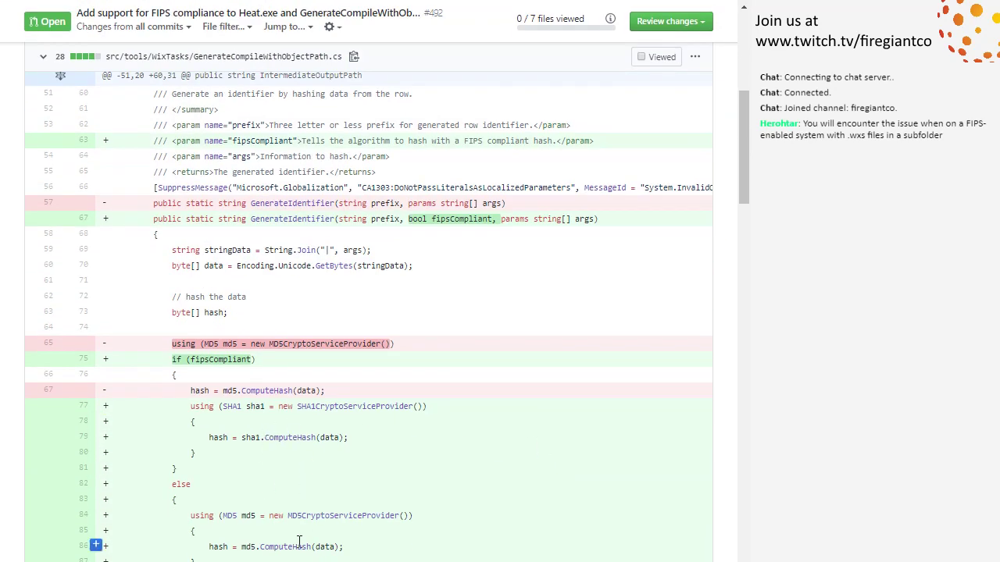
mouse_move(535, 469)
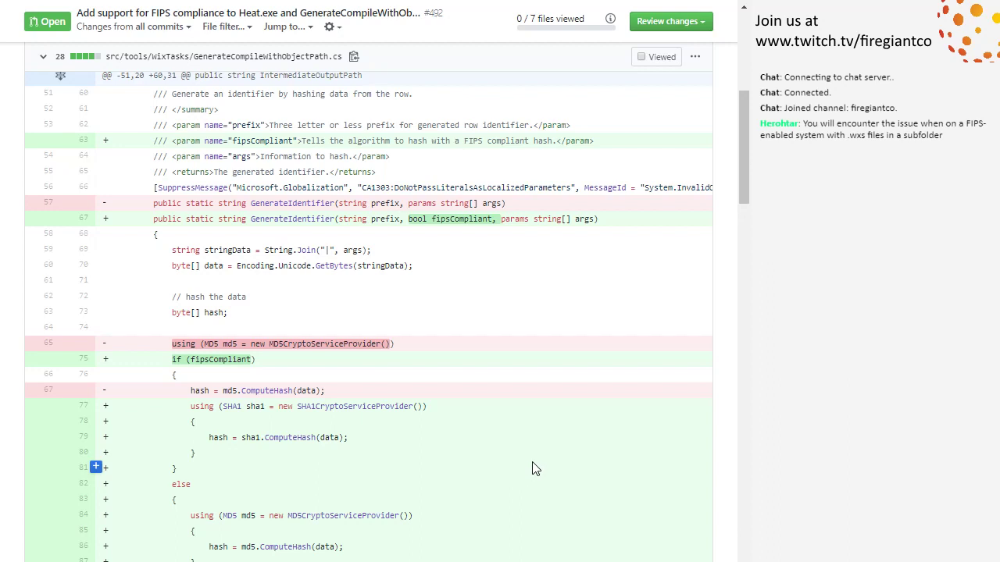
mouse_move(542, 401)
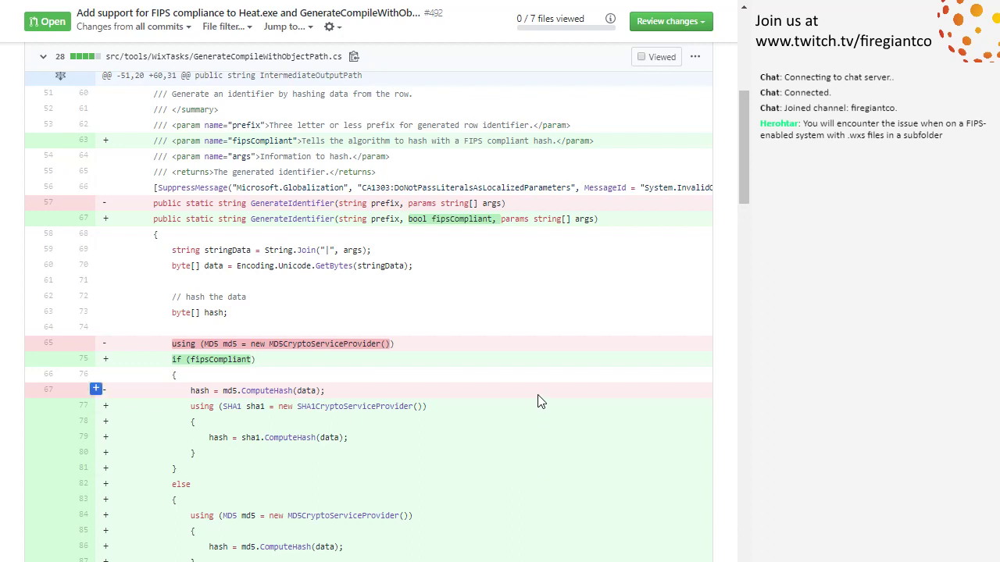
mouse_move(417, 342)
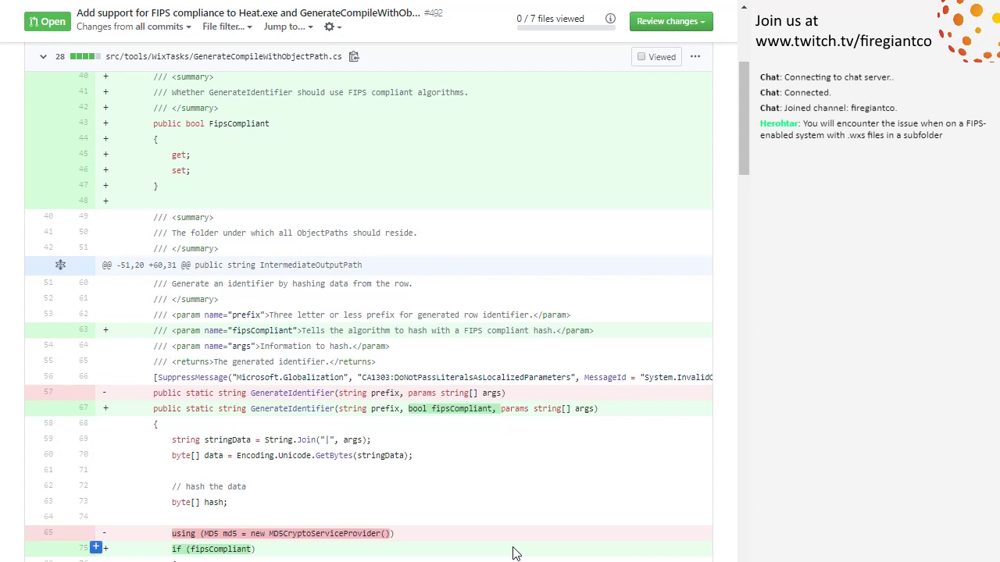
mouse_move(543, 501)
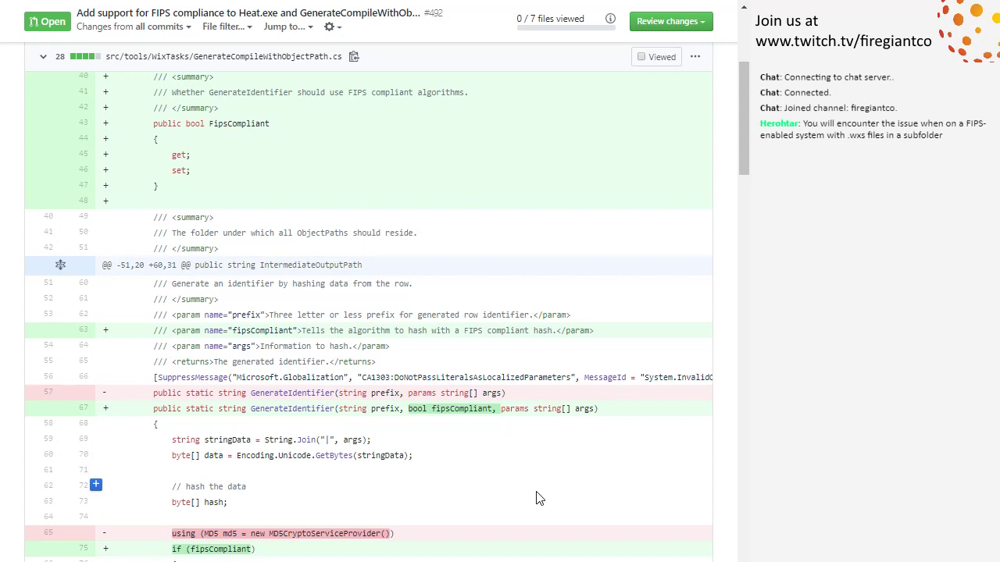
mouse_move(545, 487)
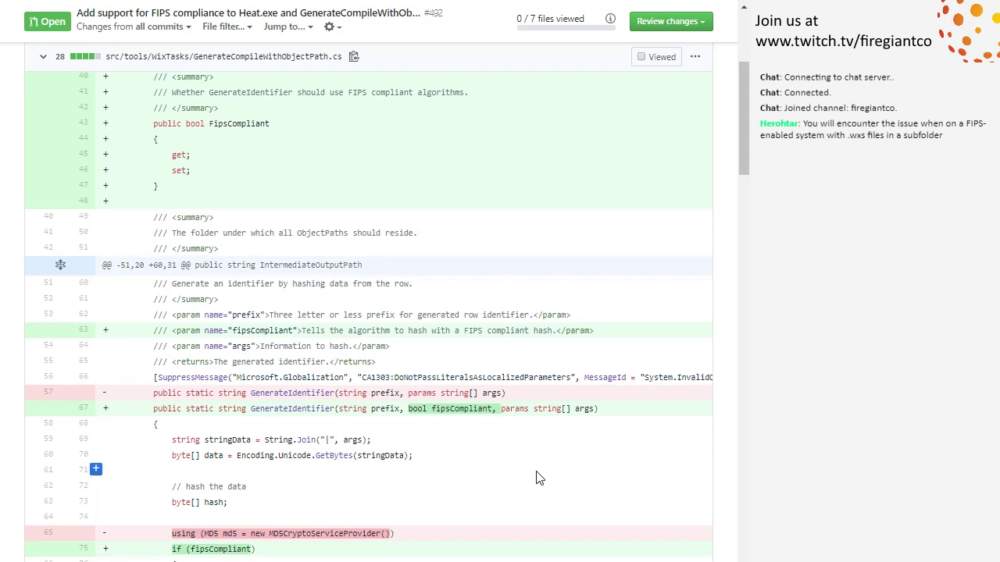
Scroll past GenerateCompileWithObjectPath.cs to the heattask.cs FipsCompliant property and -fips switch.
scroll("down", 3)
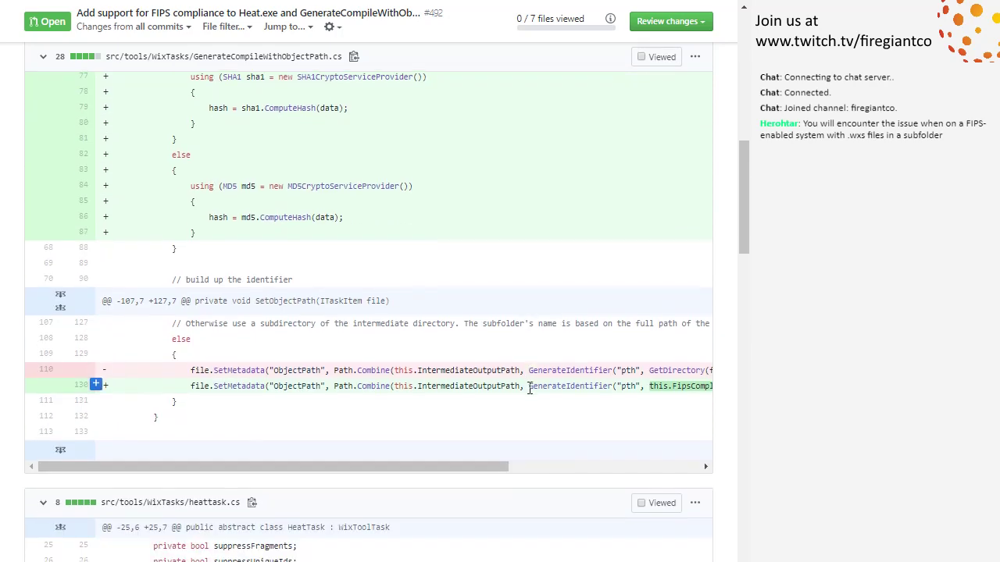
scroll("down", 3)
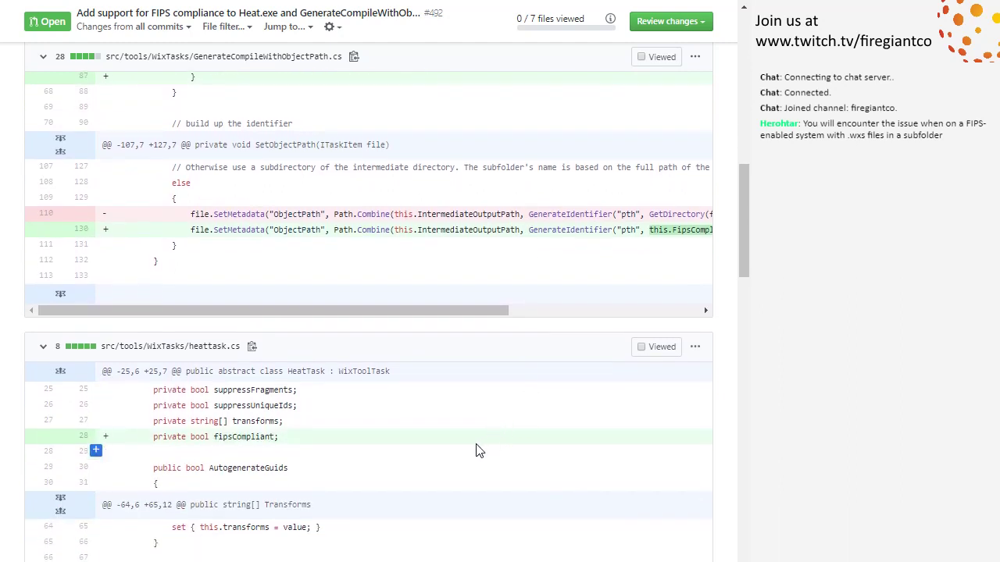
scroll("down", 3)
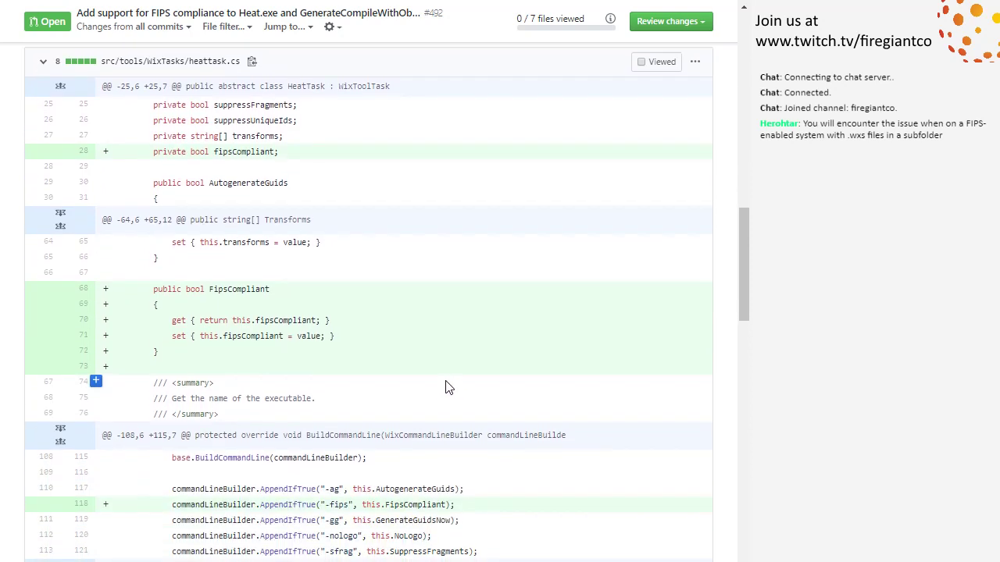
mouse_move(414, 341)
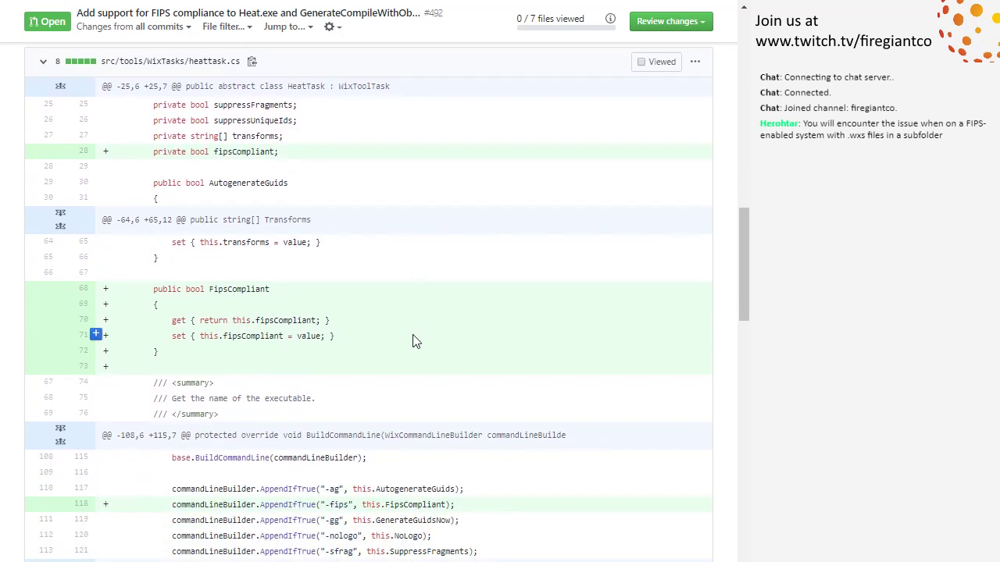
mouse_move(428, 335)
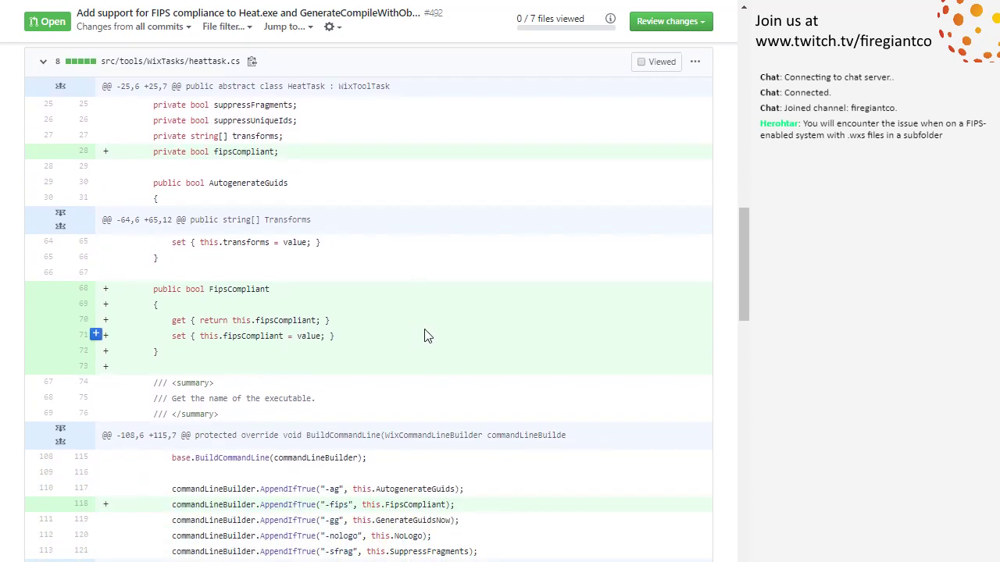
scroll("down", 3)
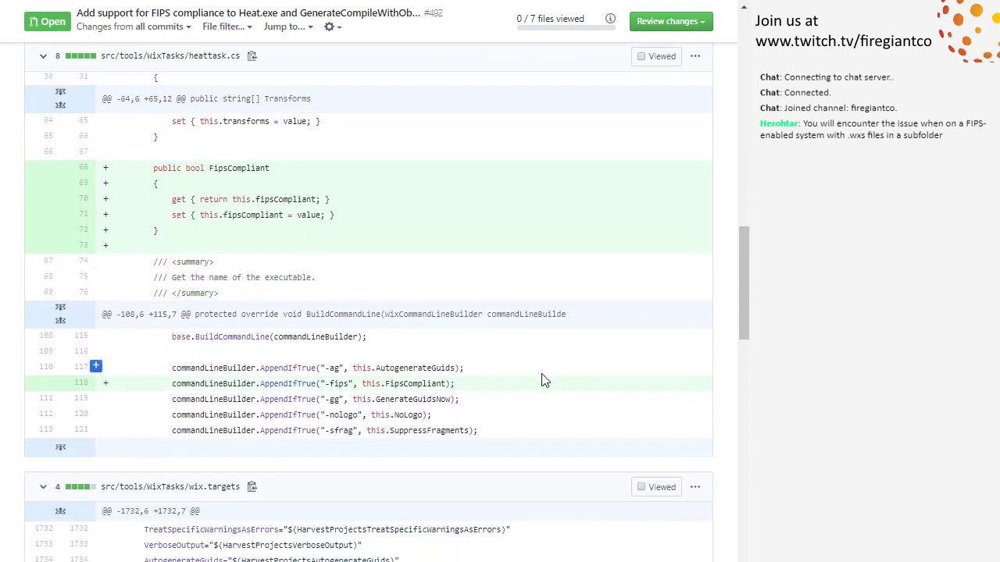
scroll("down", 3)
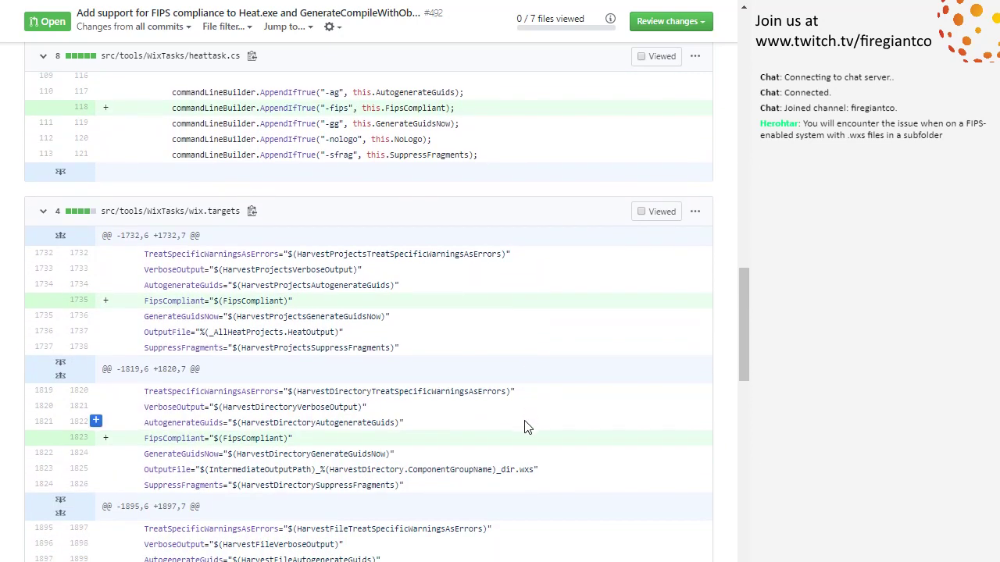
mouse_move(492, 417)
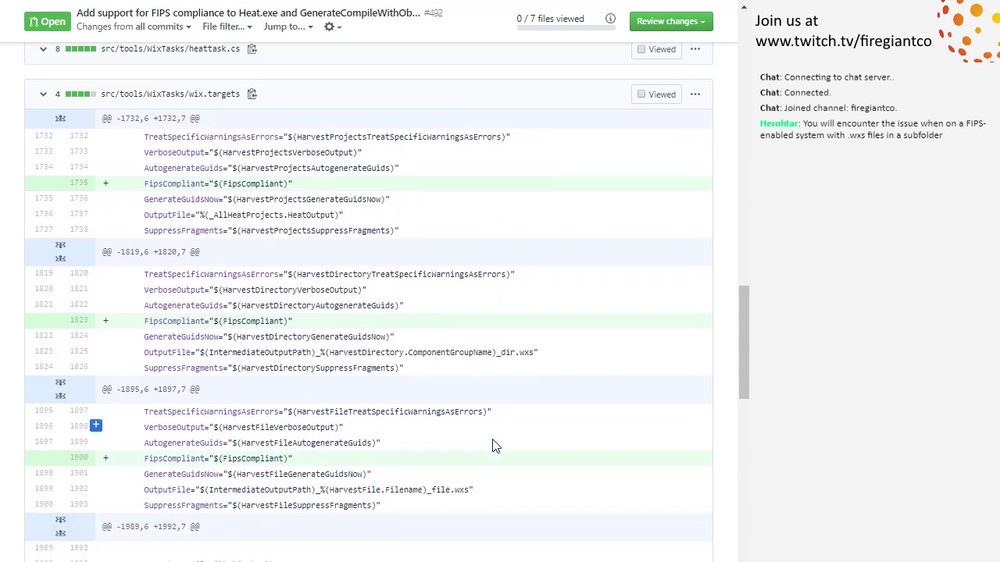
scroll("down", 3)
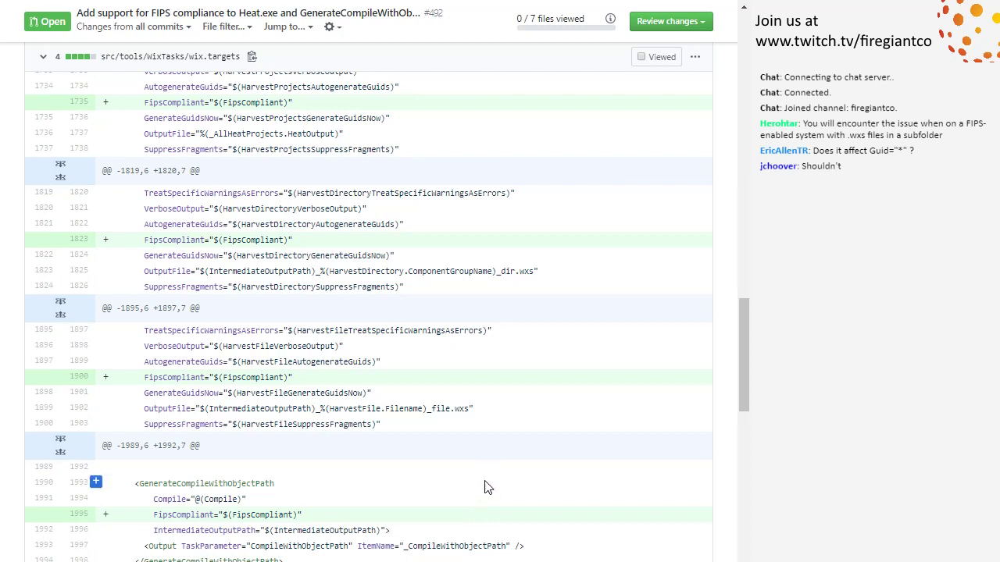
mouse_move(486, 493)
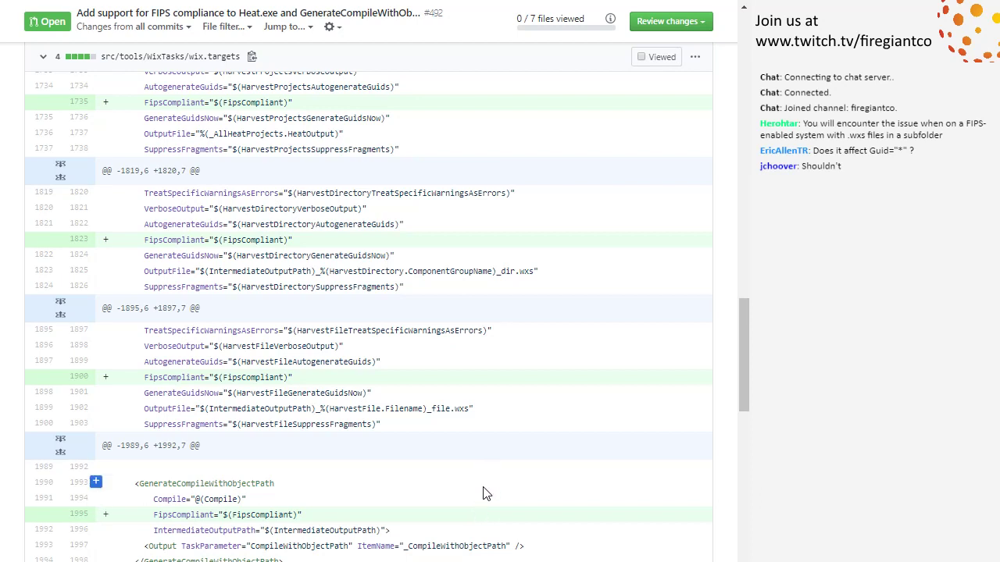
mouse_move(500, 448)
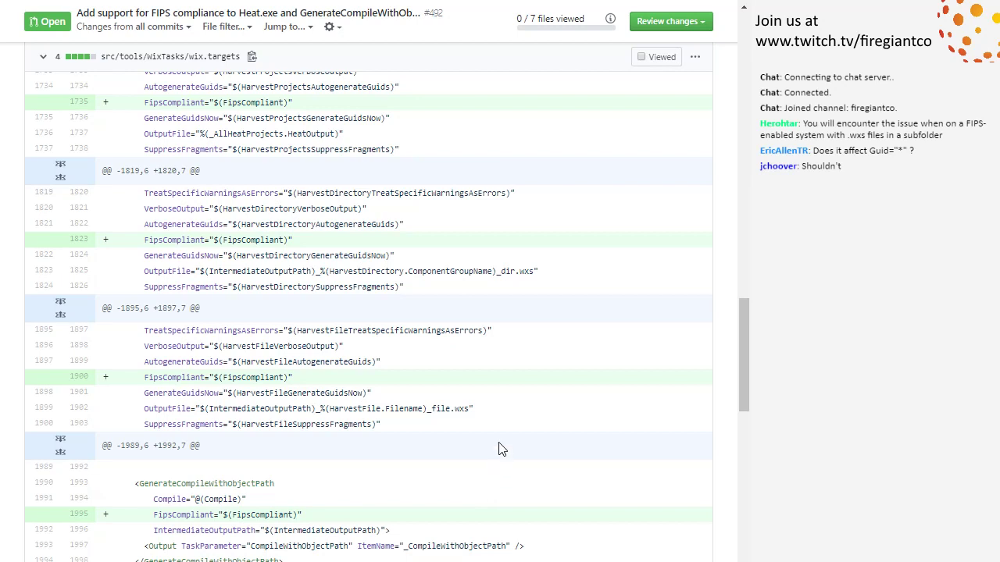
scroll("down", 3)
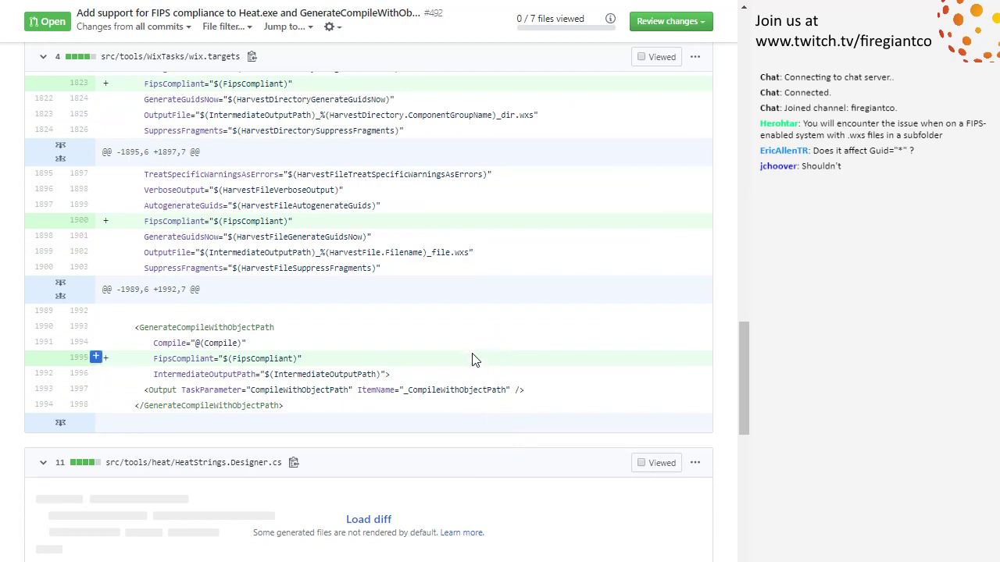
mouse_move(174, 372)
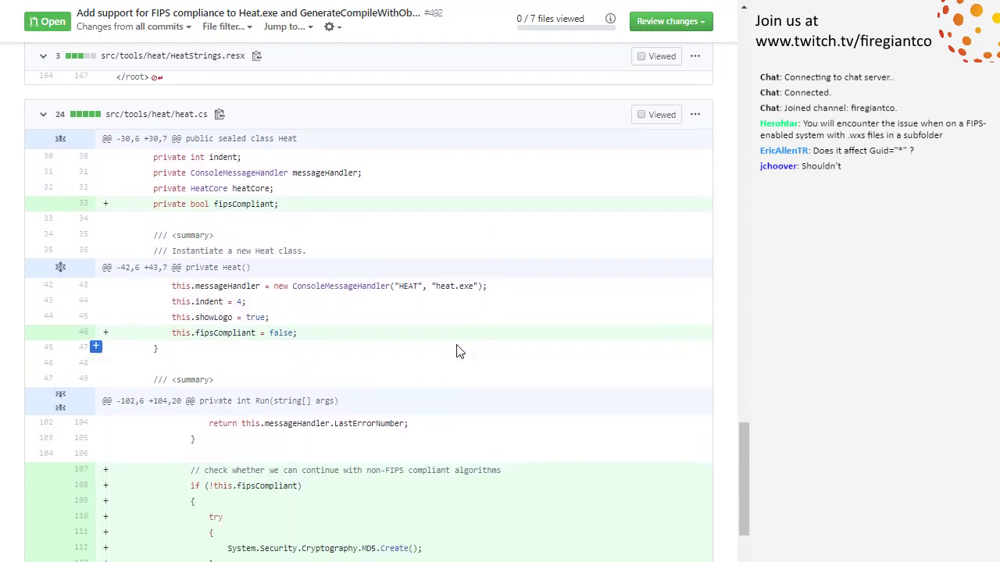
scroll("down", 3)
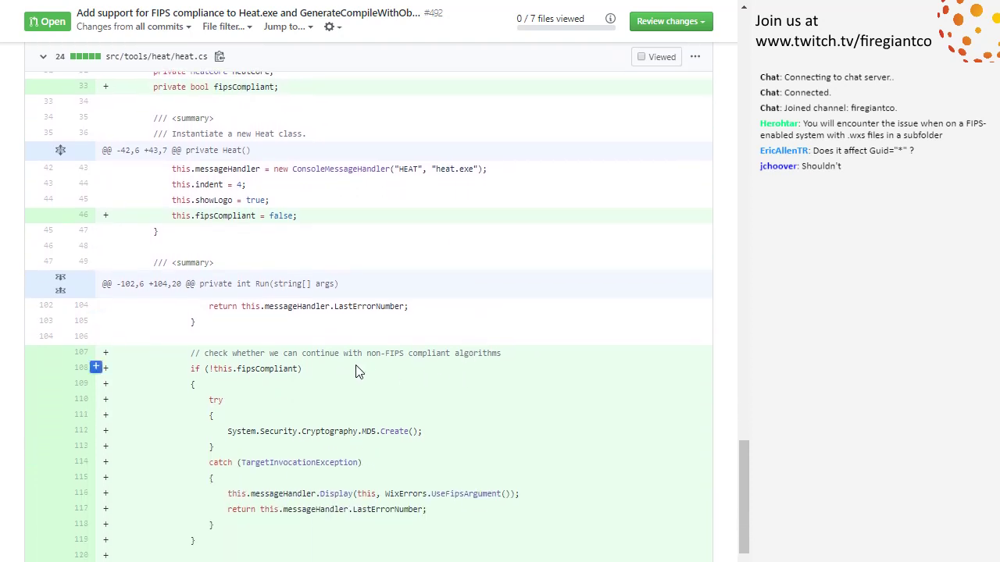
mouse_move(366, 370)
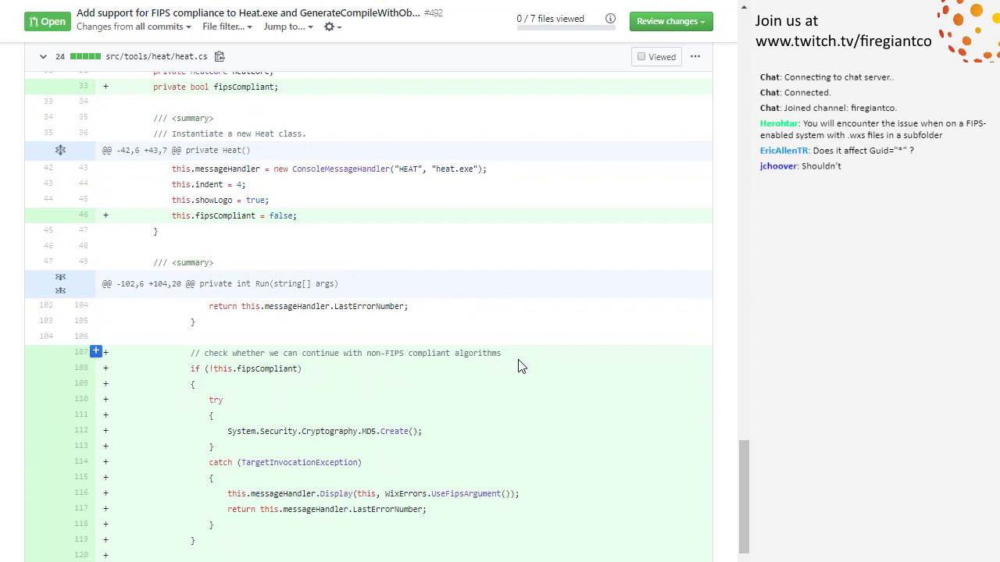
mouse_move(448, 494)
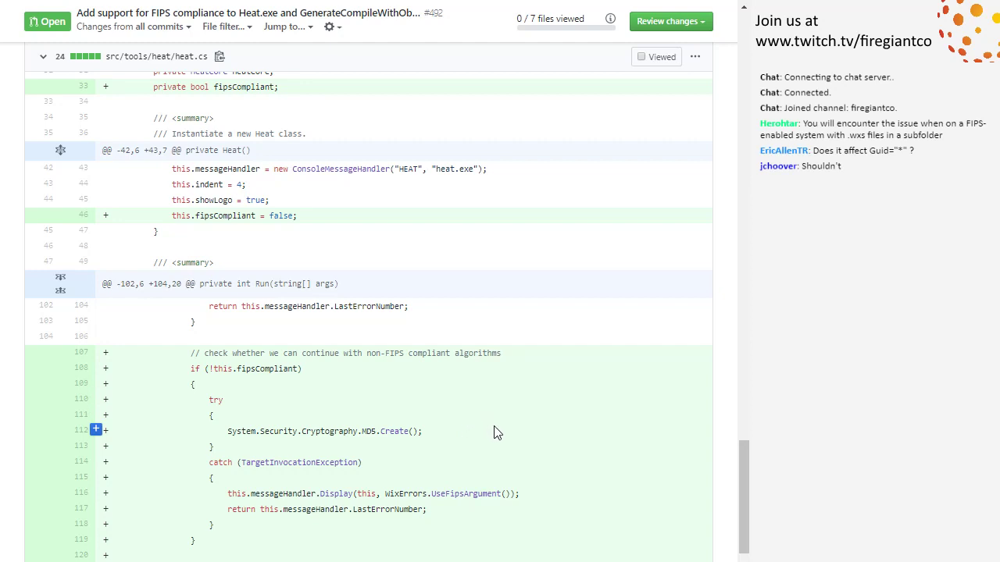
mouse_move(497, 446)
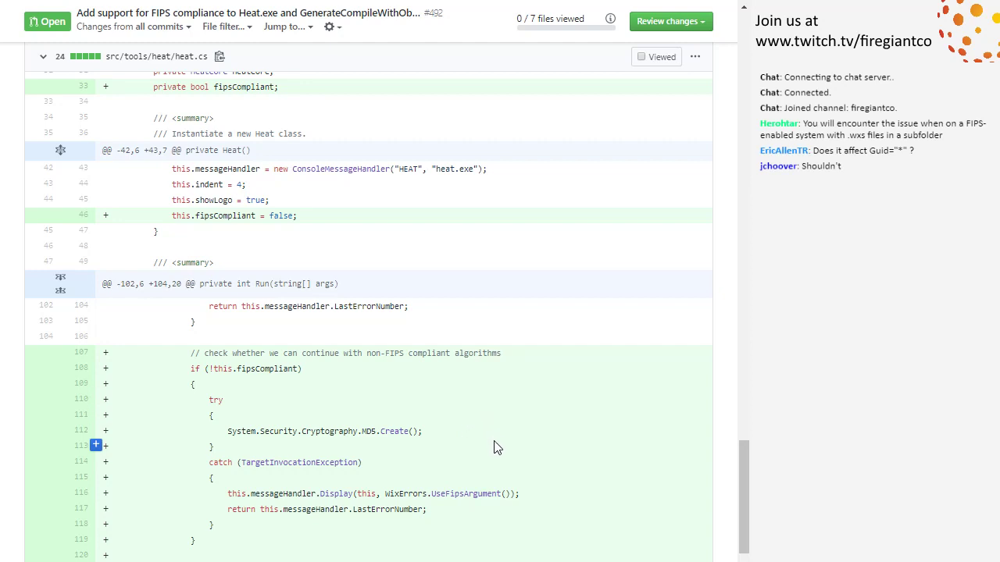
mouse_move(503, 439)
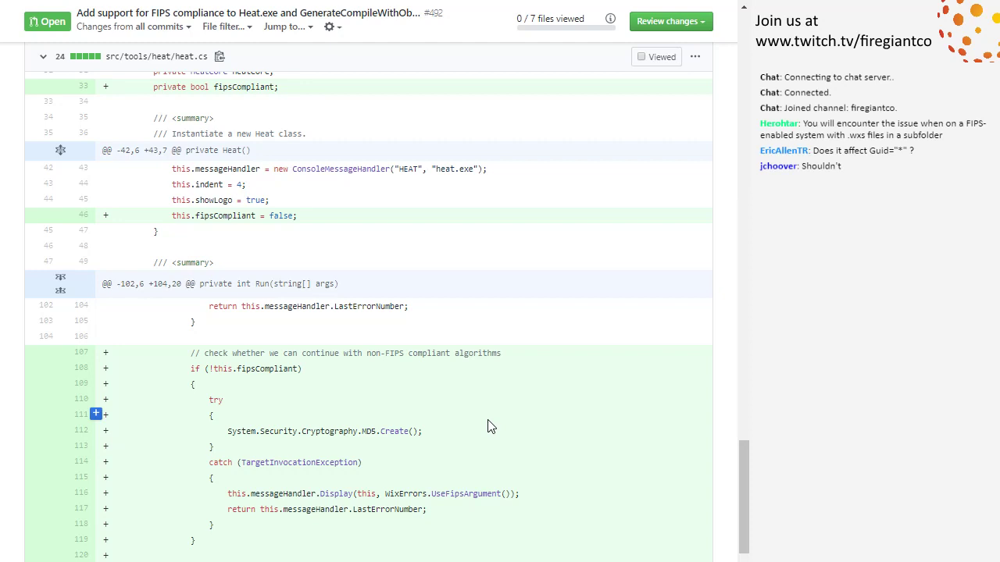
scroll("down", 3)
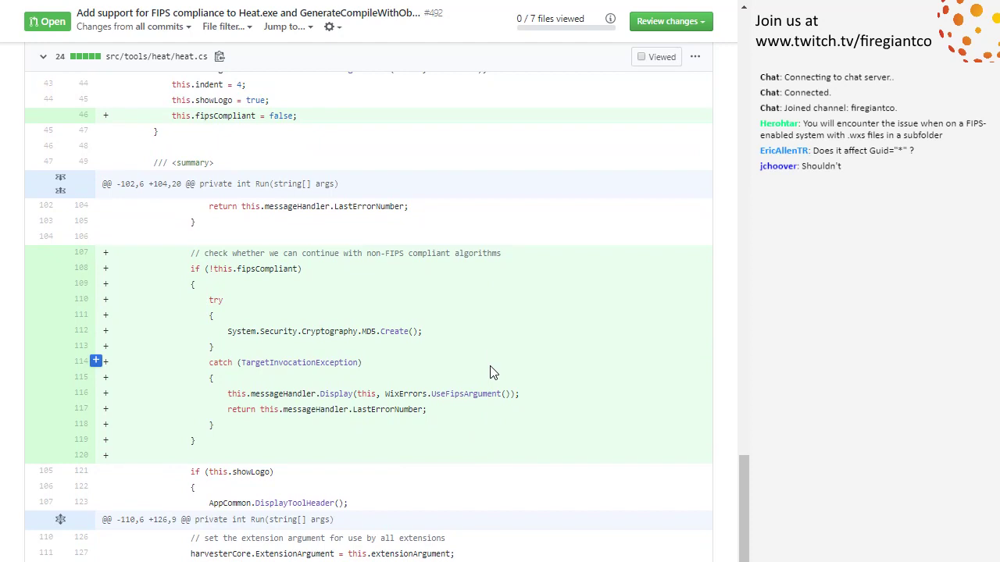
scroll("down", 3)
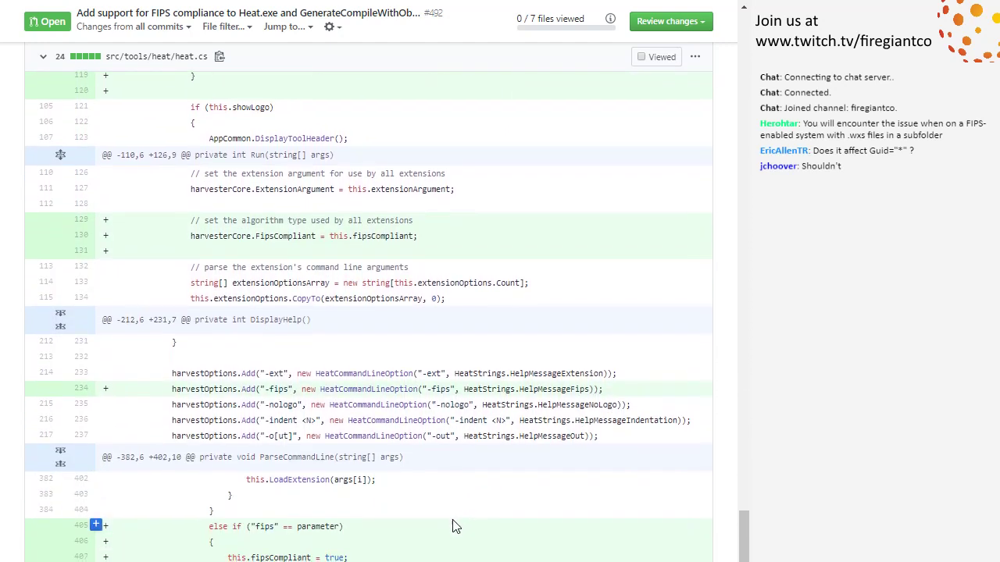
scroll("down", 3)
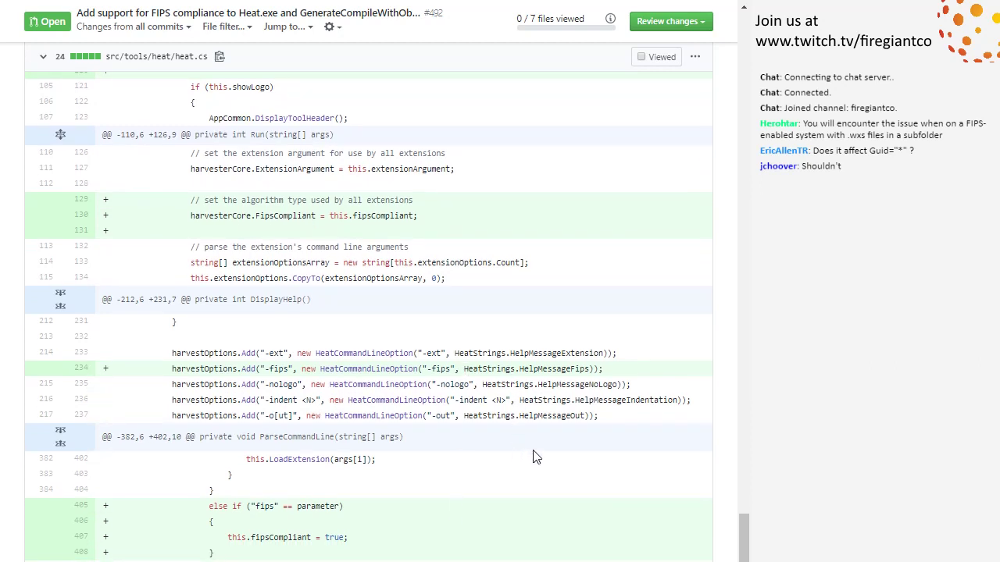
scroll("down", 3)
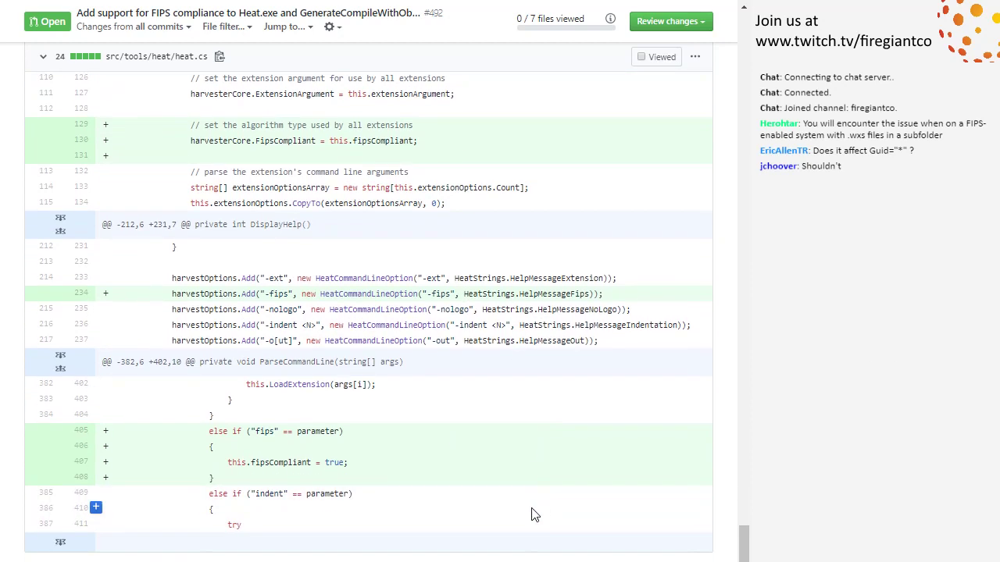
scroll("down", 3)
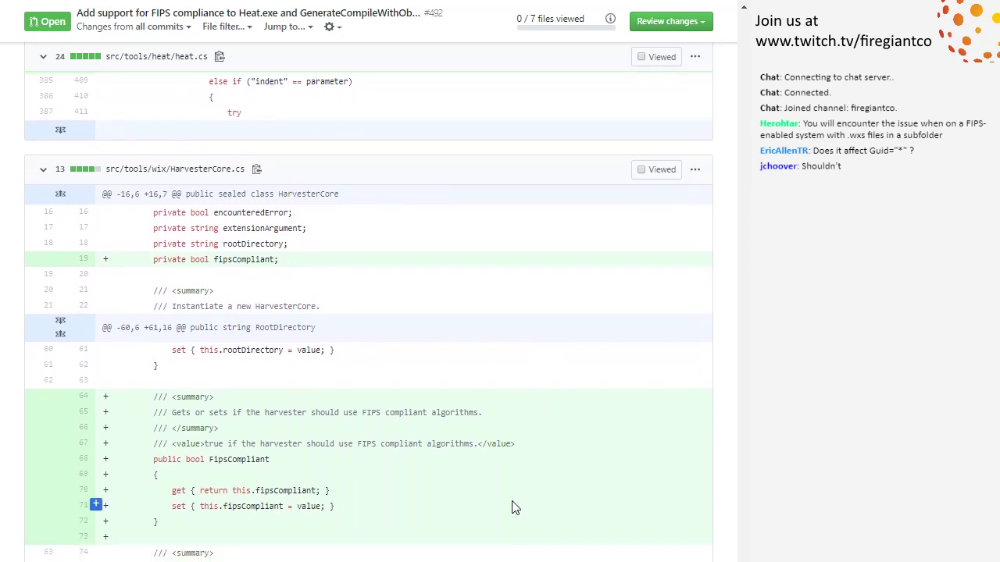
scroll("down", 3)
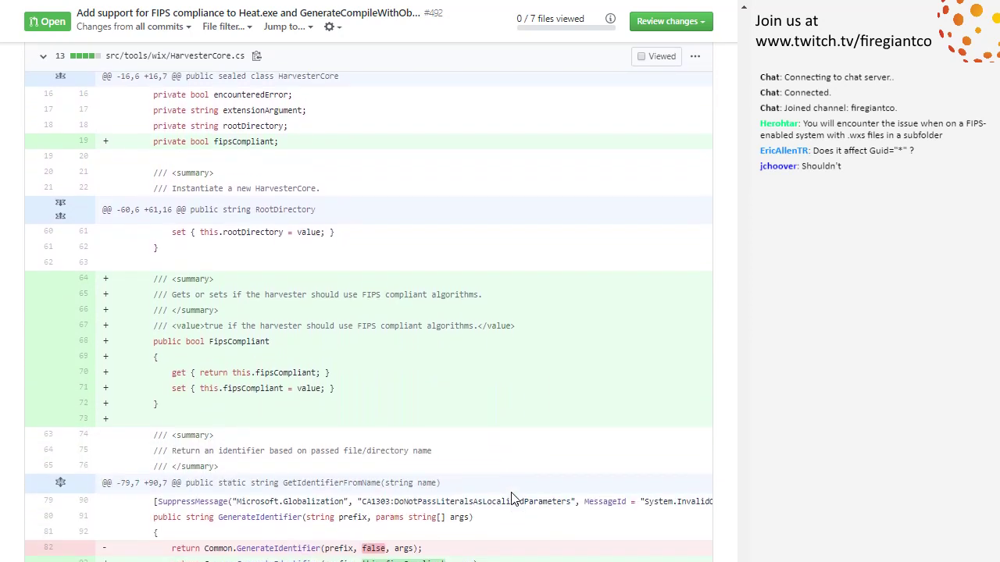
scroll("down", 3)
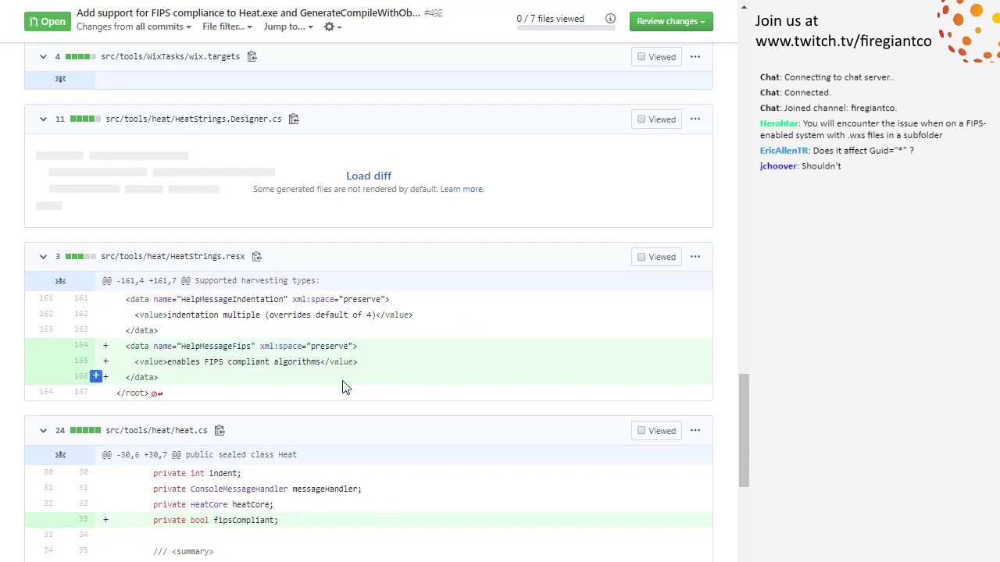
scroll("down", 3)
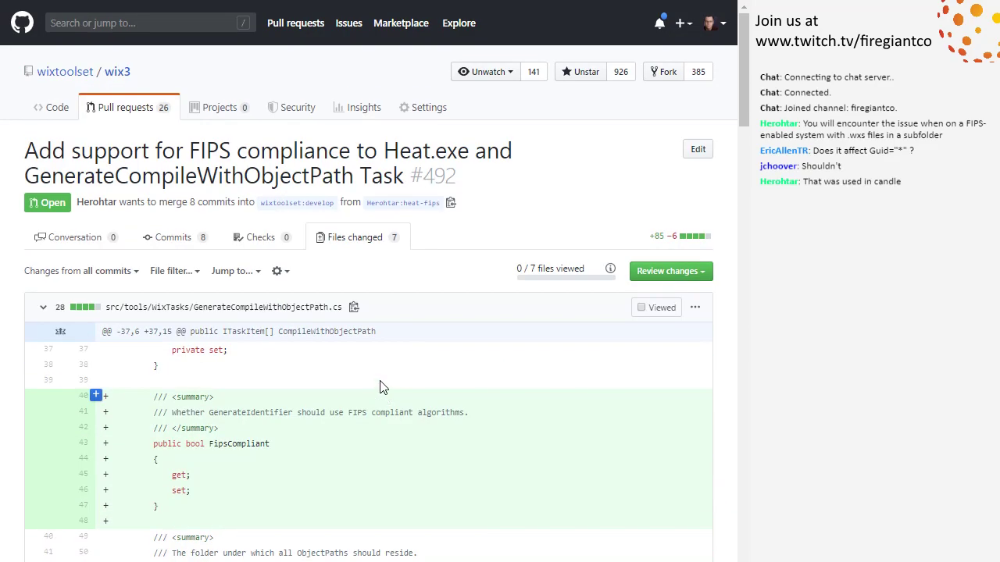
Scroll through the GenerateCompileWithObjectPath.cs diff and its GenerateIdentifier hashing change.
scroll("down", 3)
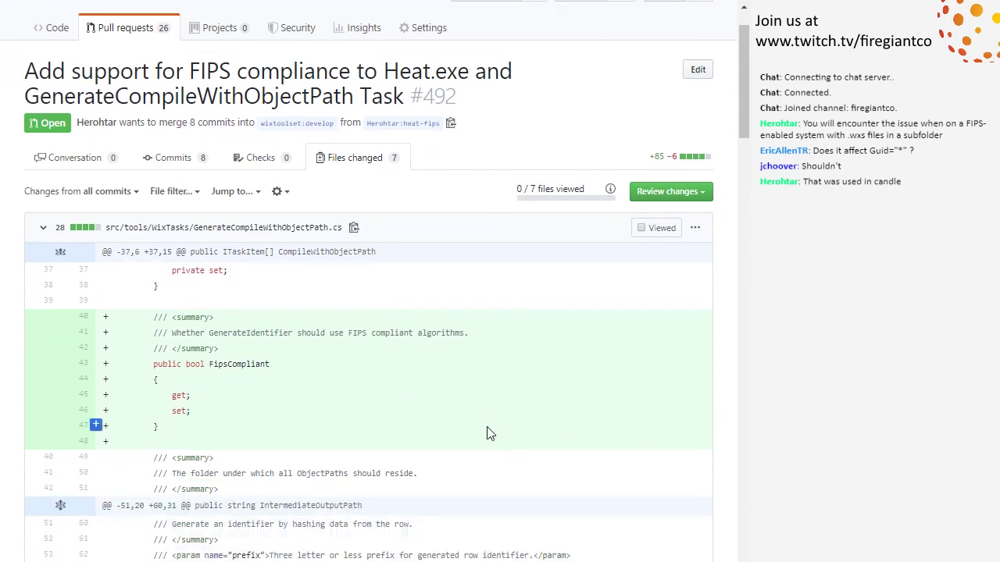
scroll("down", 3)
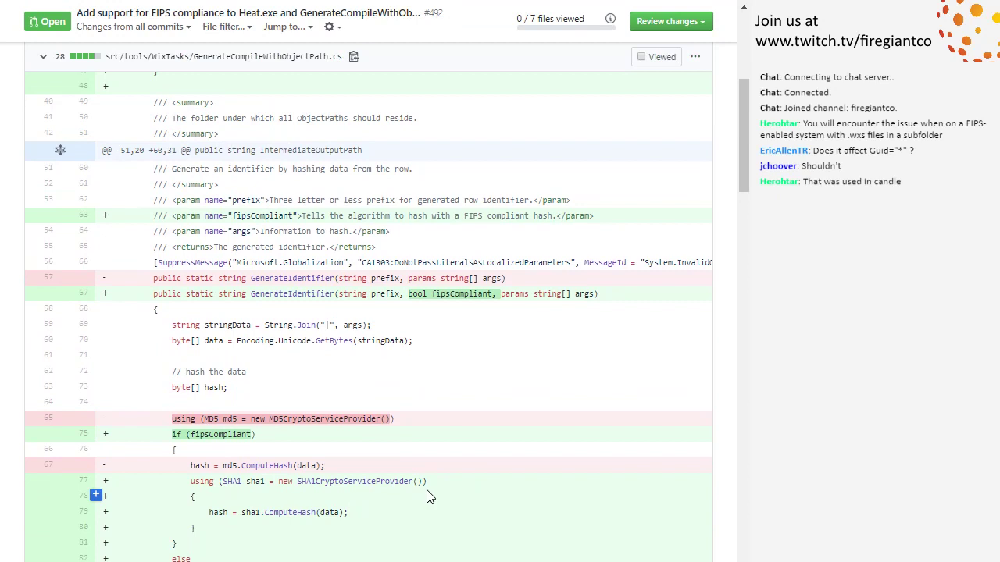
mouse_move(441, 526)
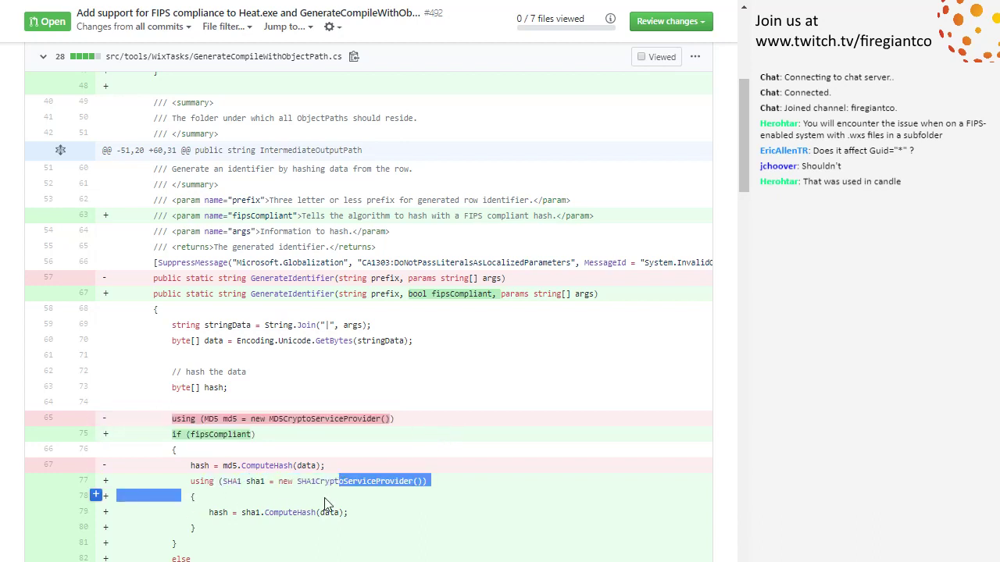
mouse_move(331, 466)
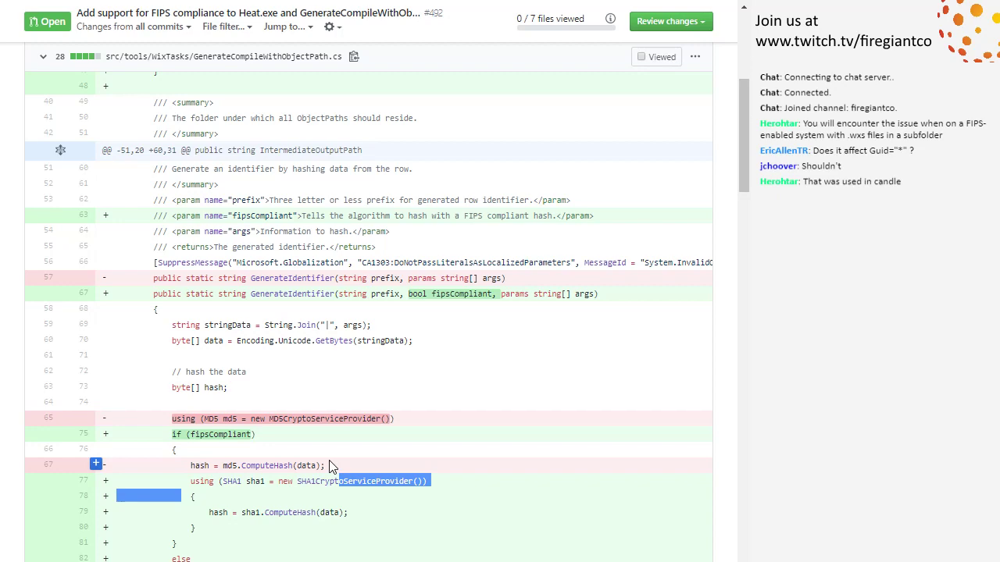
mouse_move(396, 323)
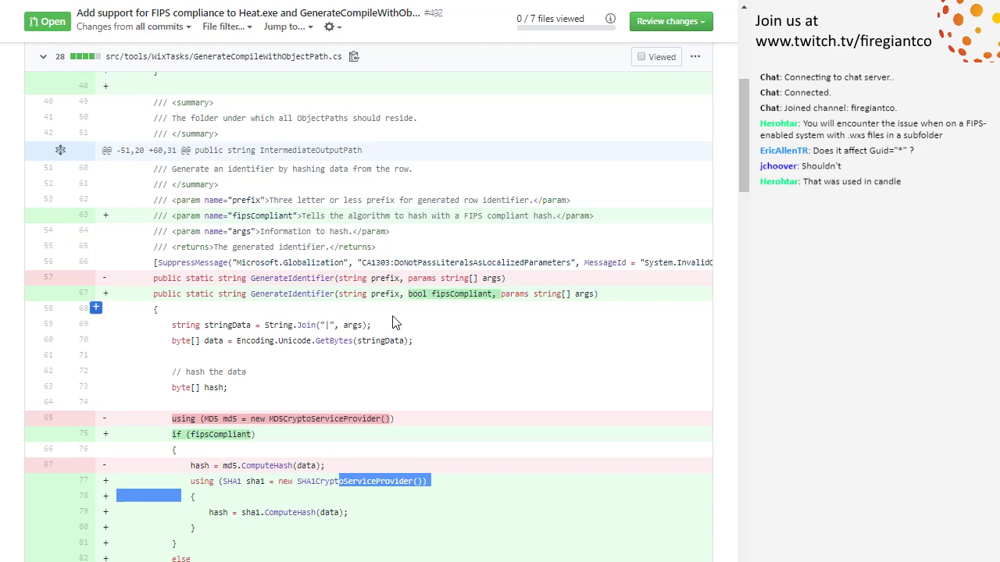
scroll("down", 3)
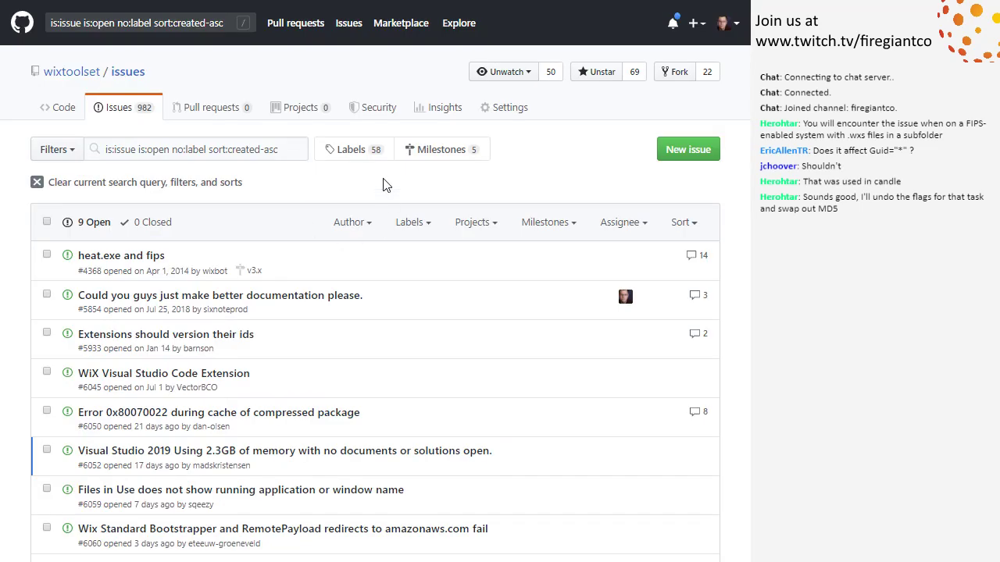
mouse_move(260, 344)
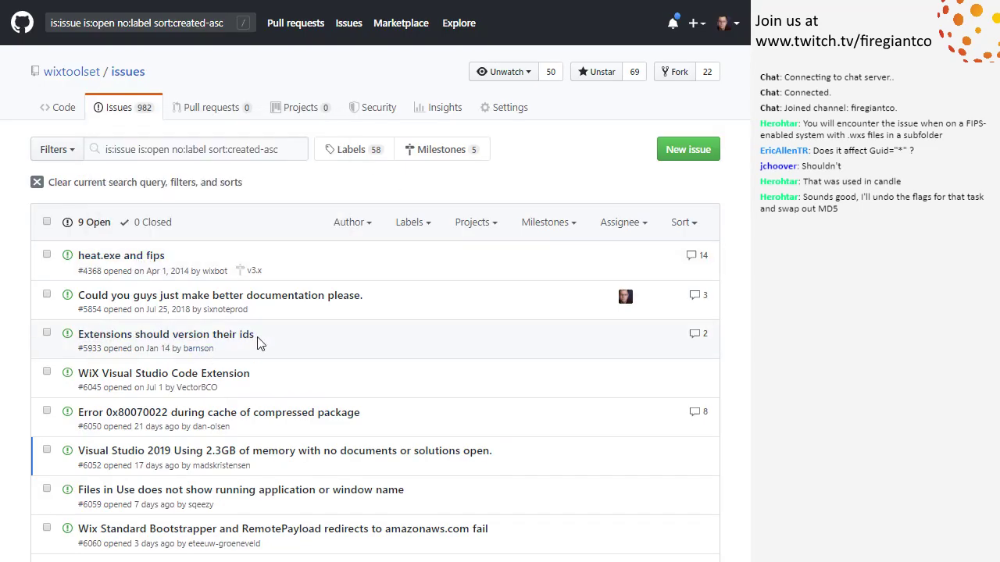
mouse_move(306, 354)
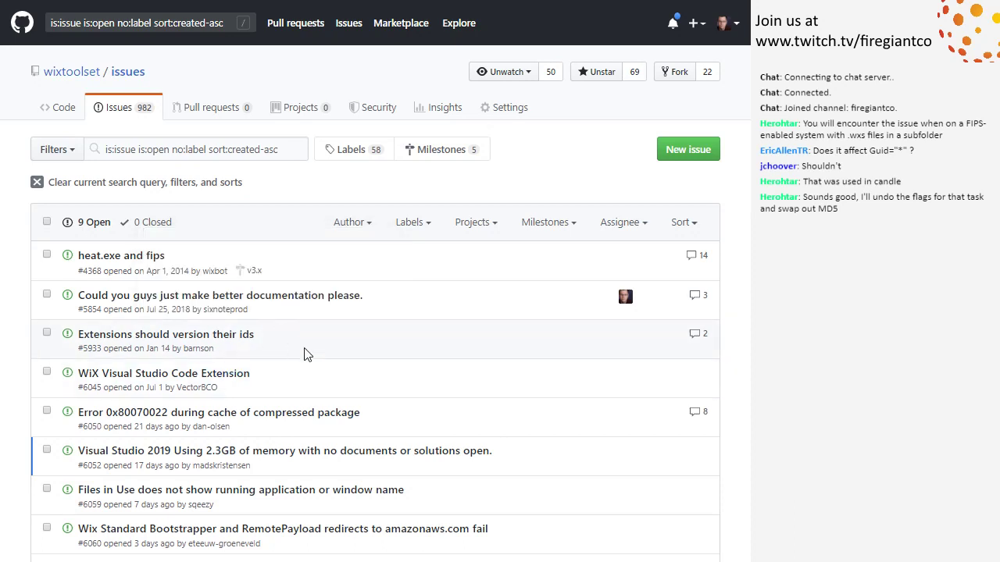
mouse_move(253, 381)
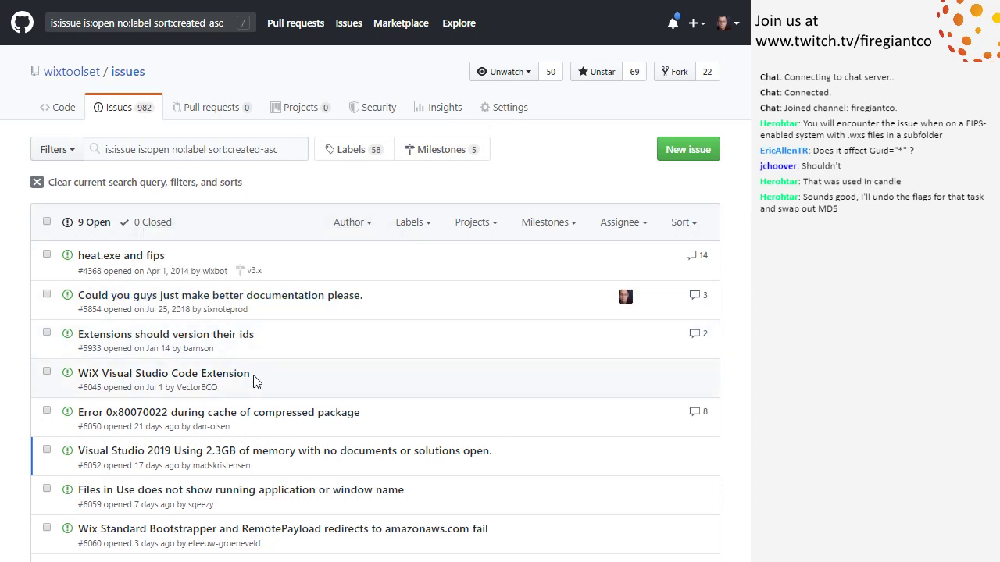
mouse_move(361, 374)
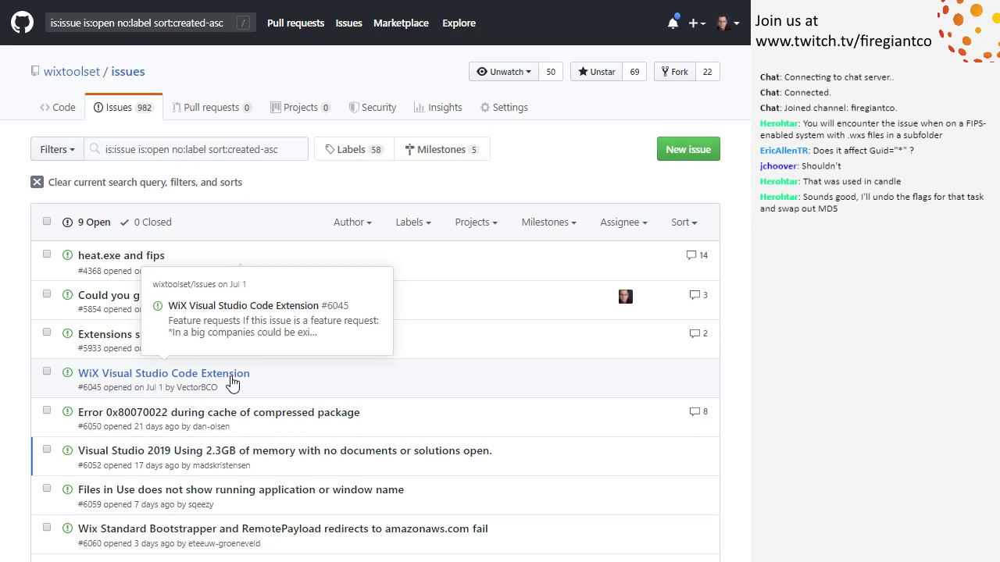
mouse_move(481, 383)
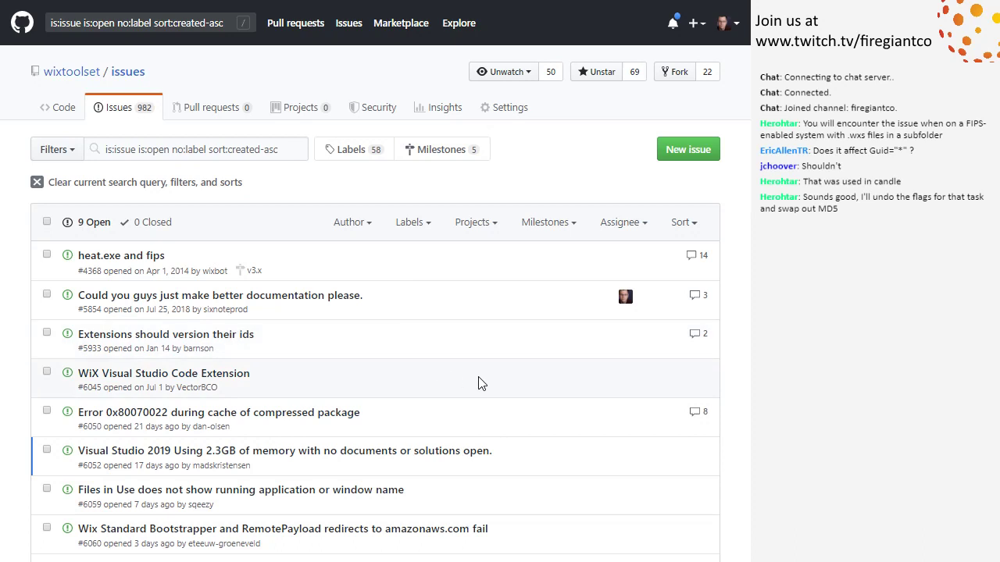
mouse_move(213, 376)
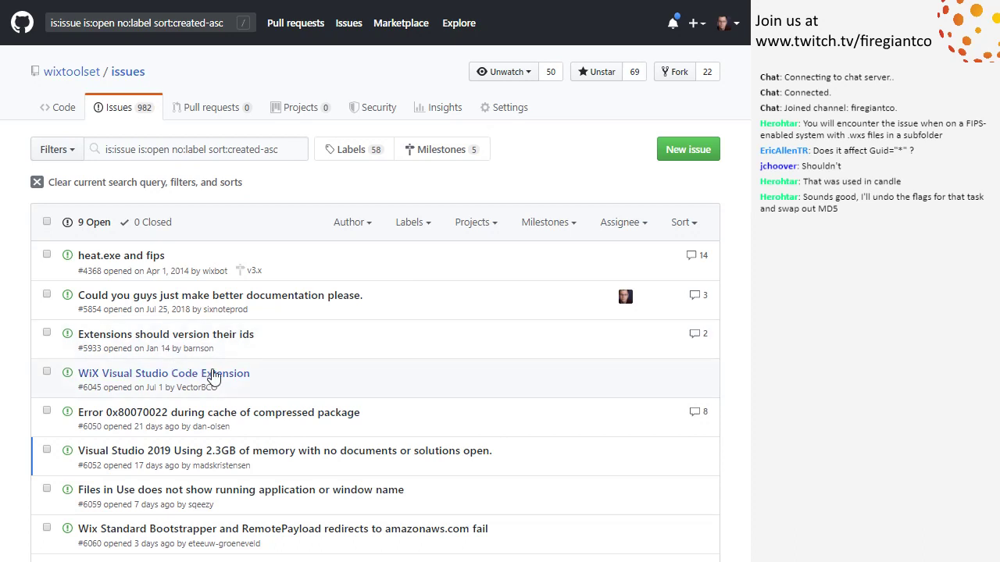
mouse_move(311, 383)
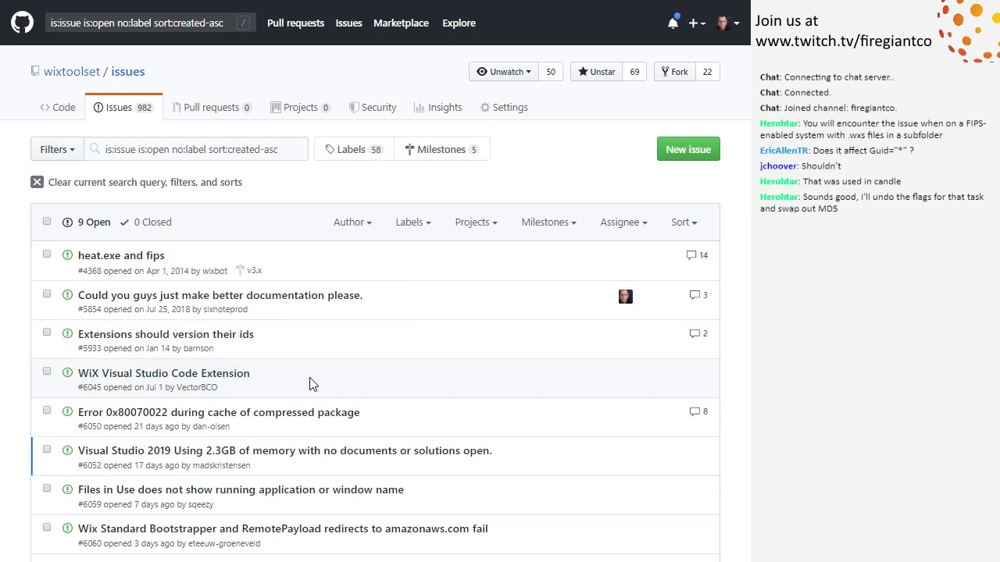
mouse_move(292, 379)
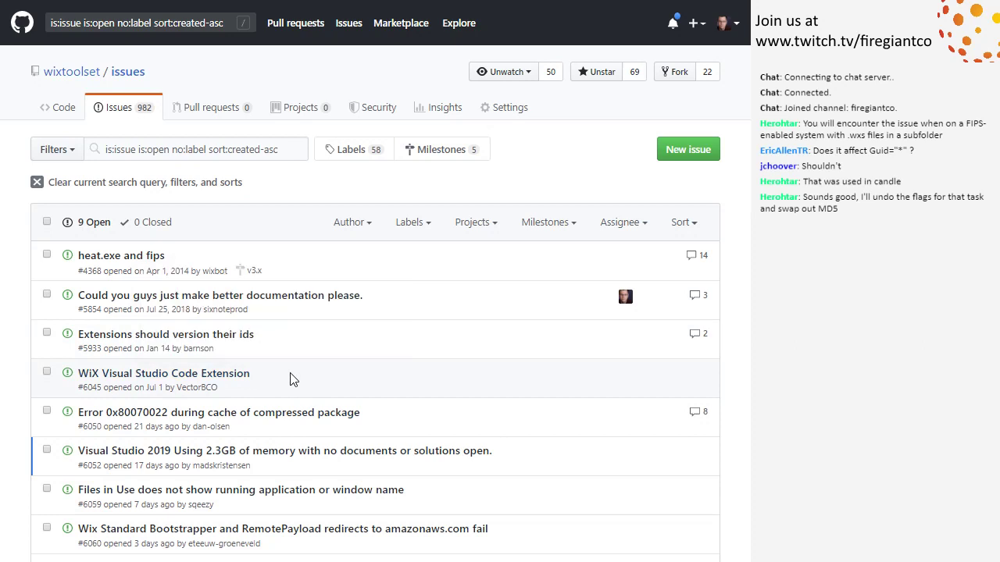
mouse_move(293, 374)
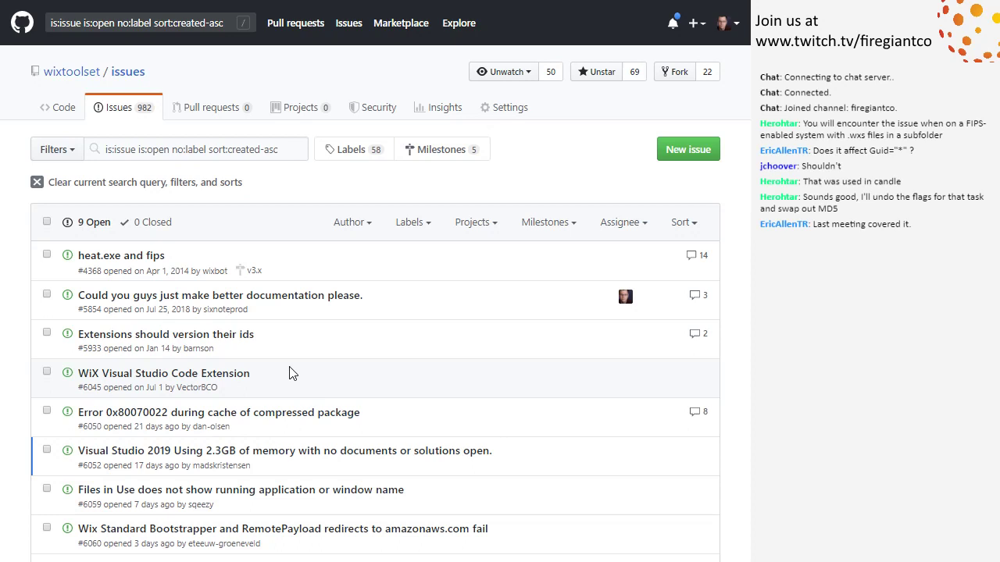
mouse_move(312, 381)
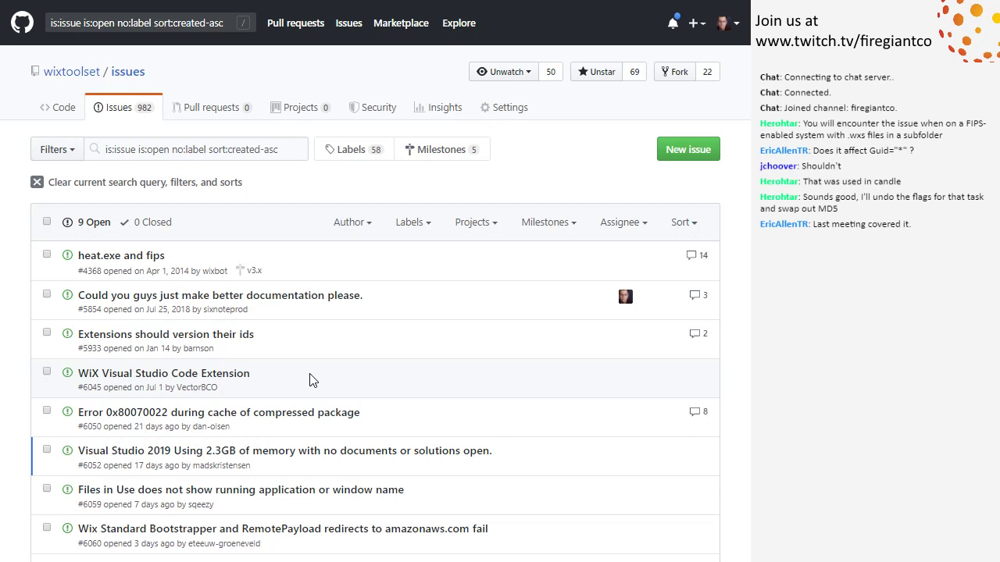
mouse_move(328, 386)
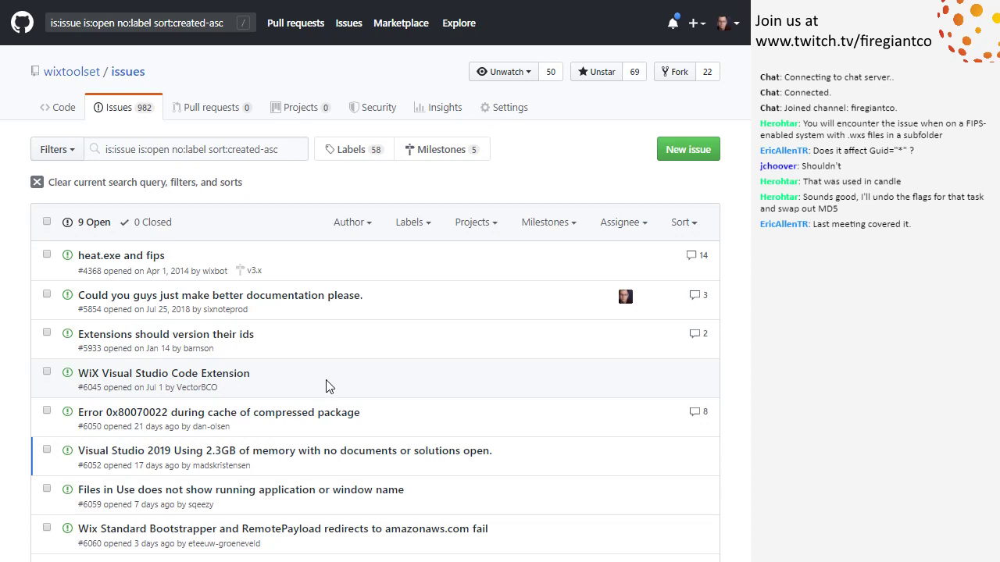
mouse_move(343, 382)
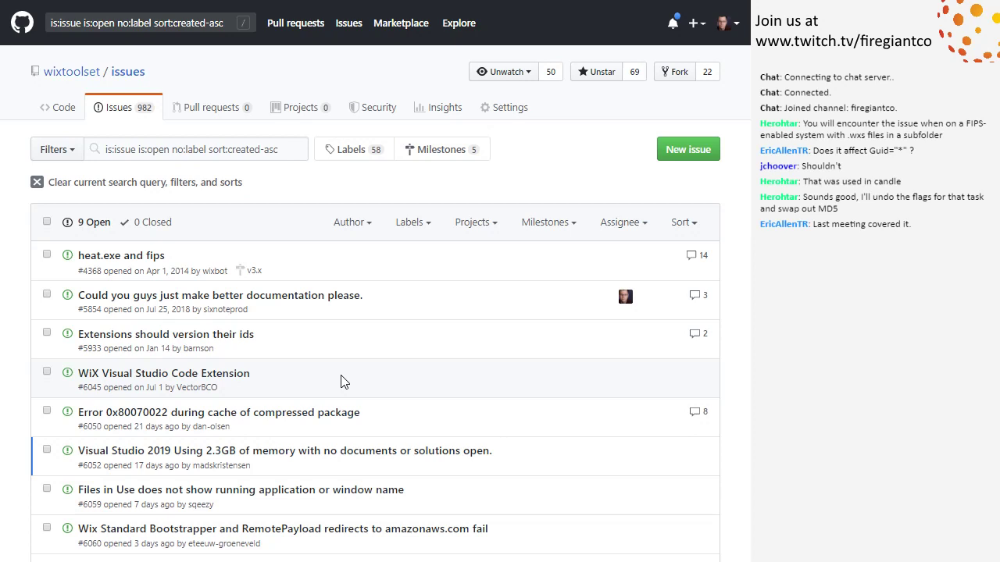
mouse_move(322, 382)
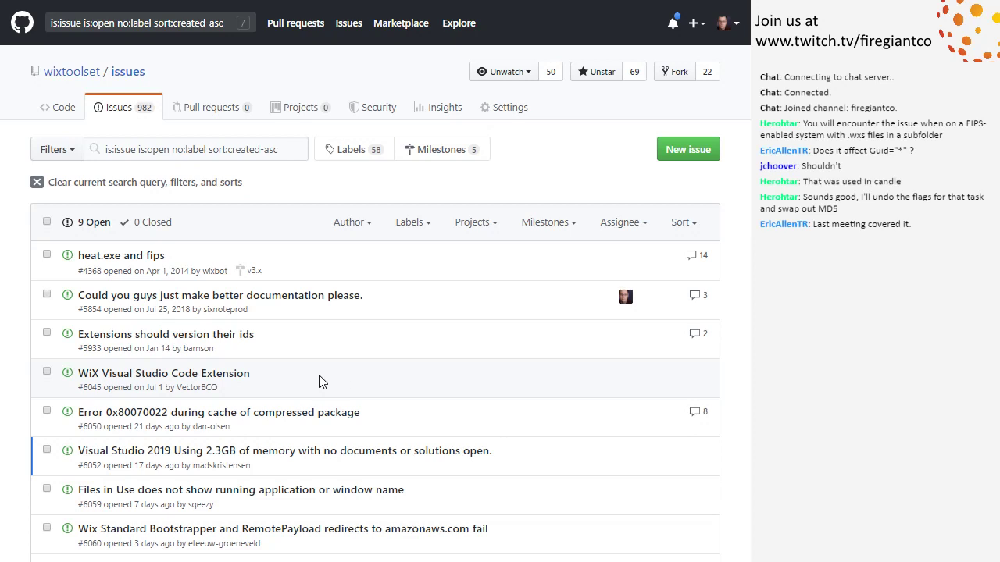
mouse_move(447, 390)
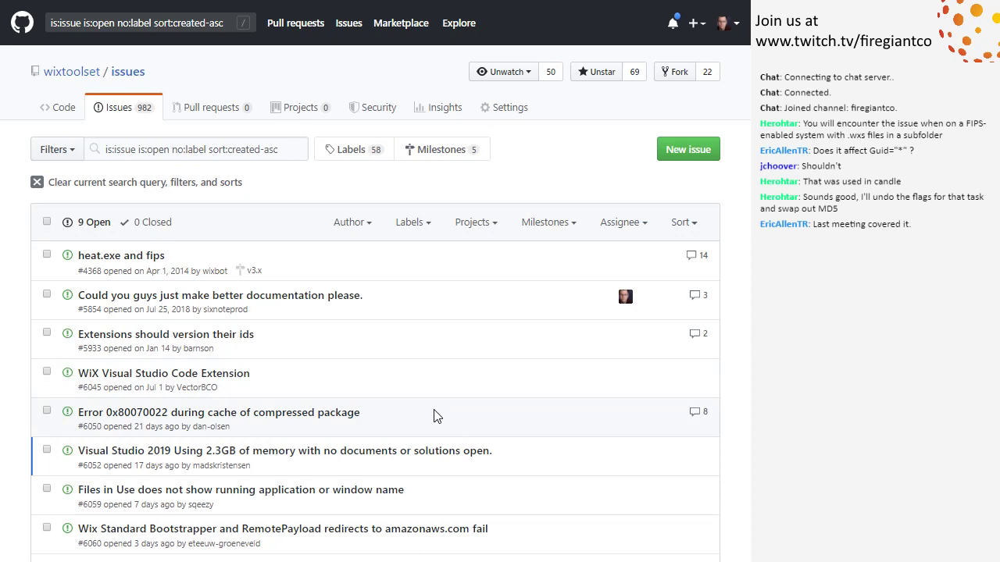
mouse_move(394, 430)
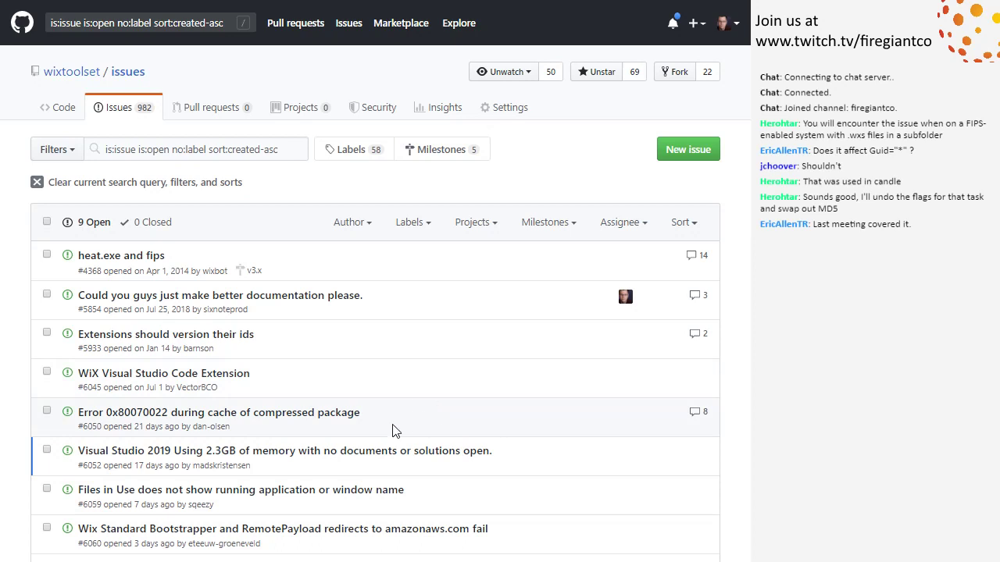
mouse_move(413, 424)
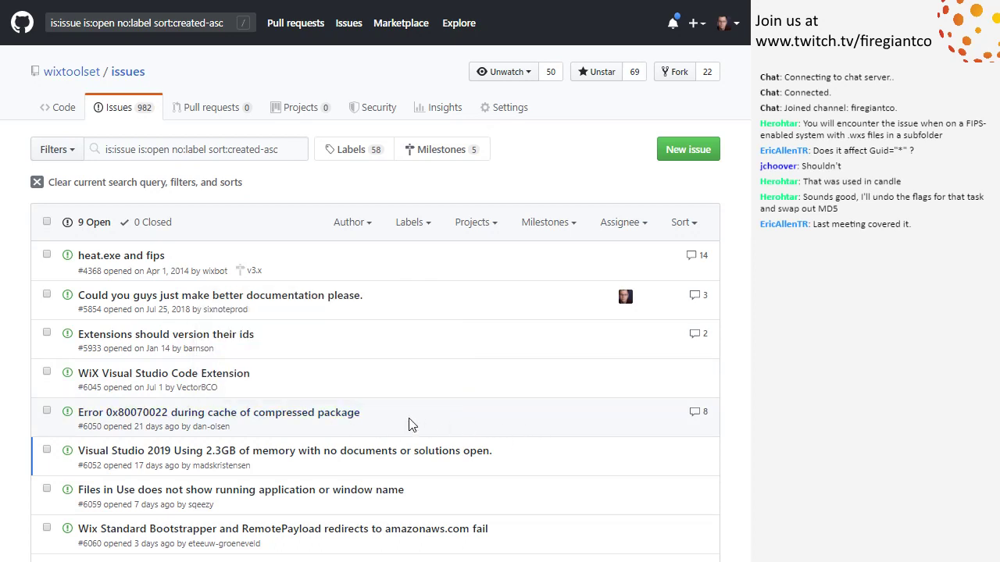
mouse_move(558, 436)
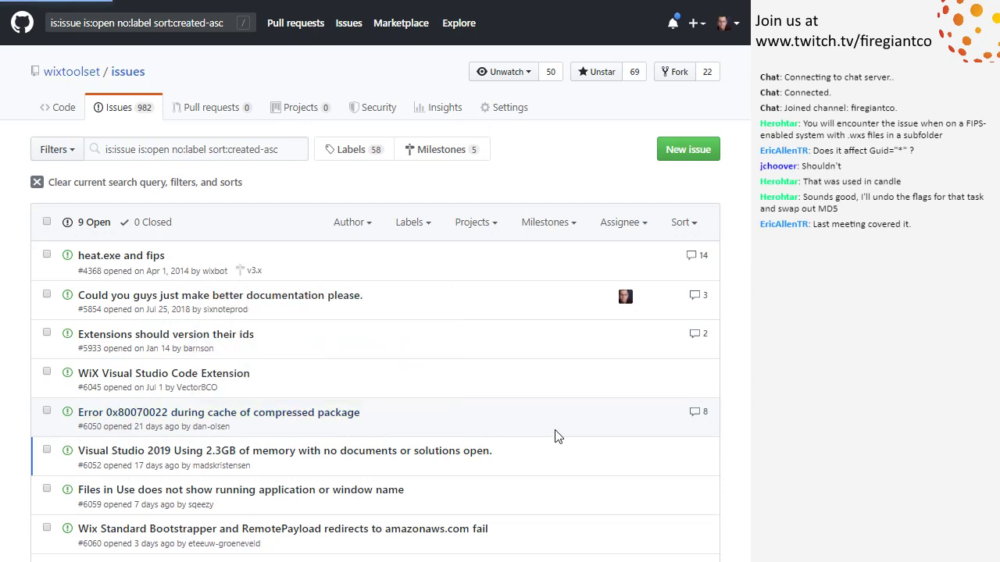
left_click(218, 412)
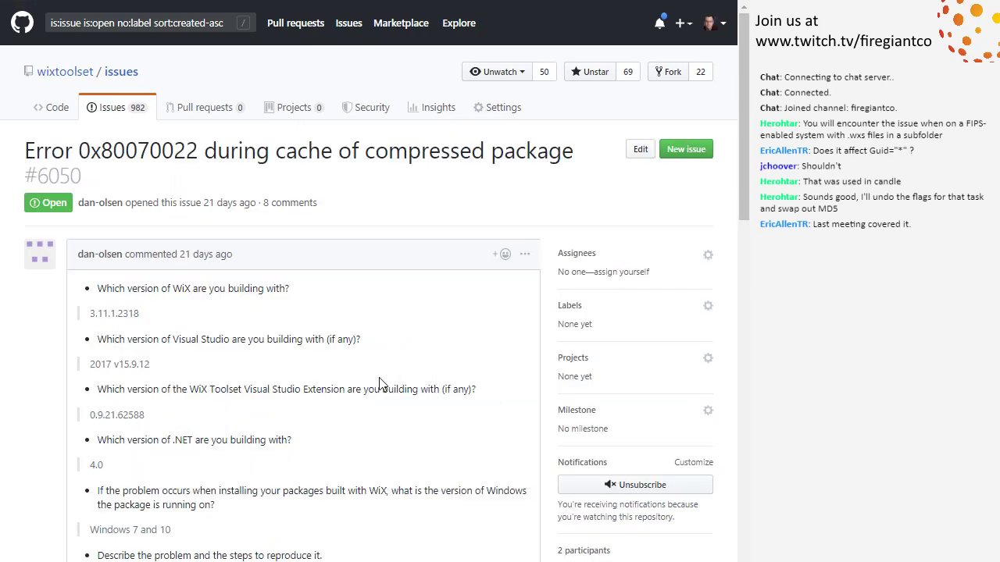
scroll("down", 3)
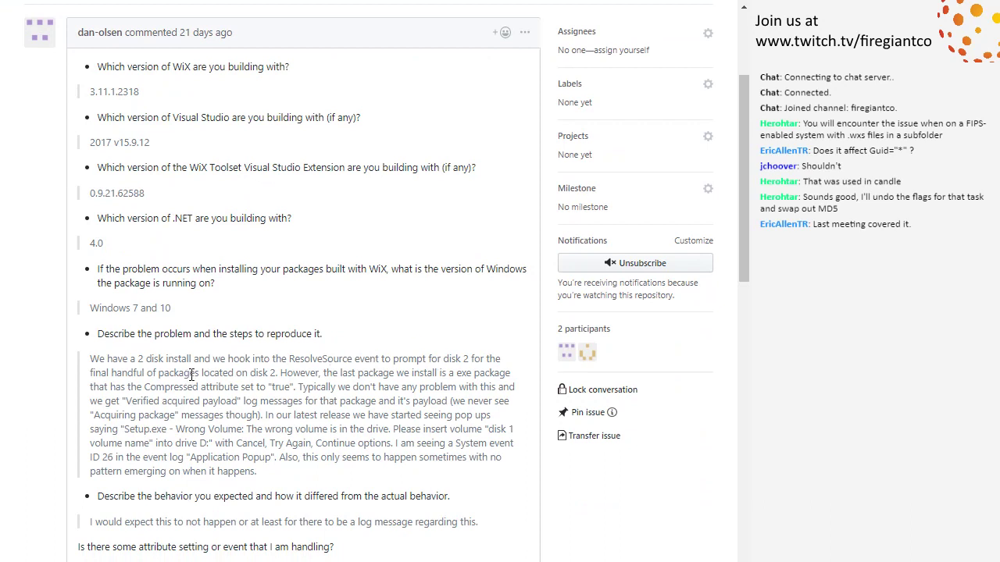
mouse_move(228, 394)
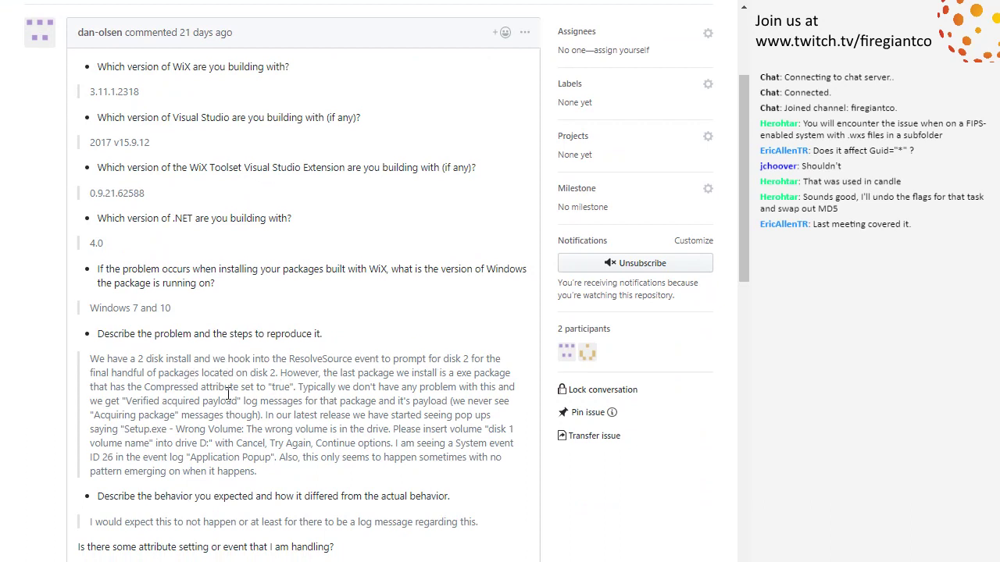
scroll("down", 3)
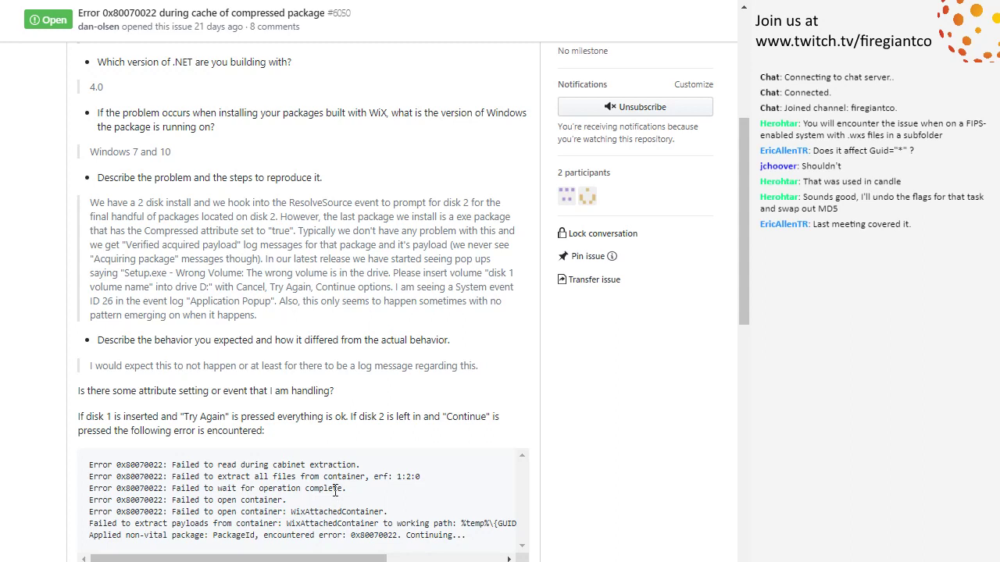
mouse_move(76, 503)
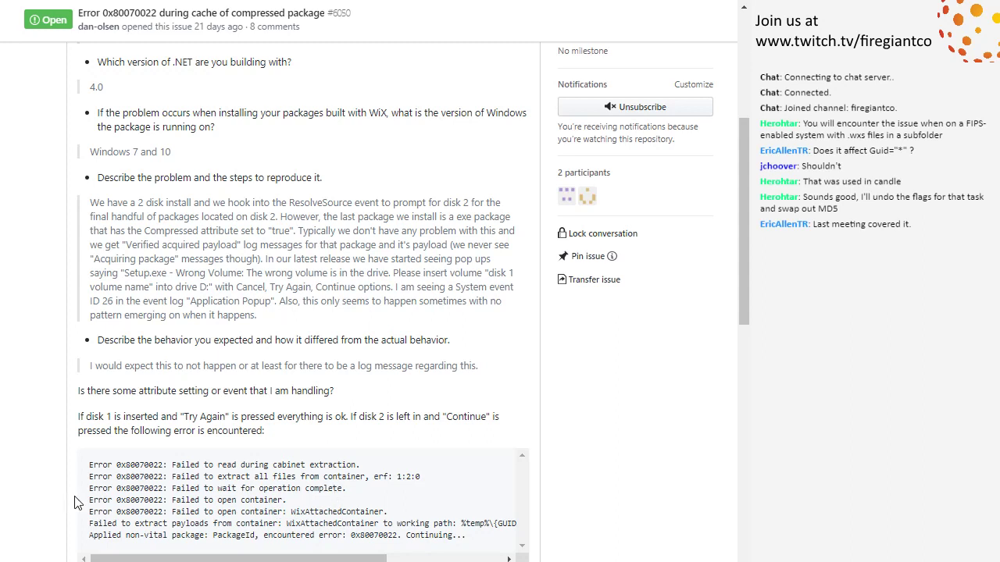
mouse_move(56, 480)
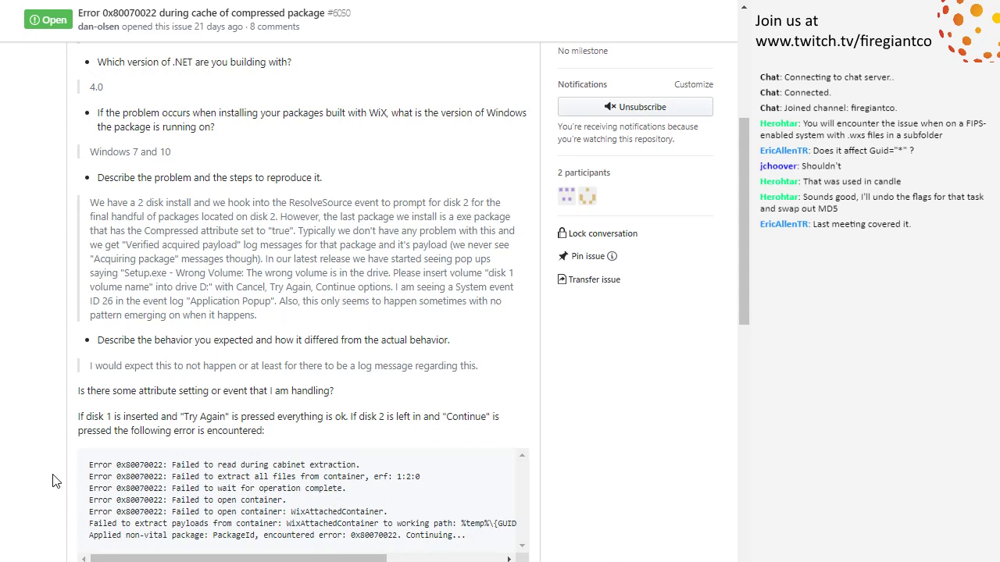
mouse_move(56, 463)
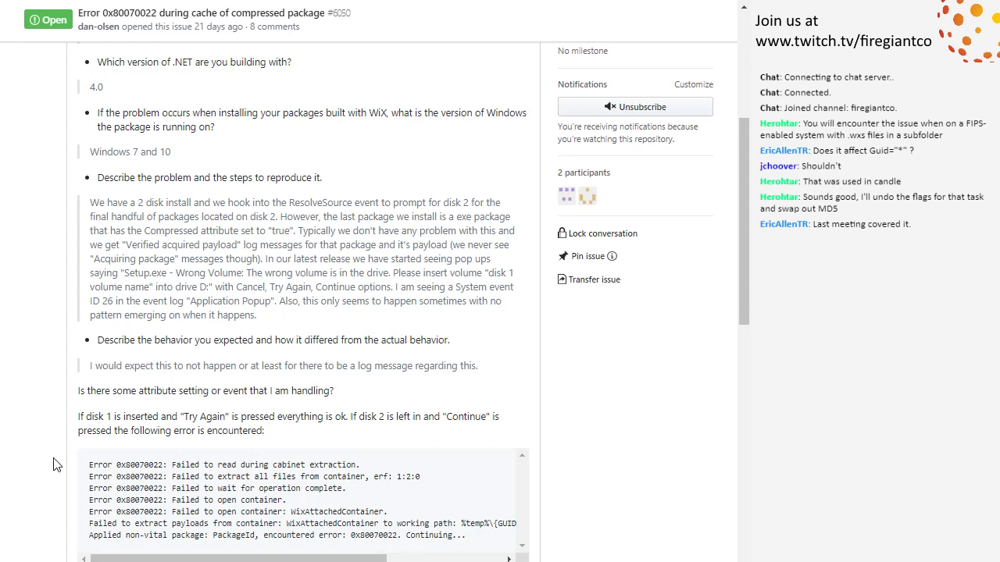
mouse_move(50, 415)
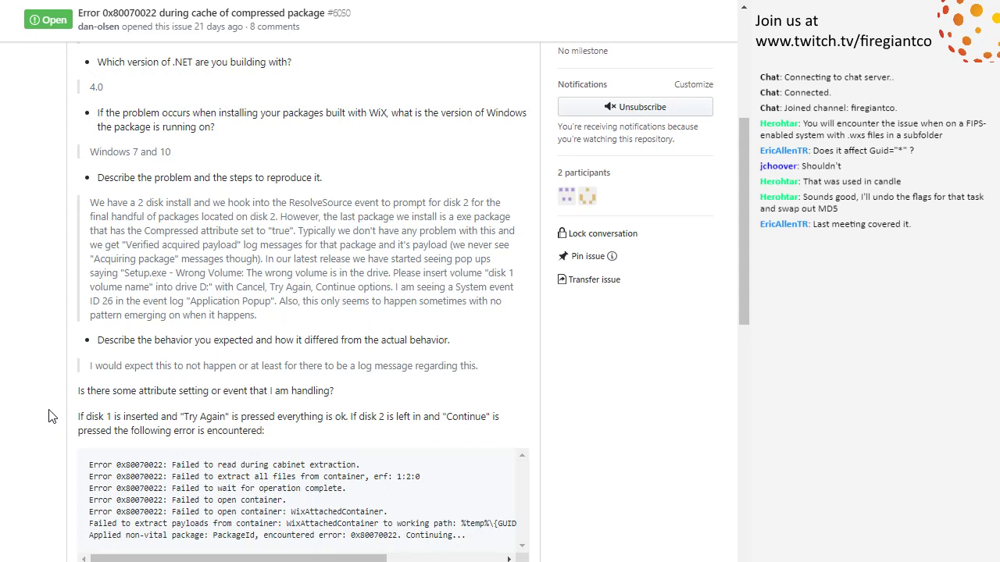
mouse_move(55, 409)
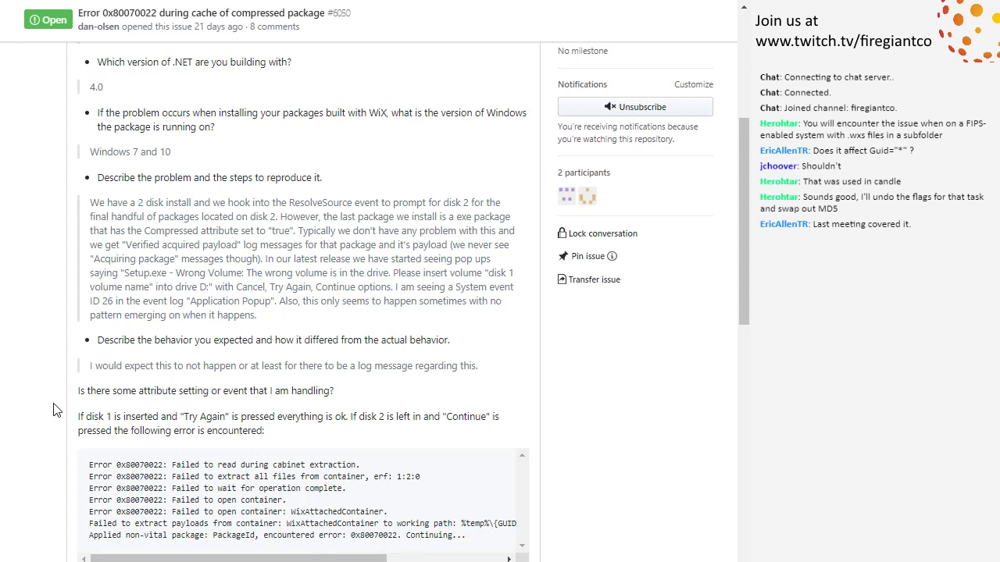
mouse_move(49, 416)
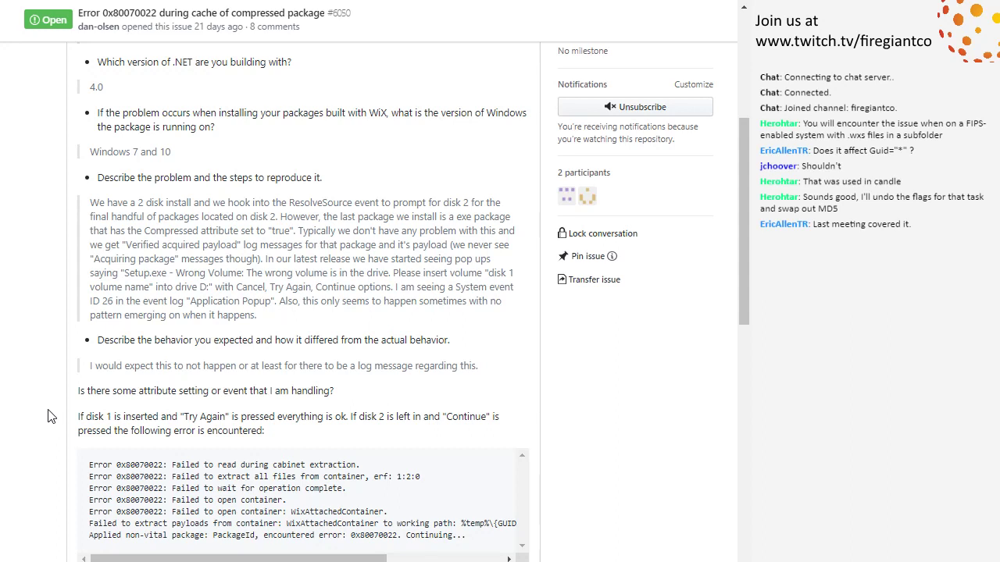
mouse_move(35, 383)
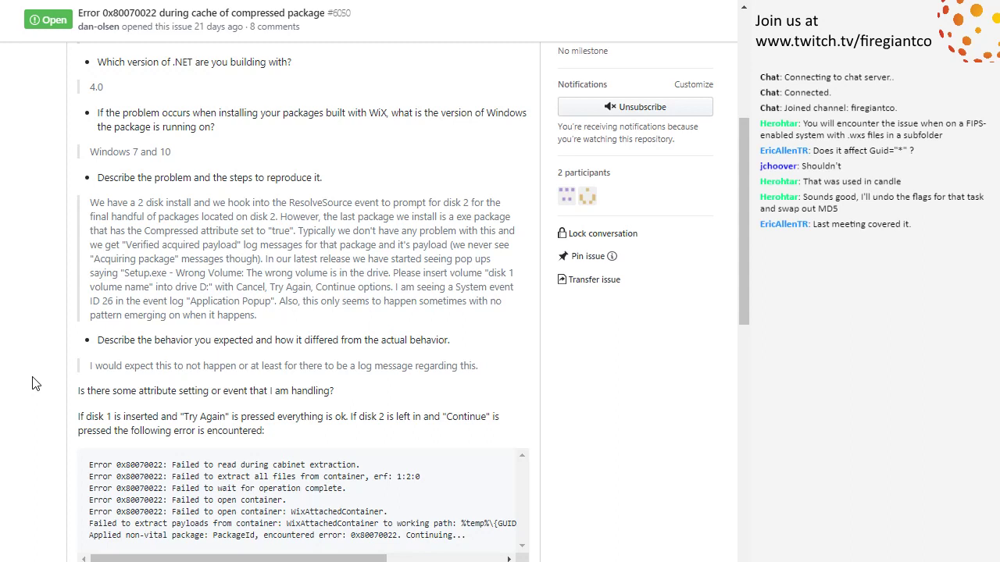
mouse_move(44, 380)
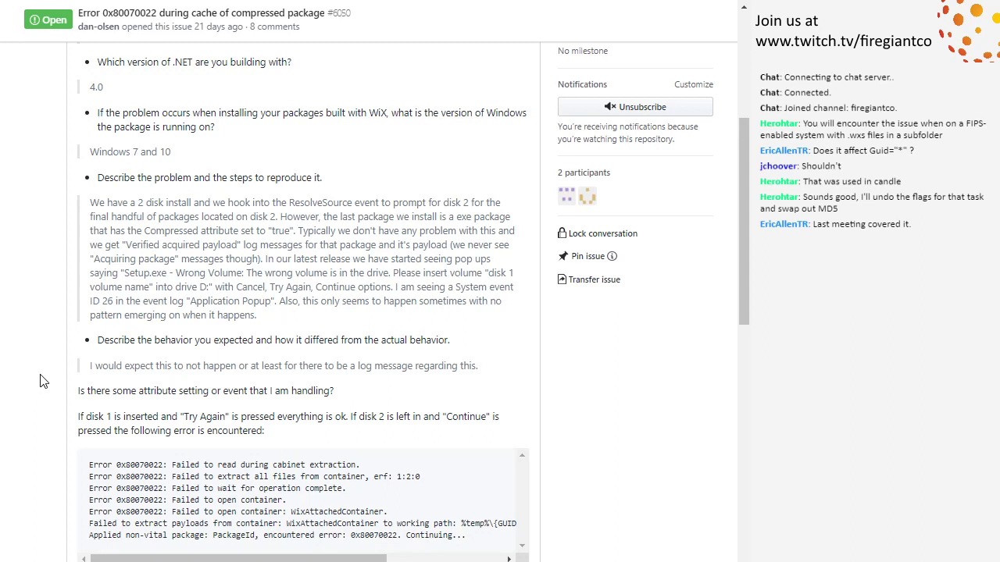
mouse_move(35, 369)
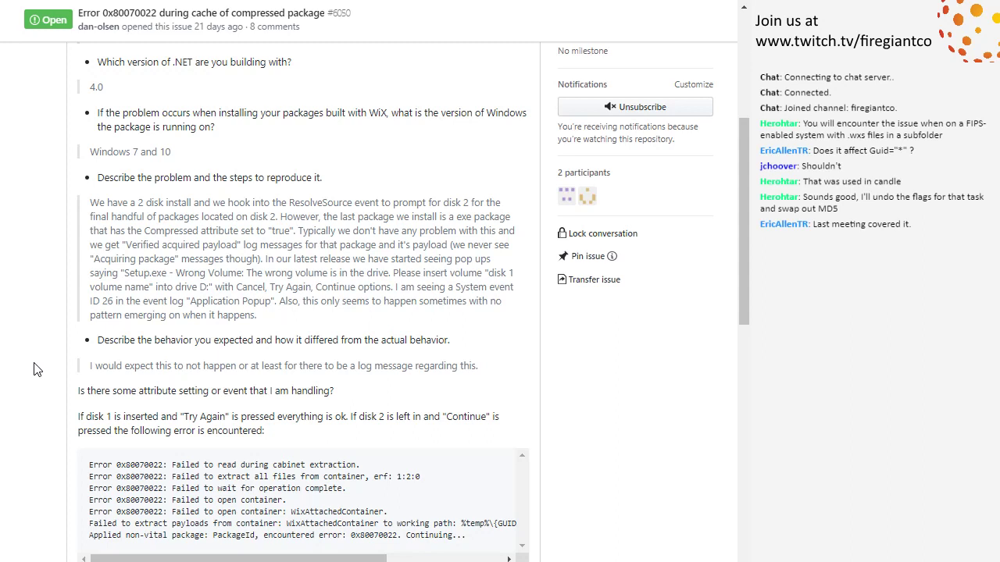
mouse_move(29, 347)
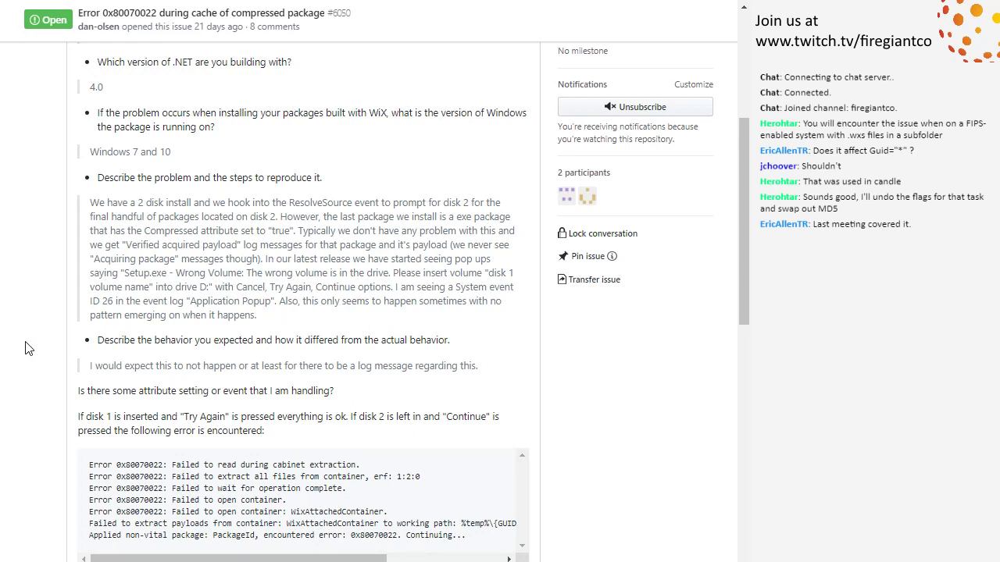
mouse_move(271, 236)
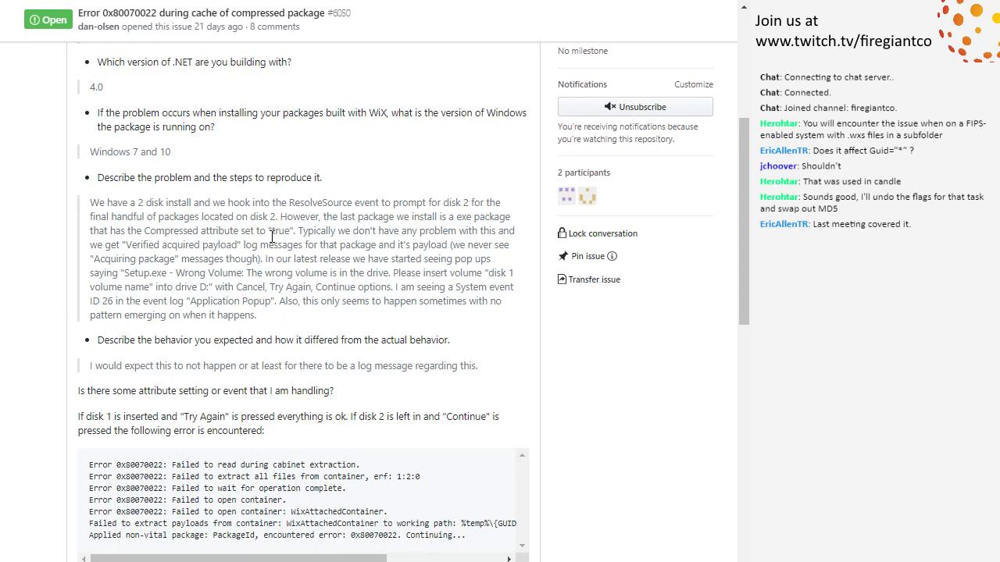
mouse_move(177, 298)
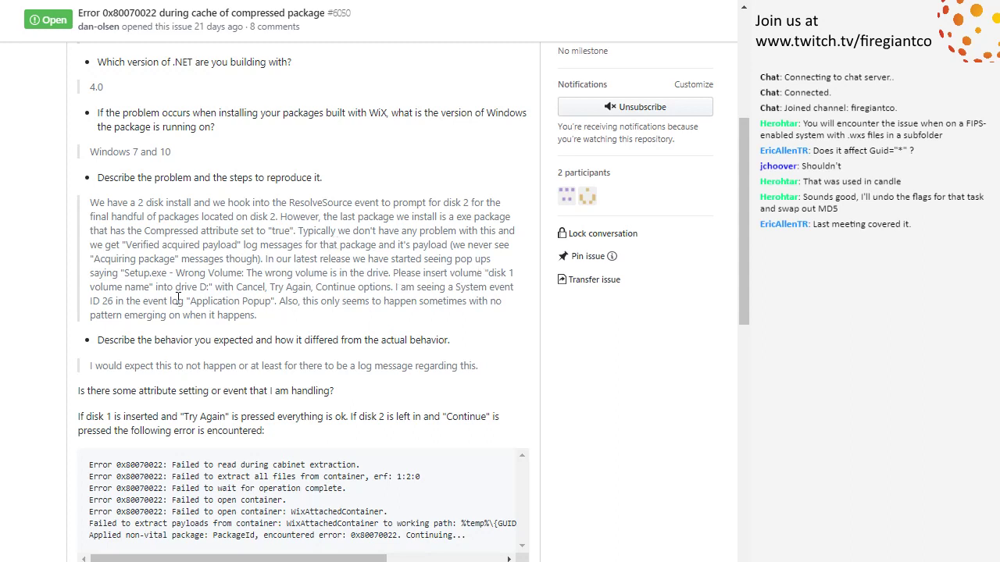
scroll("down", 3)
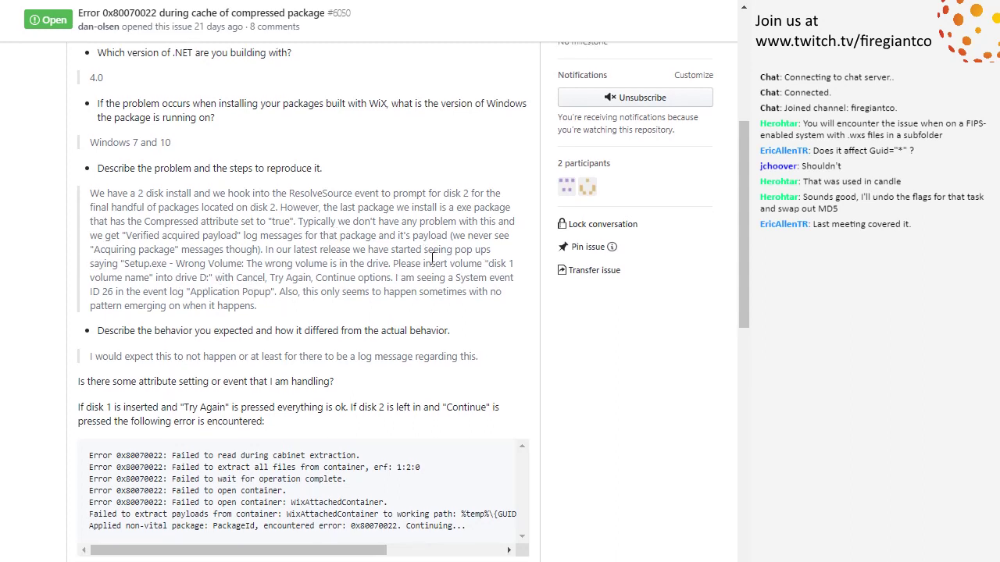
scroll("down", 3)
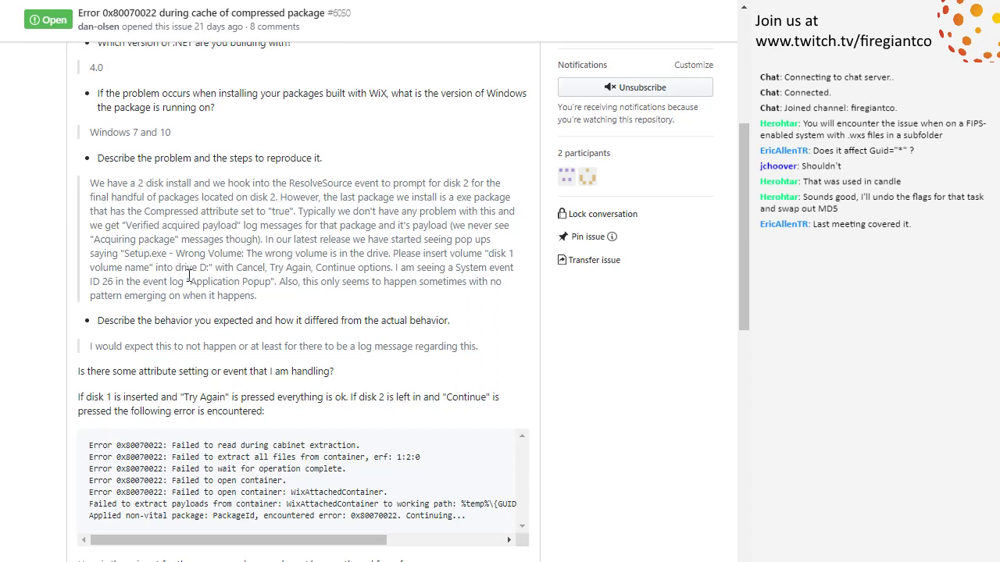
mouse_move(89, 276)
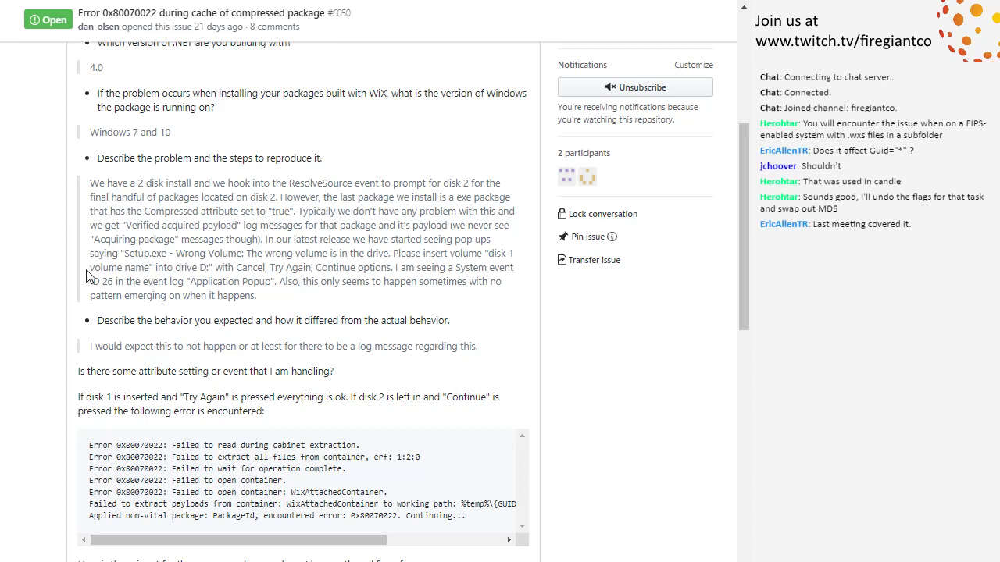
mouse_move(58, 280)
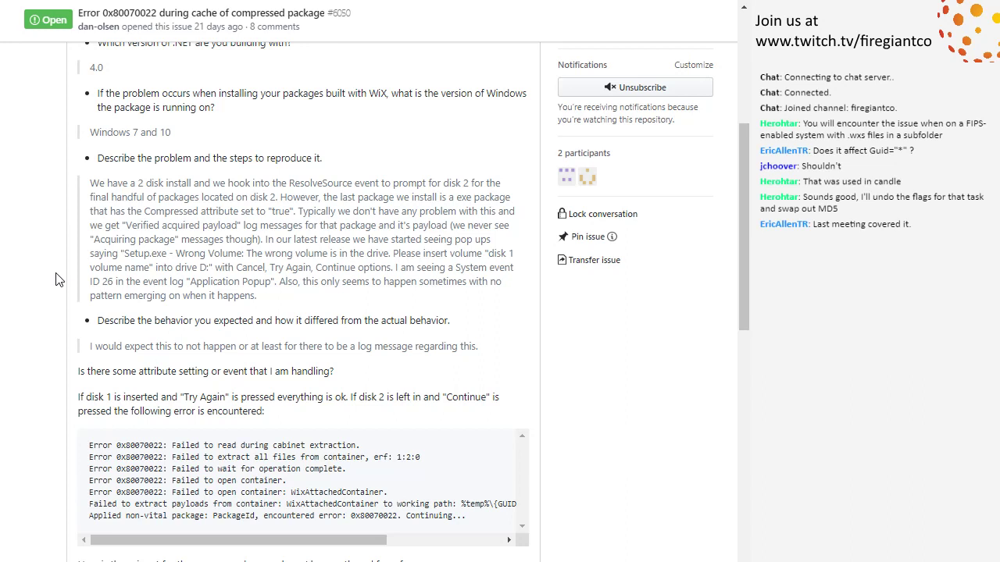
mouse_move(54, 271)
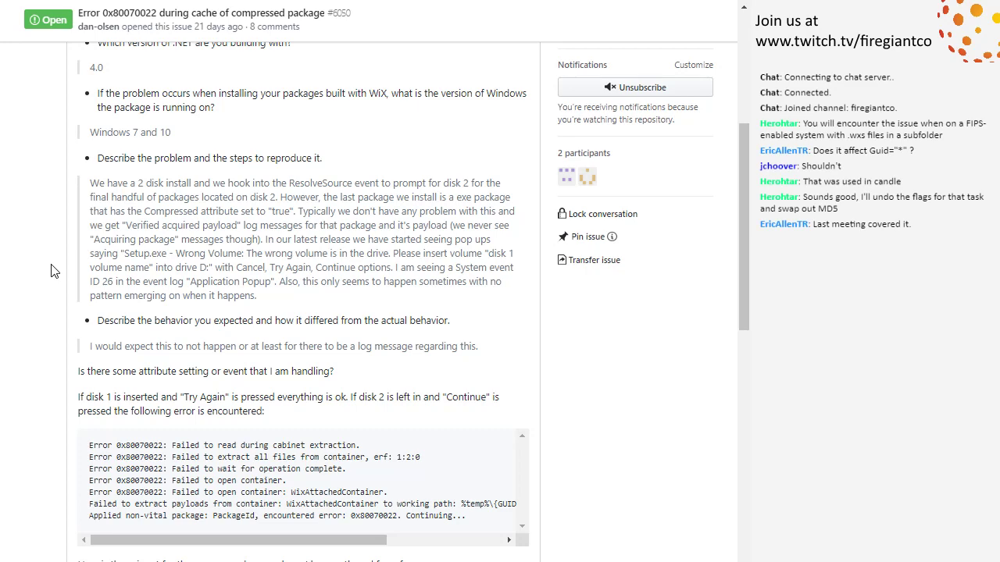
scroll("down", 3)
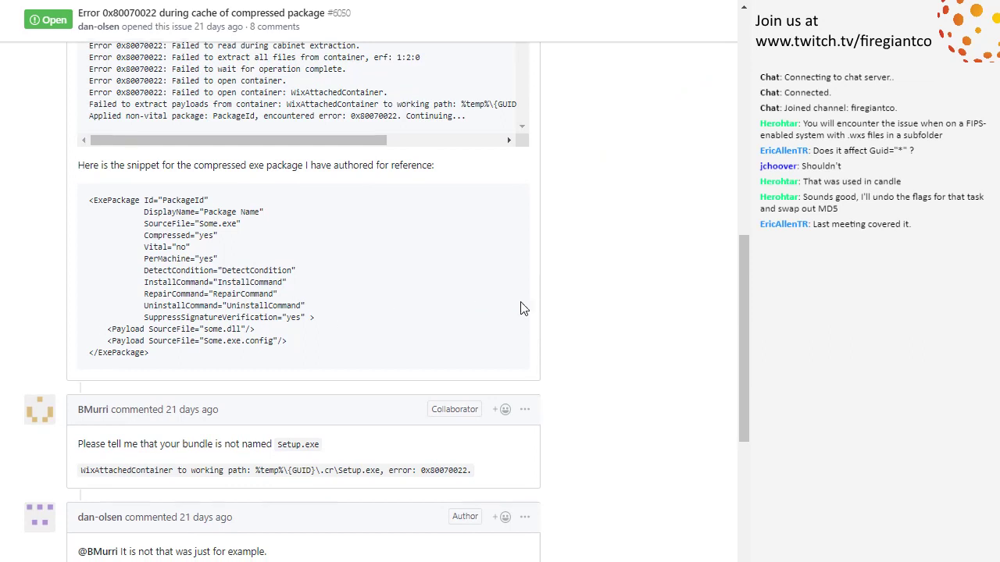
scroll("down", 3)
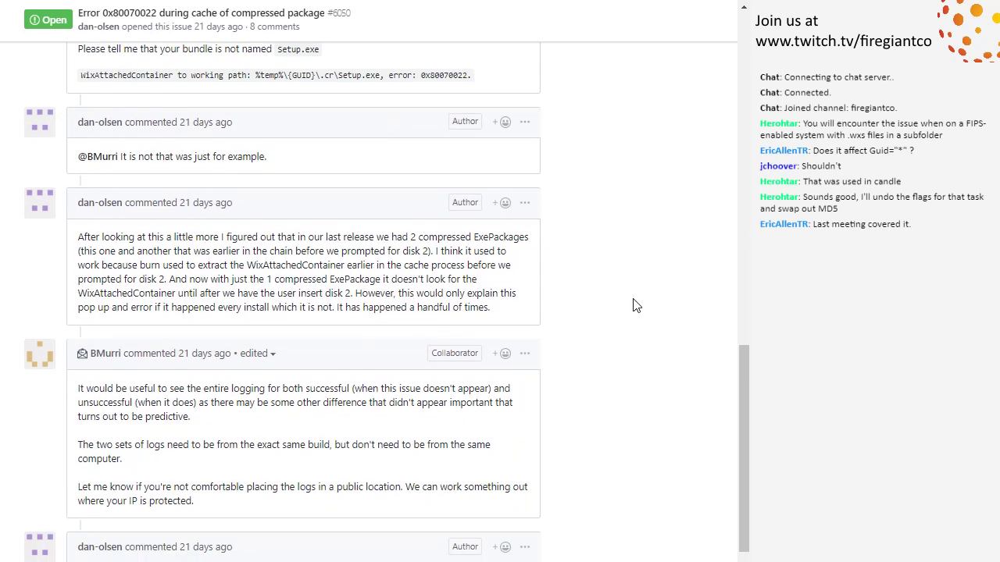
mouse_move(602, 253)
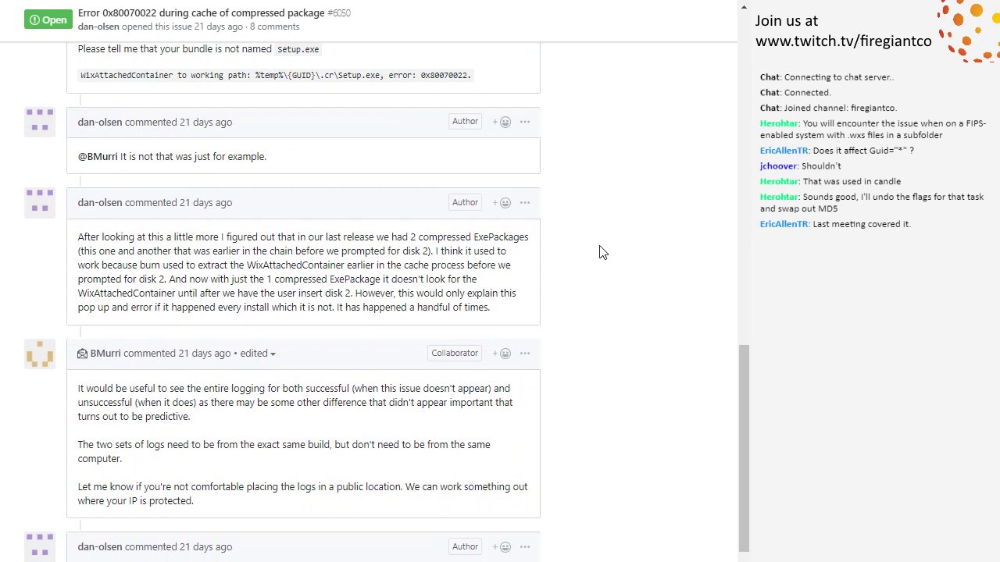
scroll("down", 3)
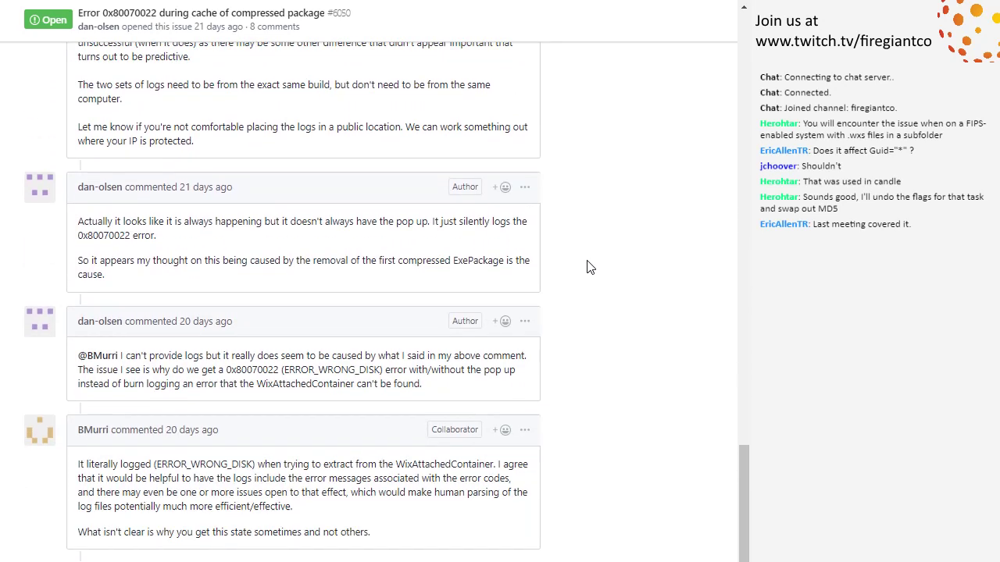
scroll("down", 3)
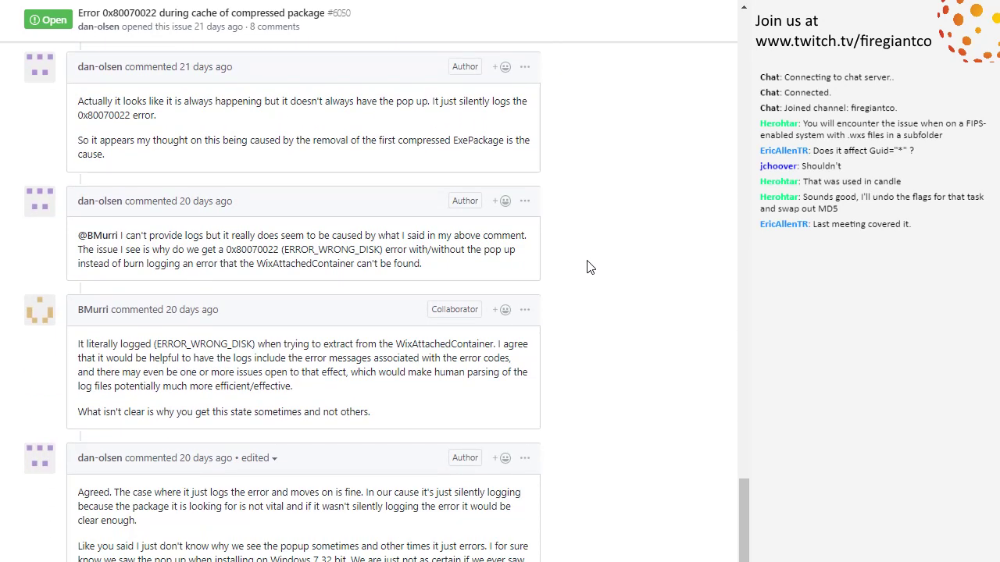
scroll("down", 3)
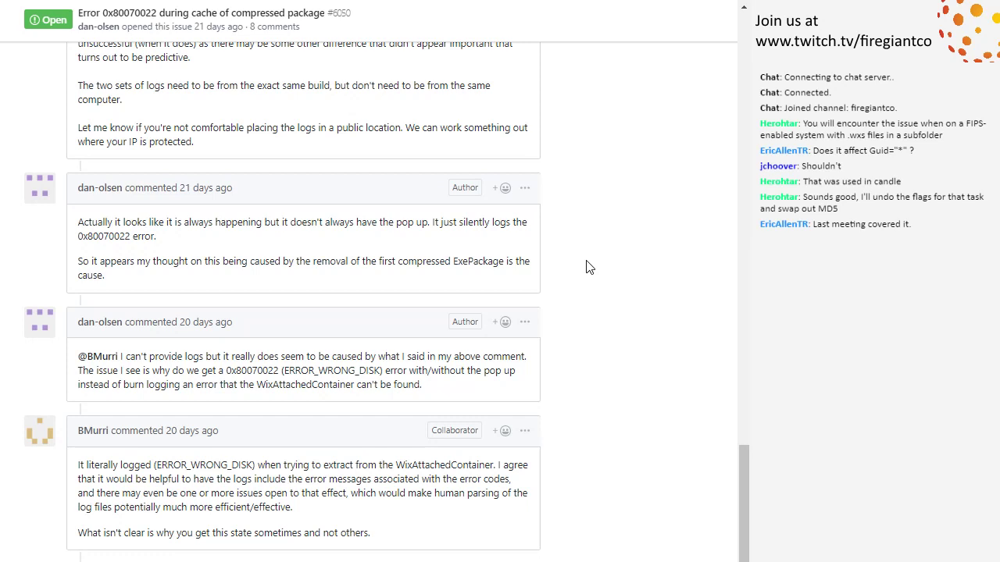
mouse_move(582, 262)
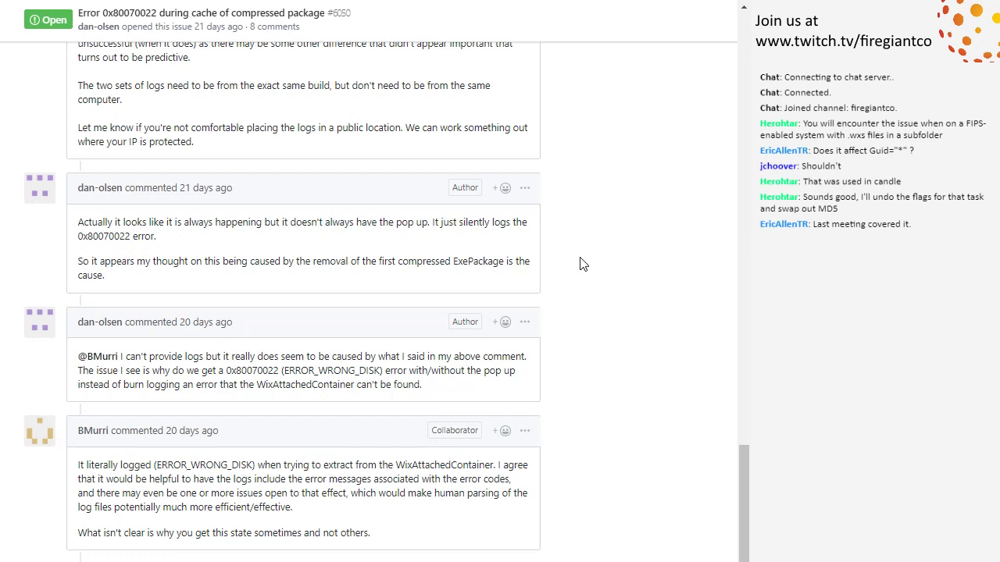
mouse_move(568, 268)
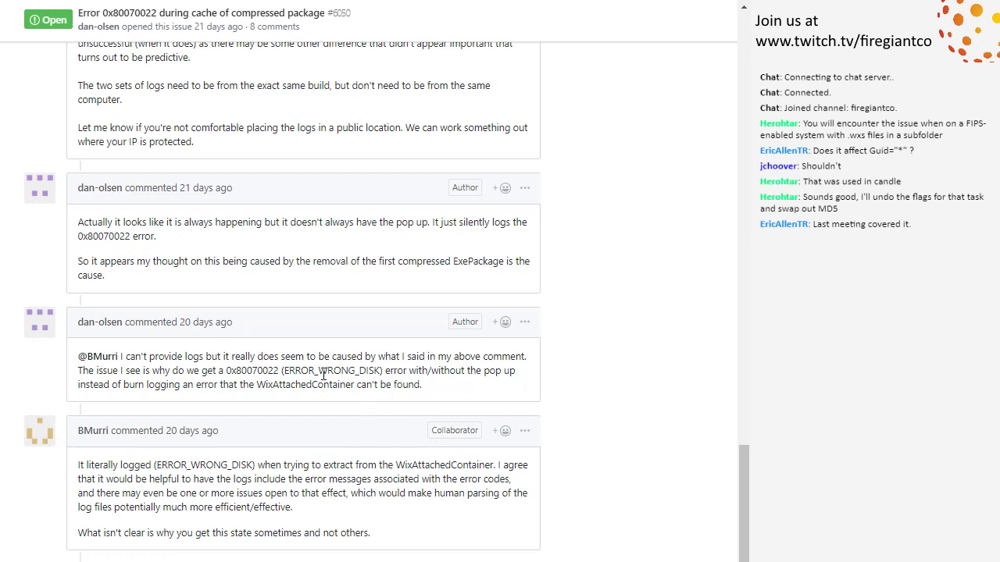
mouse_move(581, 266)
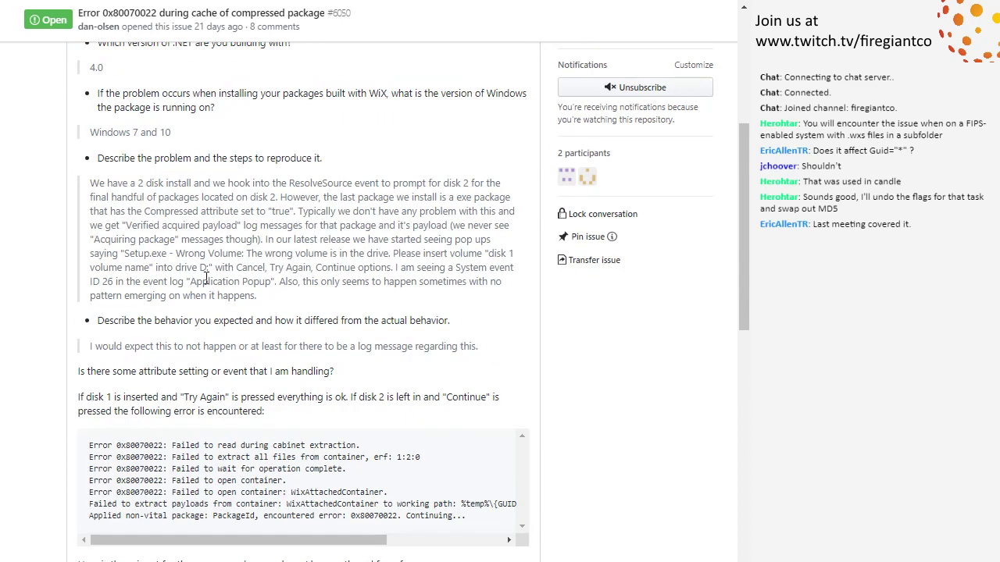
double_click(172, 267)
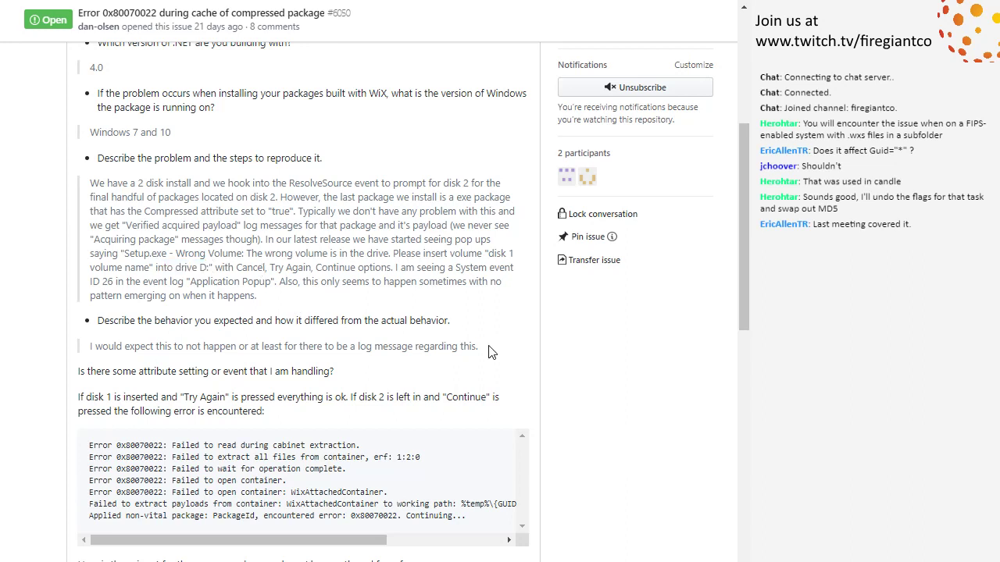
mouse_move(567, 376)
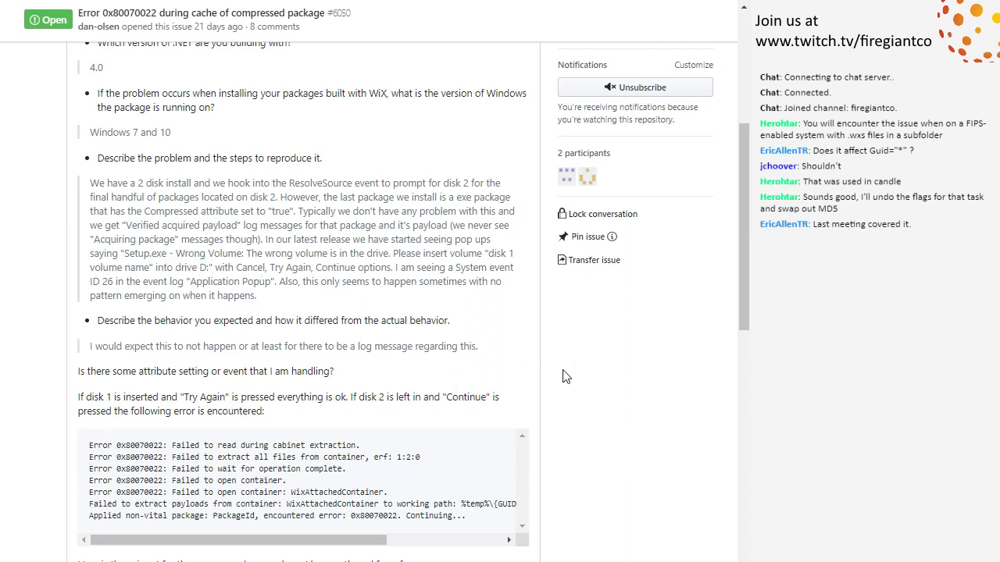
mouse_move(159, 191)
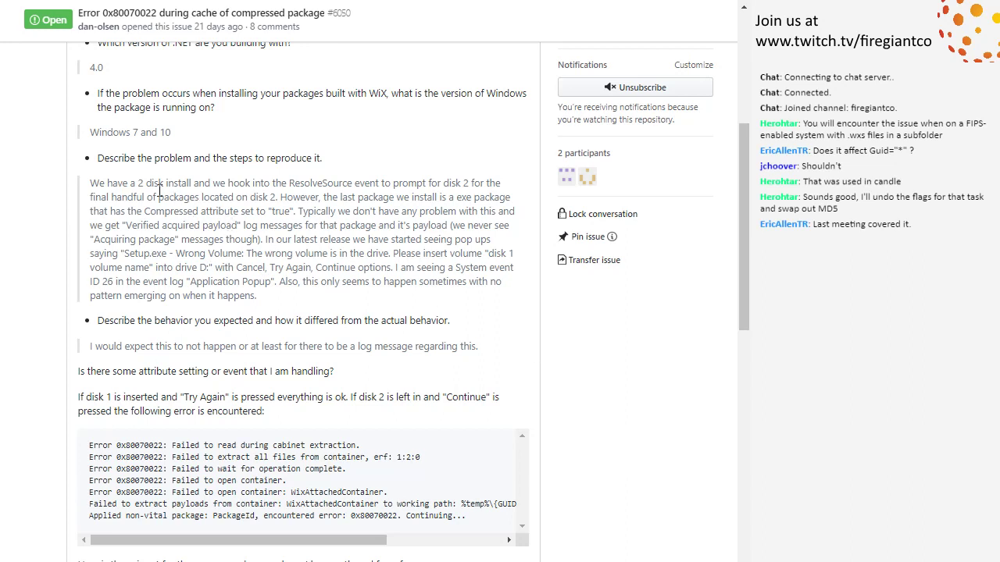
mouse_move(217, 186)
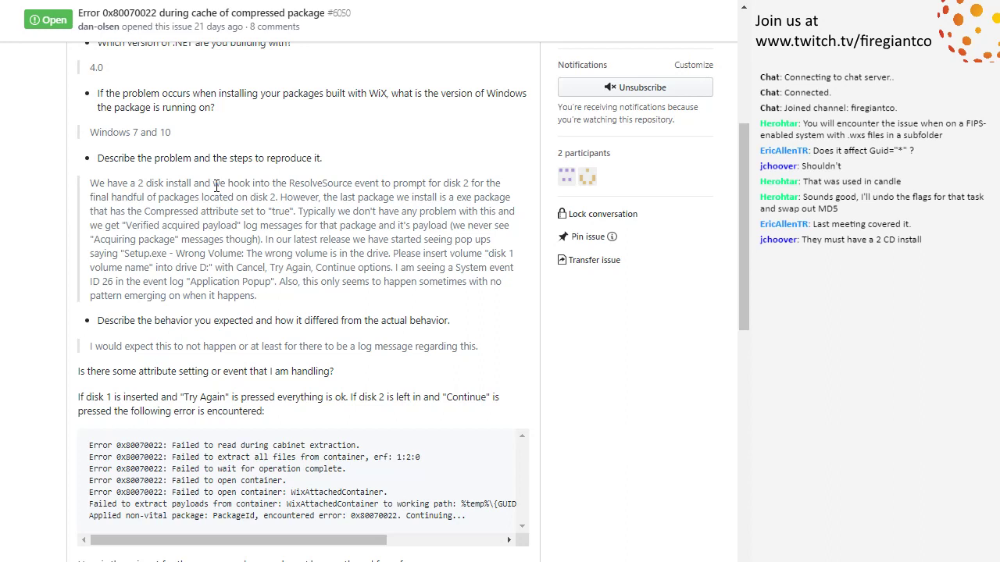
mouse_move(220, 202)
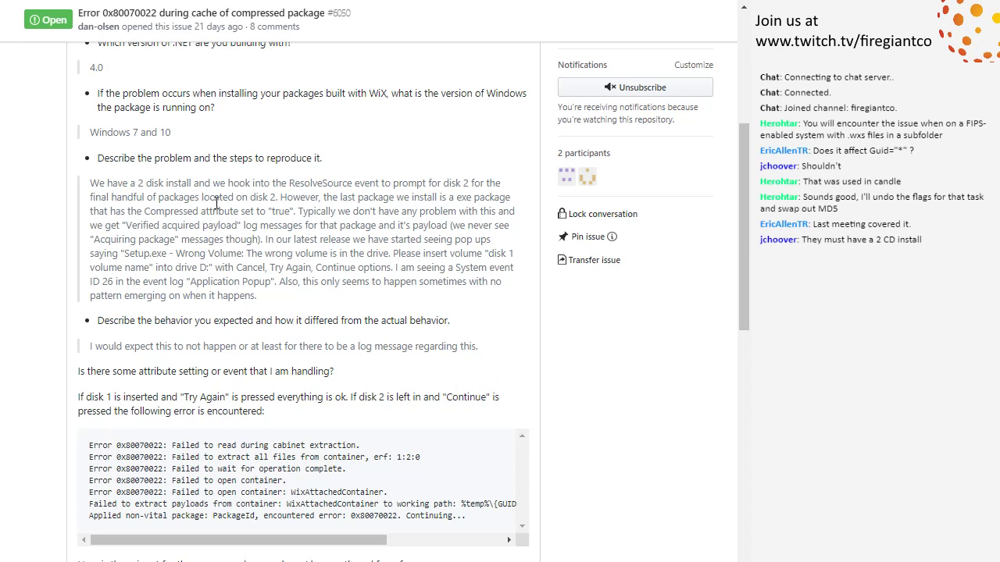
mouse_move(49, 287)
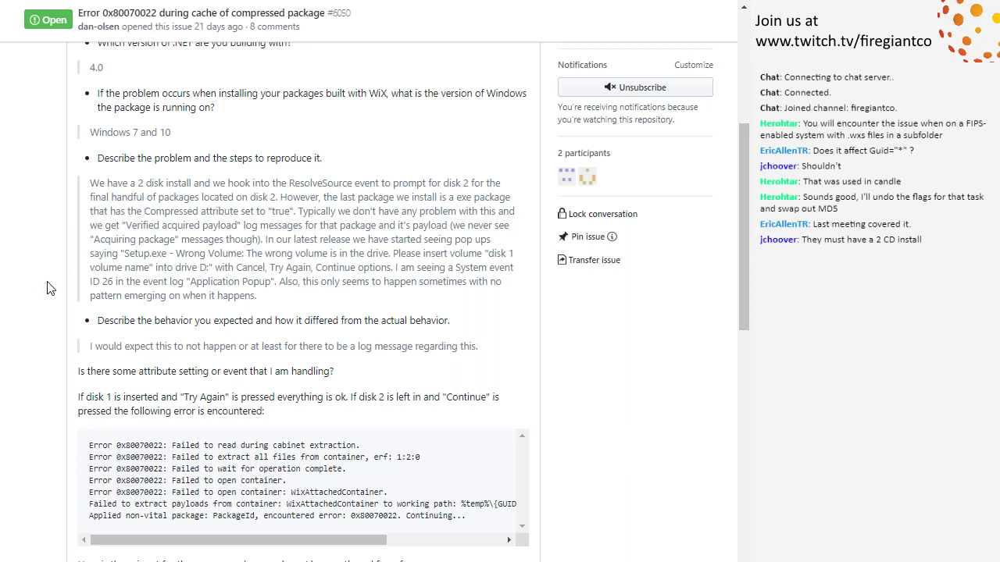
mouse_move(458, 442)
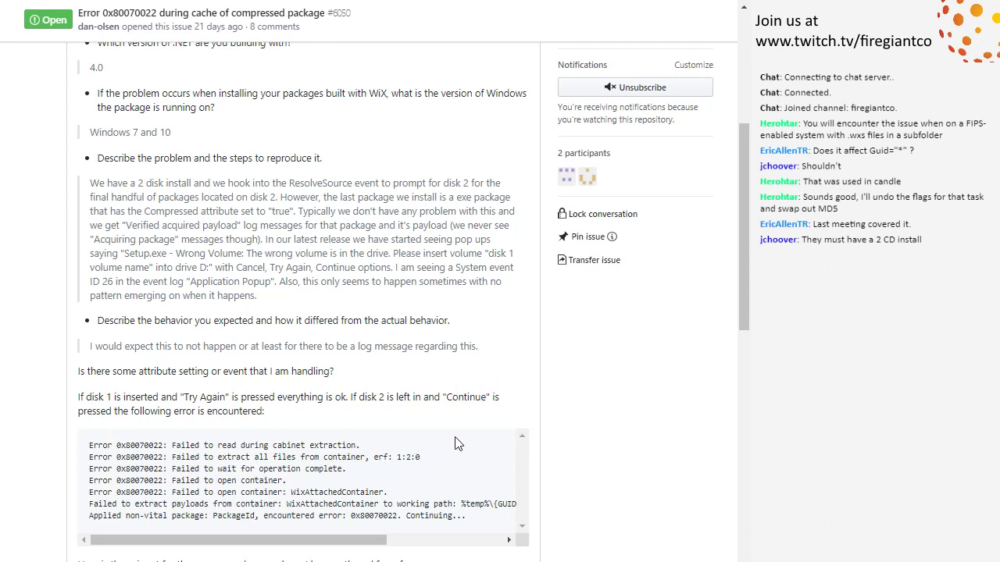
mouse_move(594, 395)
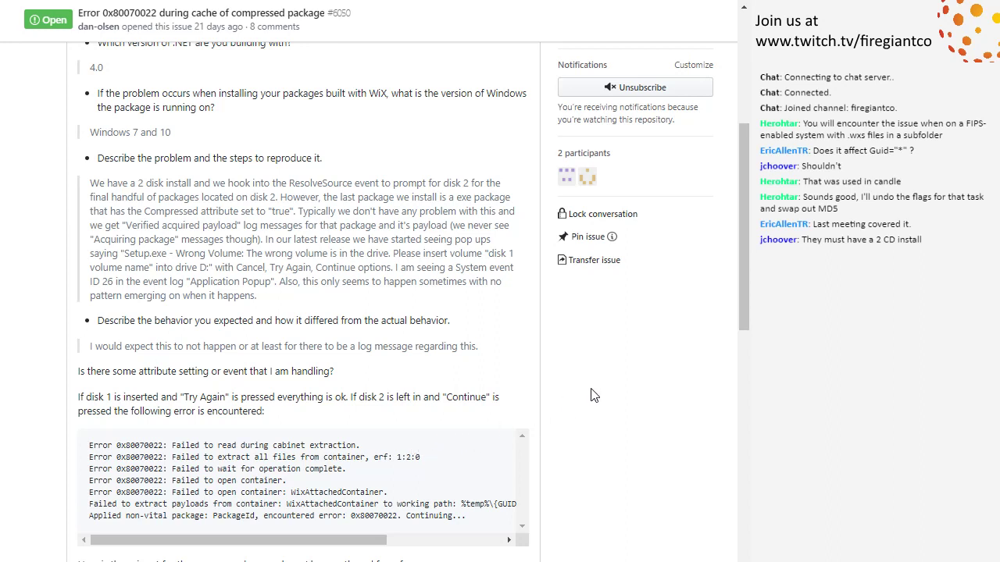
mouse_move(241, 413)
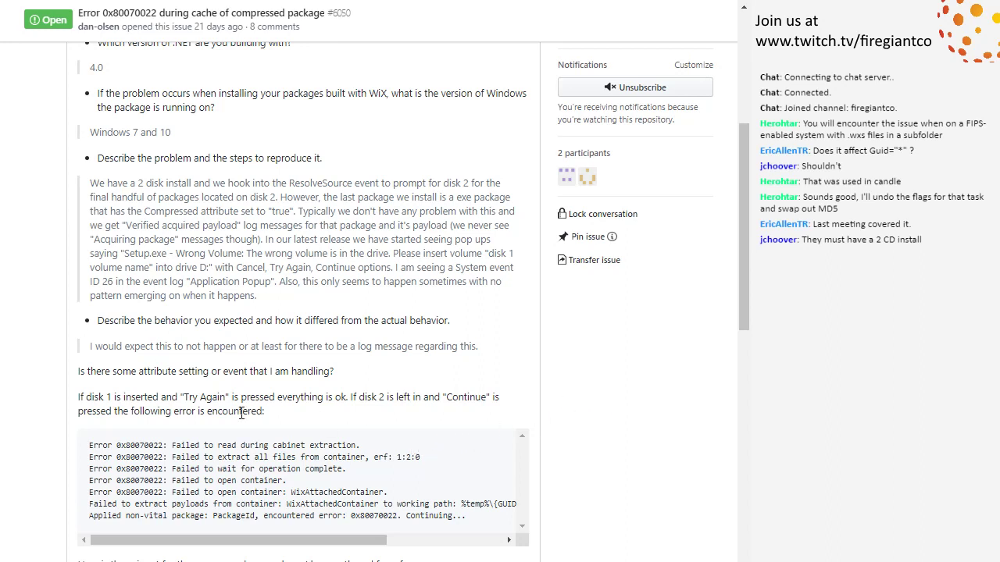
Scroll issue #6050 down to the compressed exe package snippet below the disk 2 error log.
scroll("down", 3)
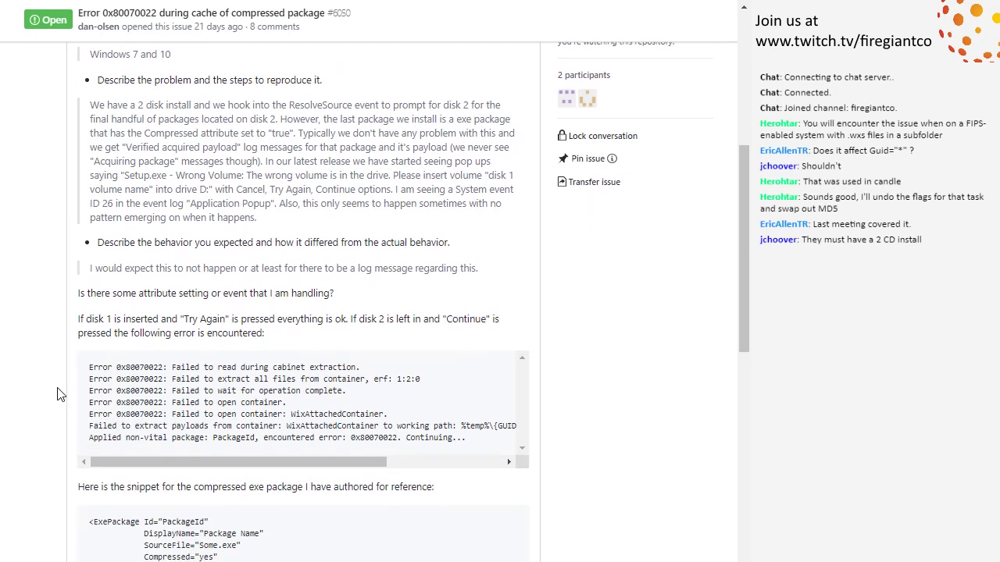
mouse_move(51, 398)
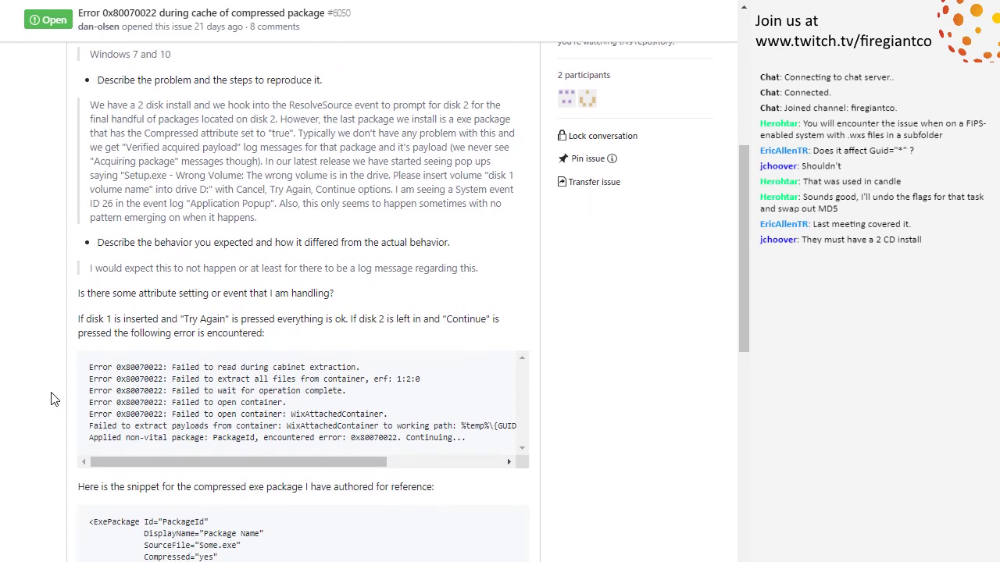
mouse_move(39, 379)
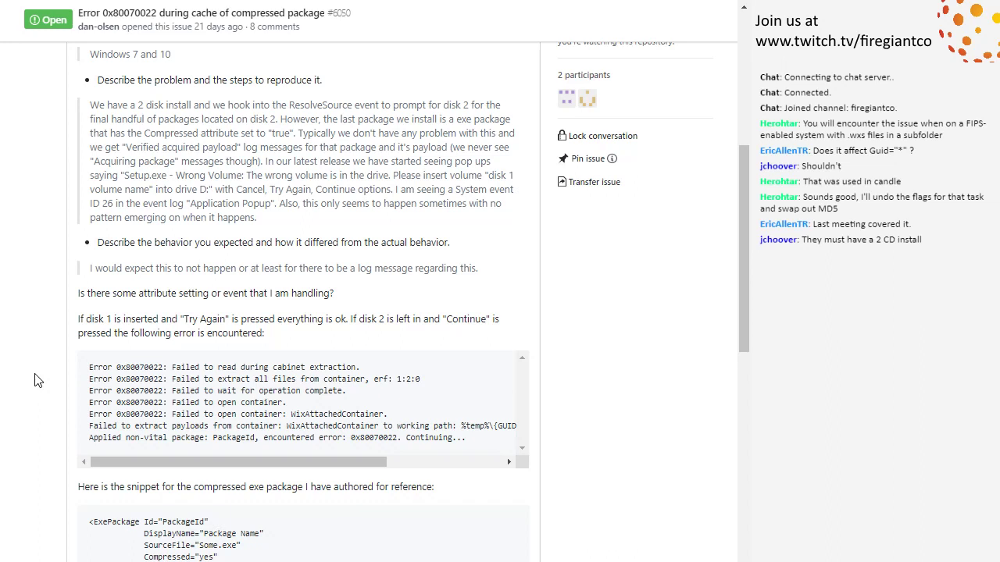
scroll("down", 3)
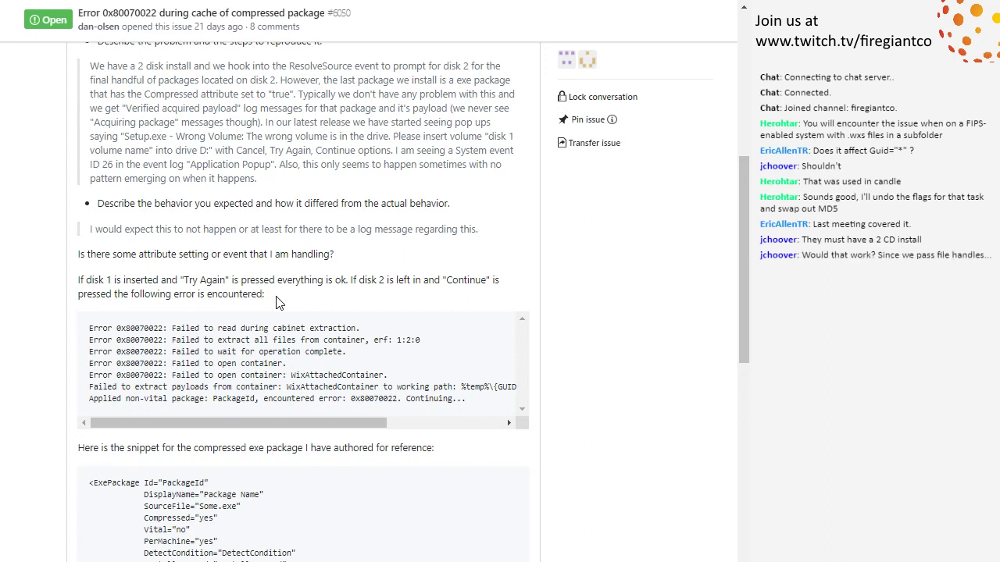
scroll("down", 3)
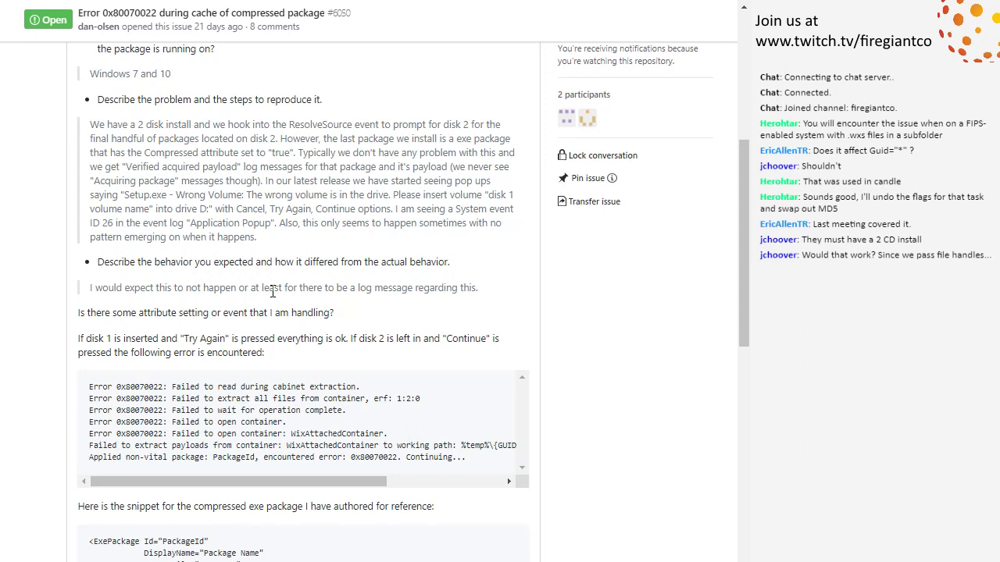
scroll("down", 3)
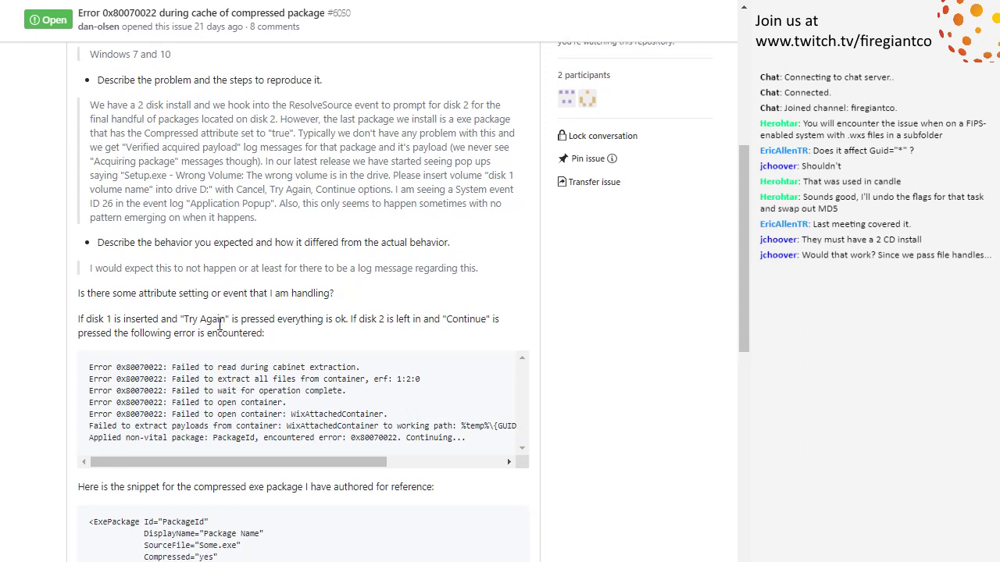
scroll("down", 3)
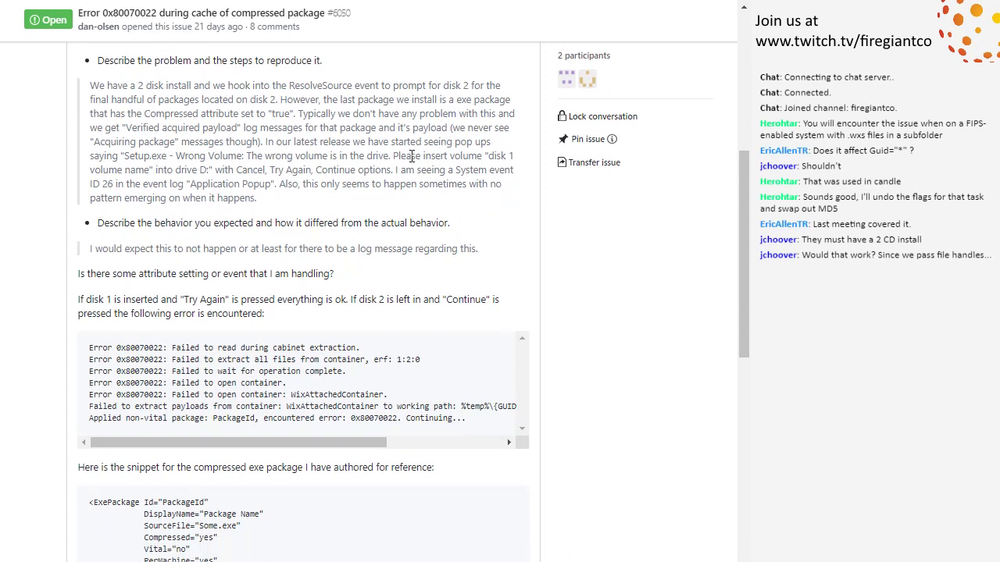
mouse_move(159, 318)
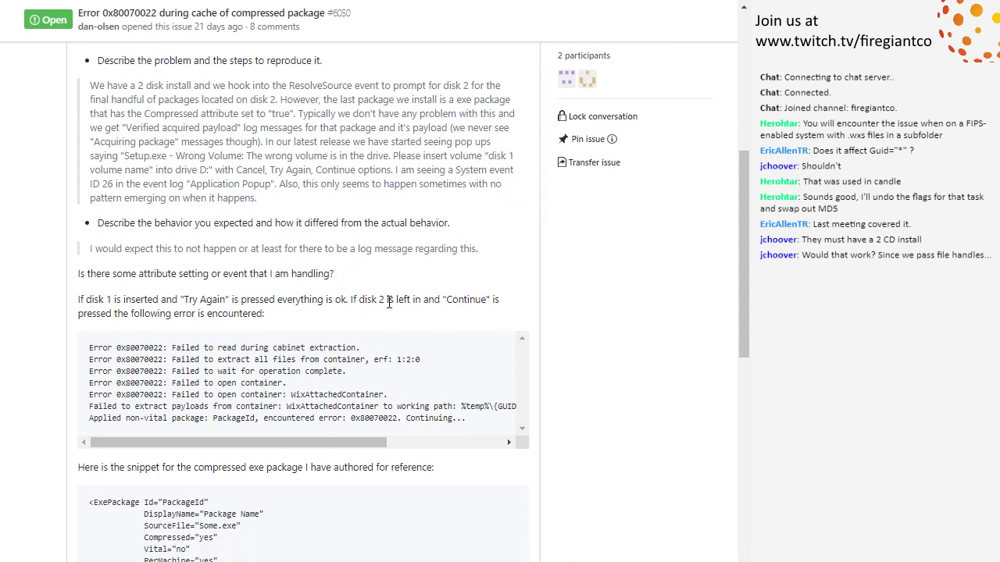
mouse_move(460, 301)
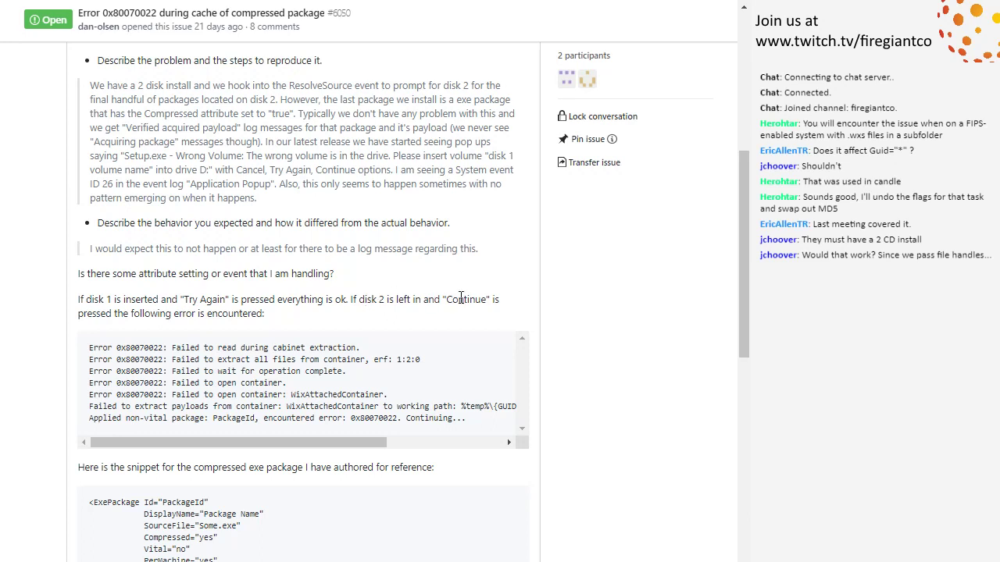
mouse_move(354, 299)
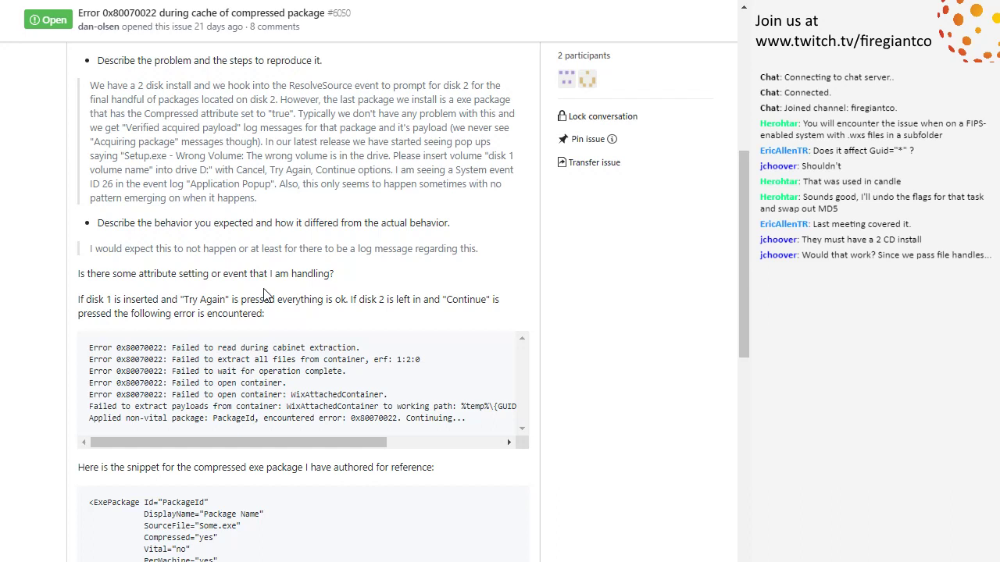
mouse_move(81, 319)
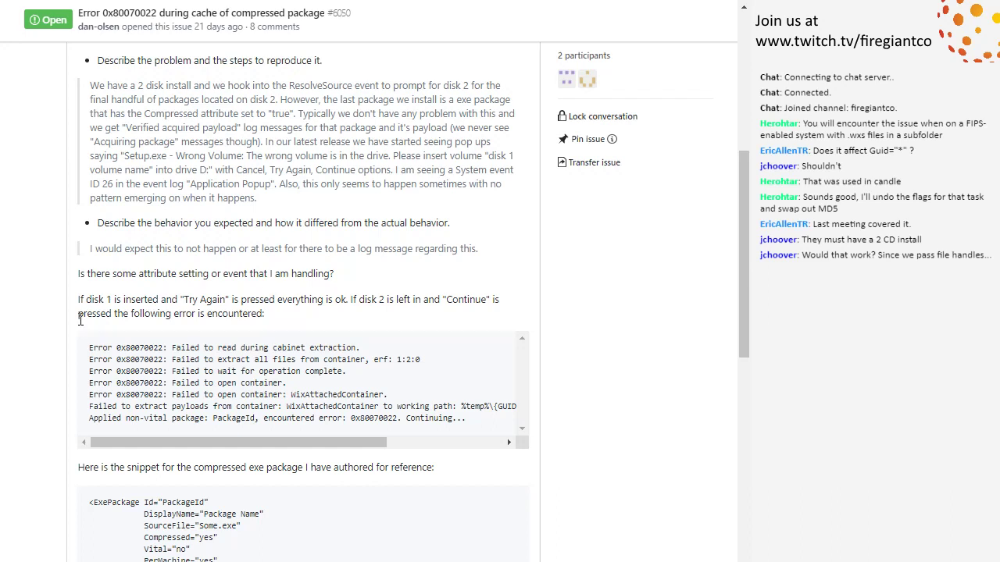
mouse_move(64, 306)
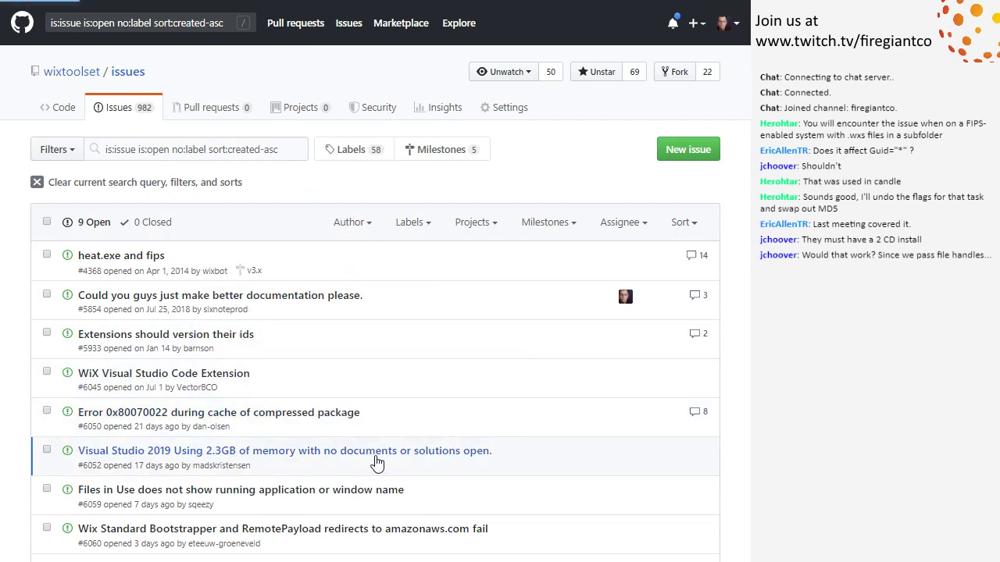
left_click(284, 451)
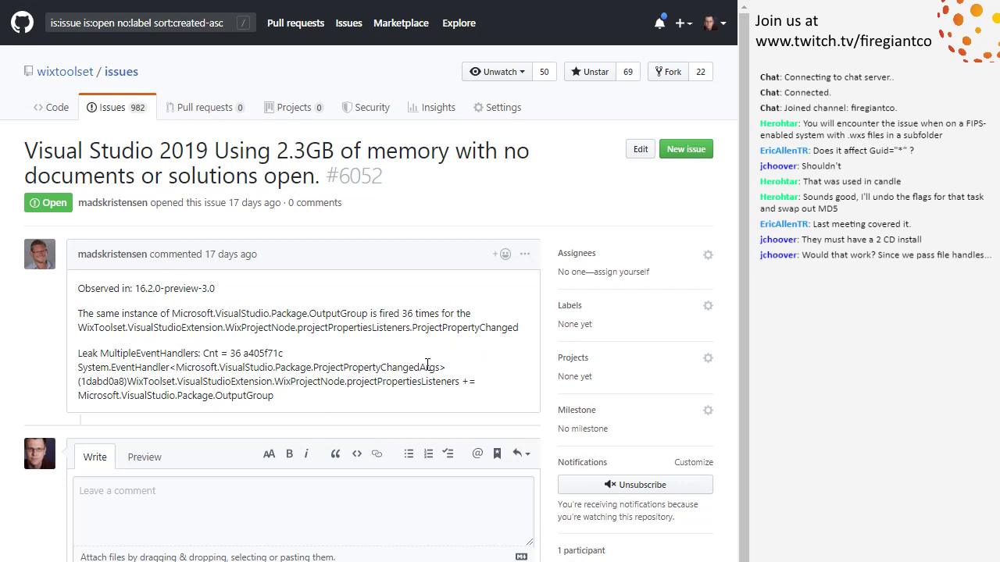
left_click_drag(391, 381, 273, 395)
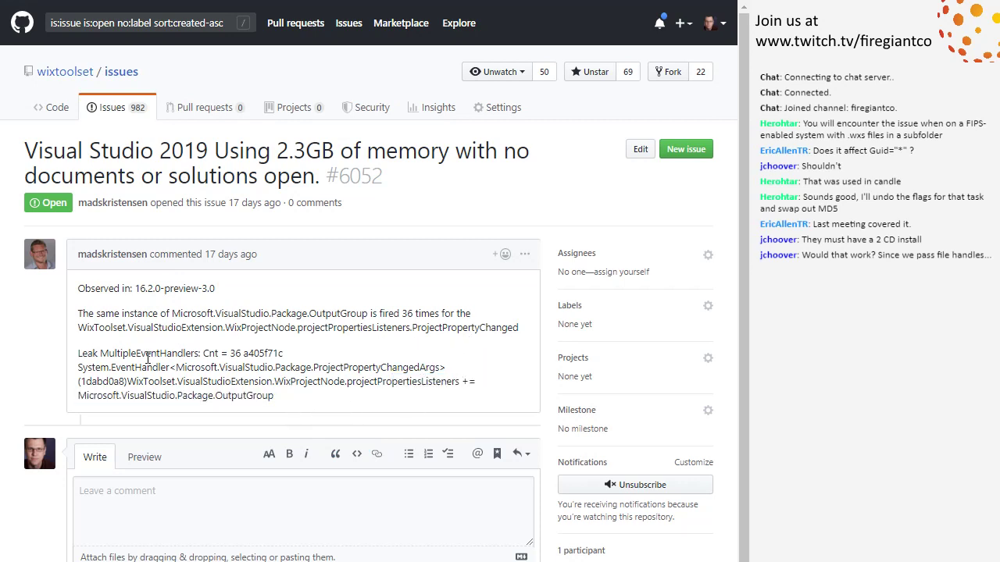
mouse_move(308, 374)
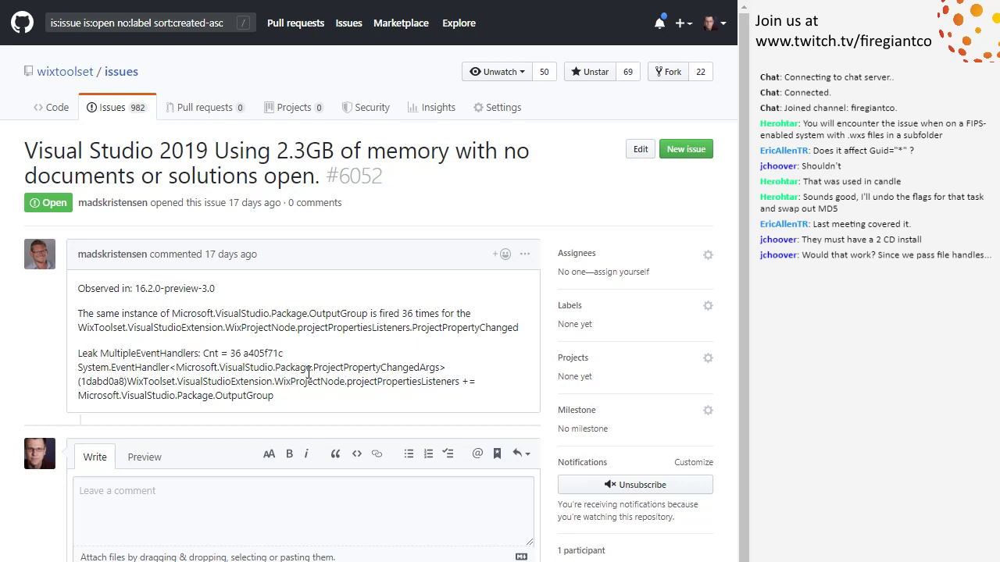
mouse_move(127, 303)
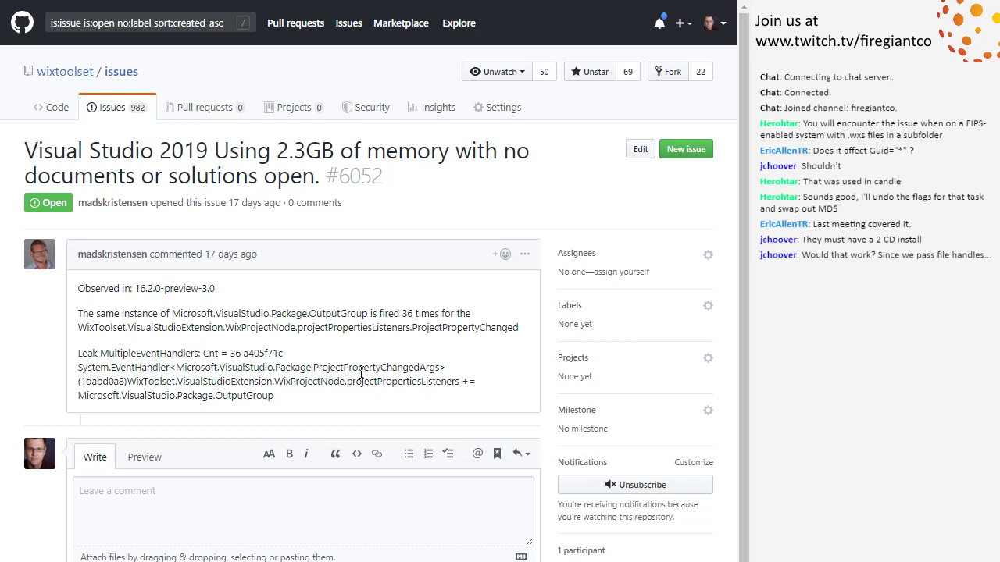
mouse_move(459, 400)
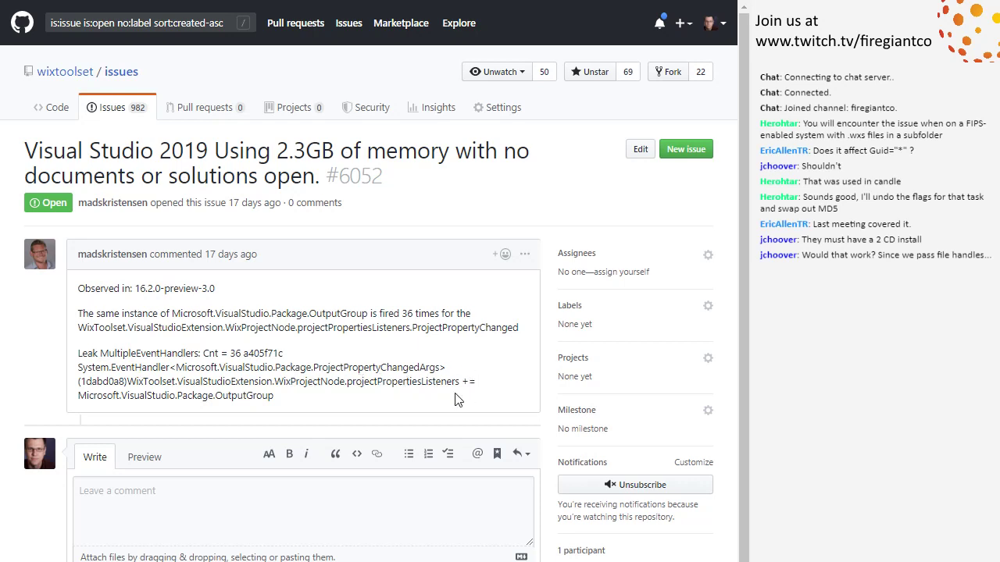
mouse_move(262, 309)
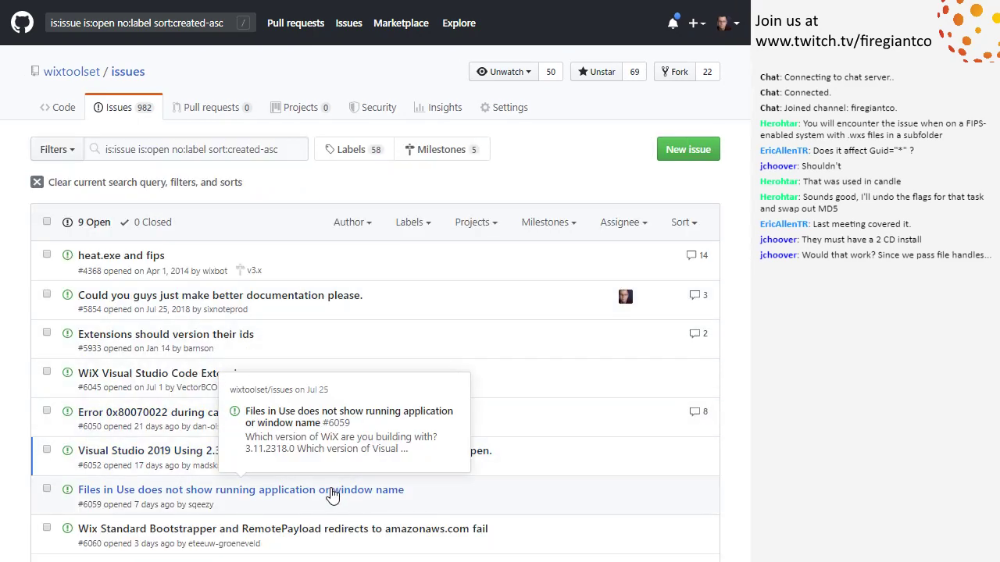
Open issue #6059, about Files in Use showing 'A', and read its description.
left_click(240, 490)
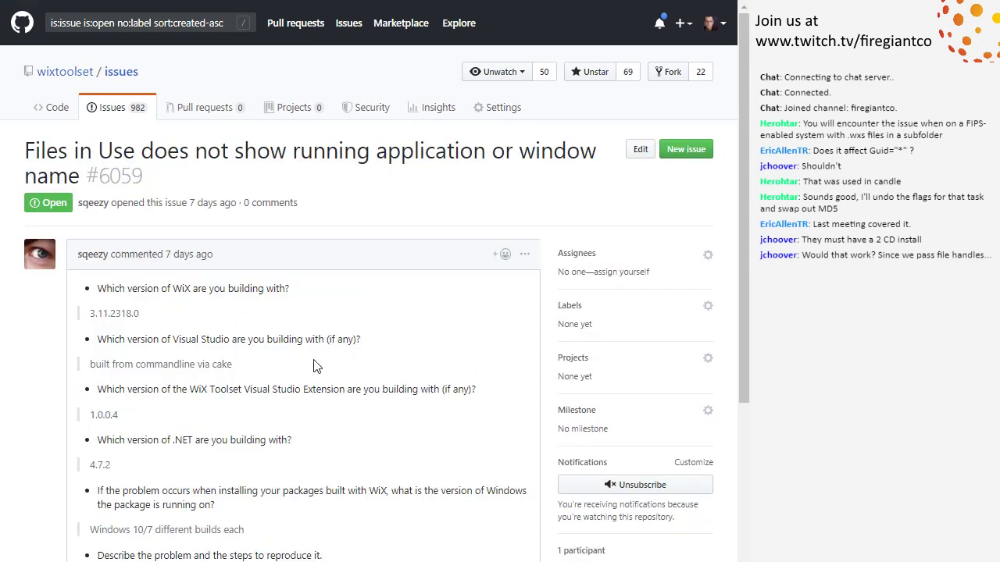
scroll("down", 3)
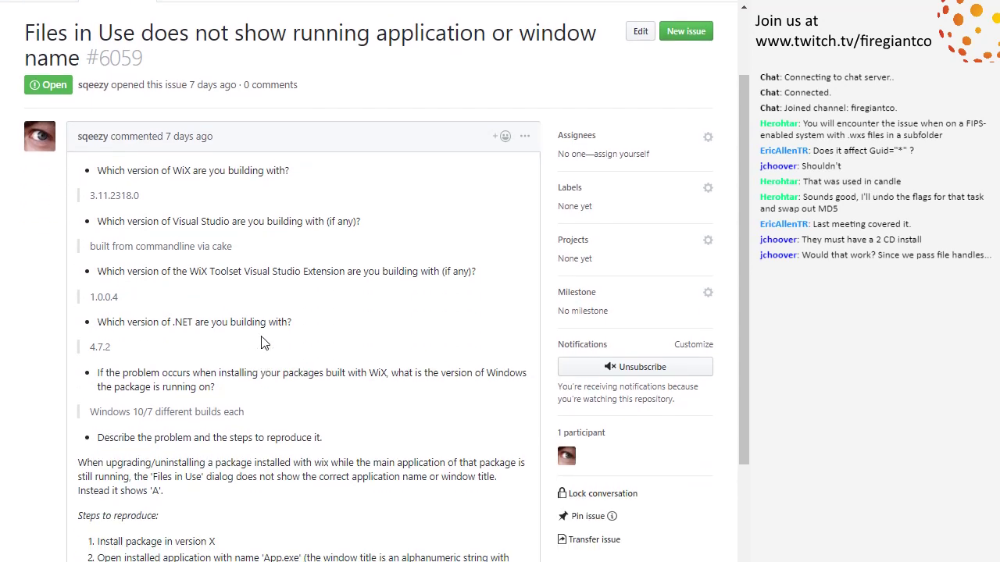
scroll("down", 3)
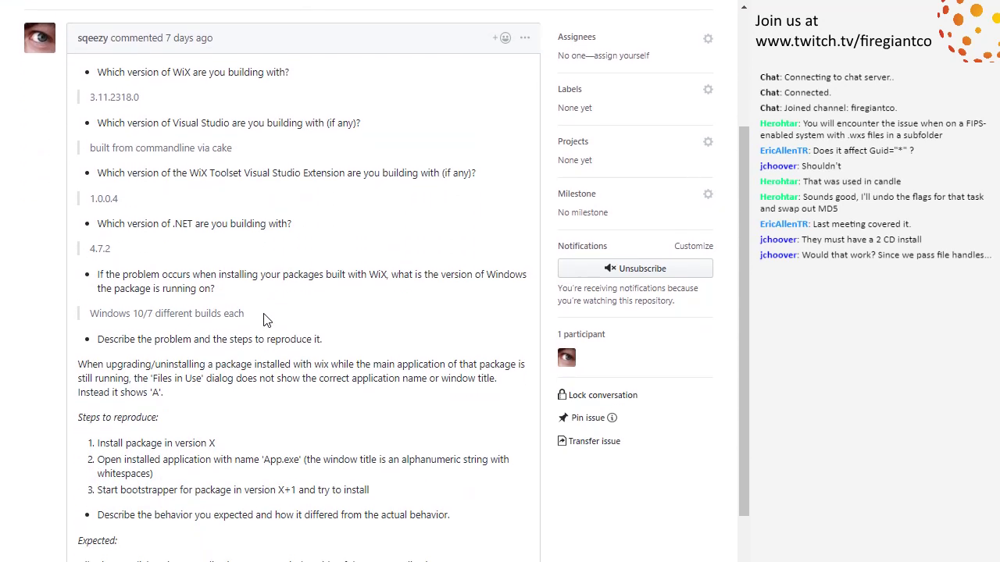
mouse_move(241, 271)
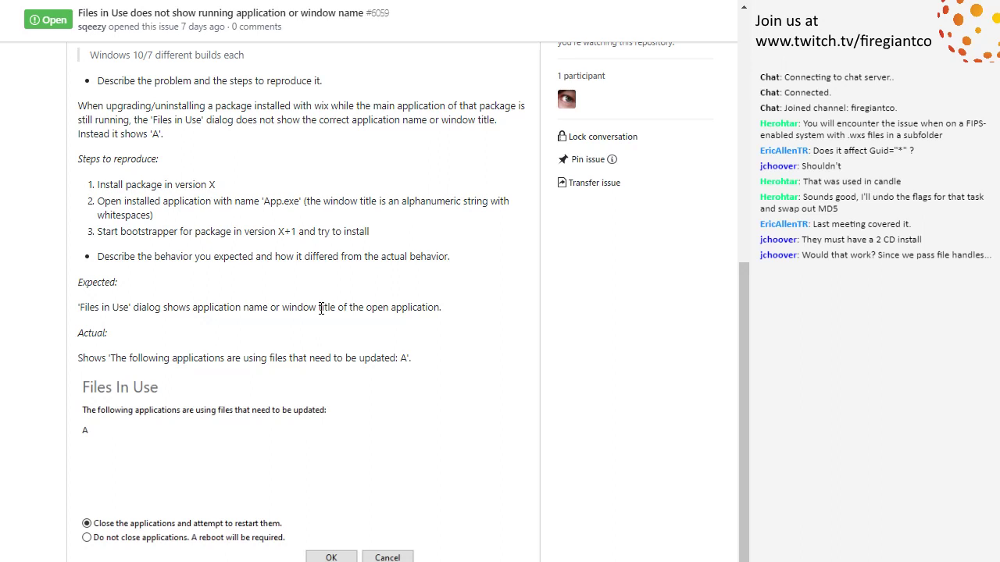
mouse_move(295, 292)
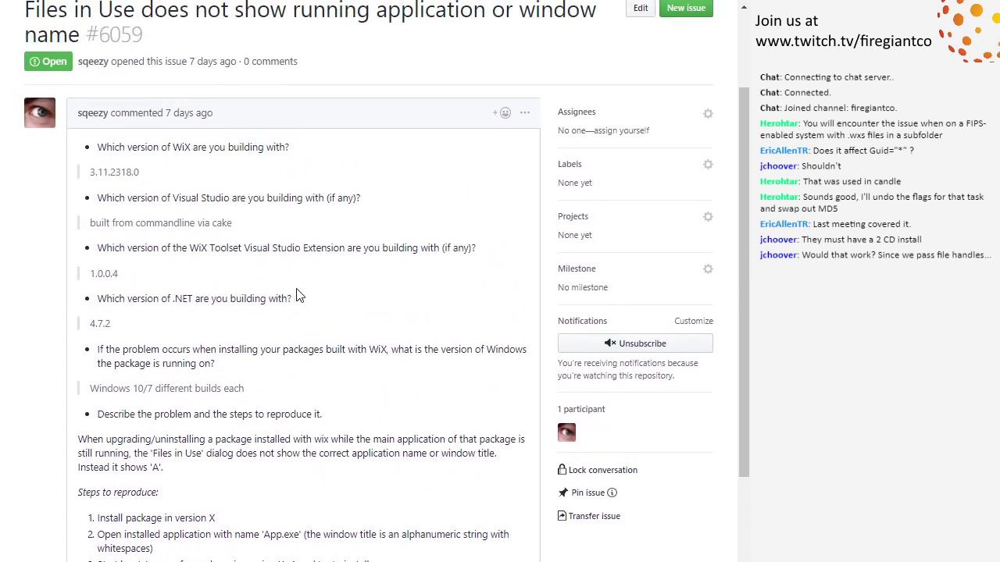
scroll("down", 3)
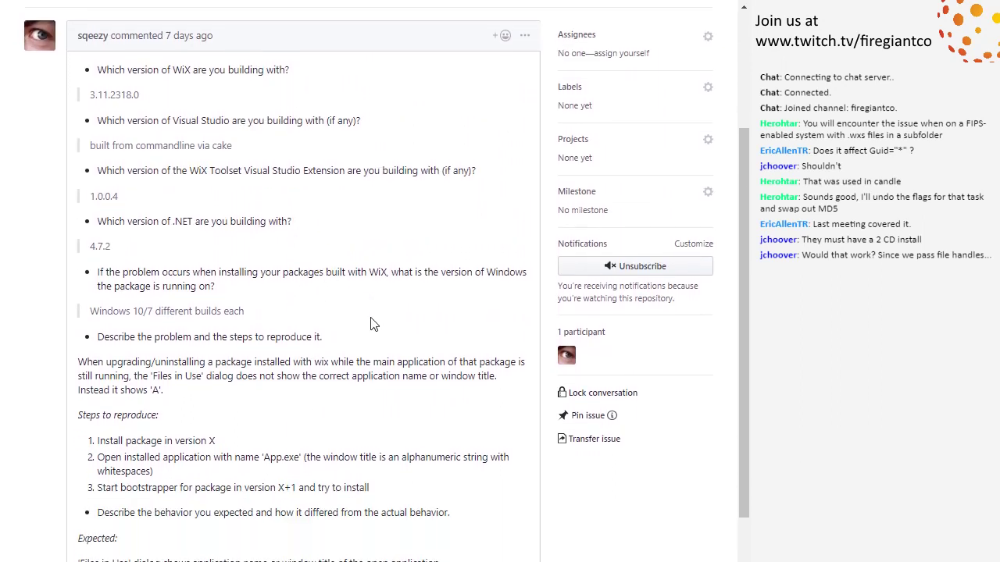
scroll("down", 3)
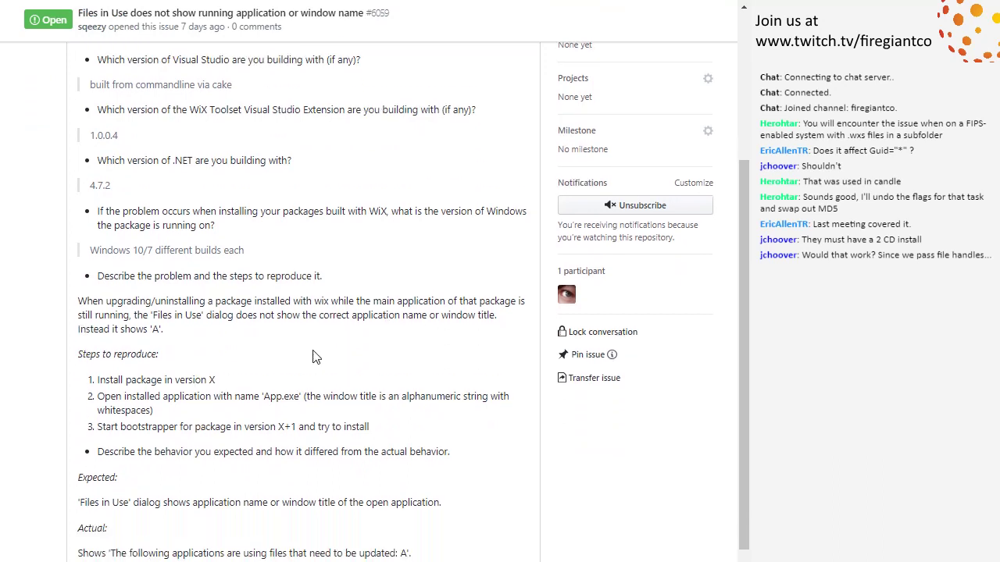
scroll("down", 3)
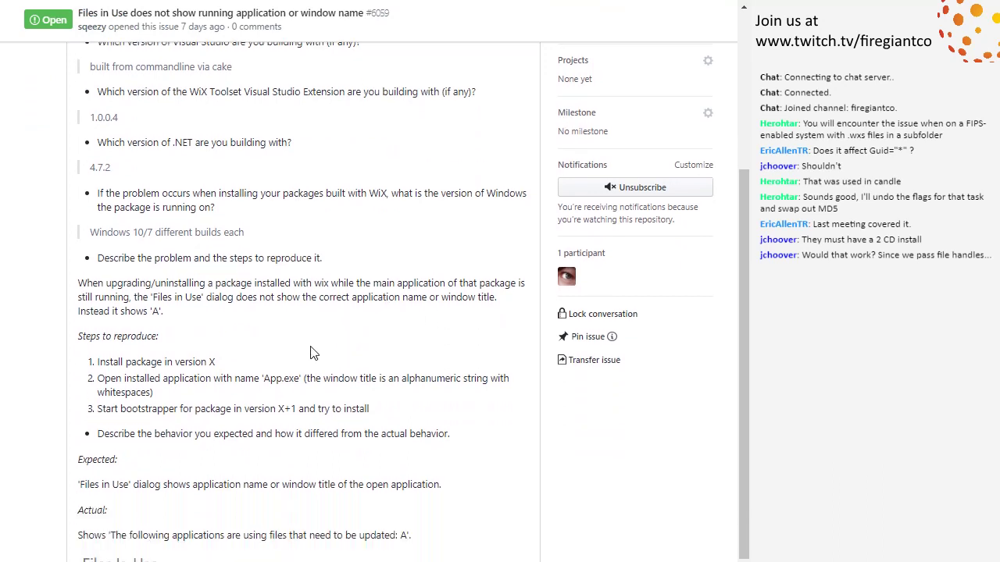
scroll("down", 3)
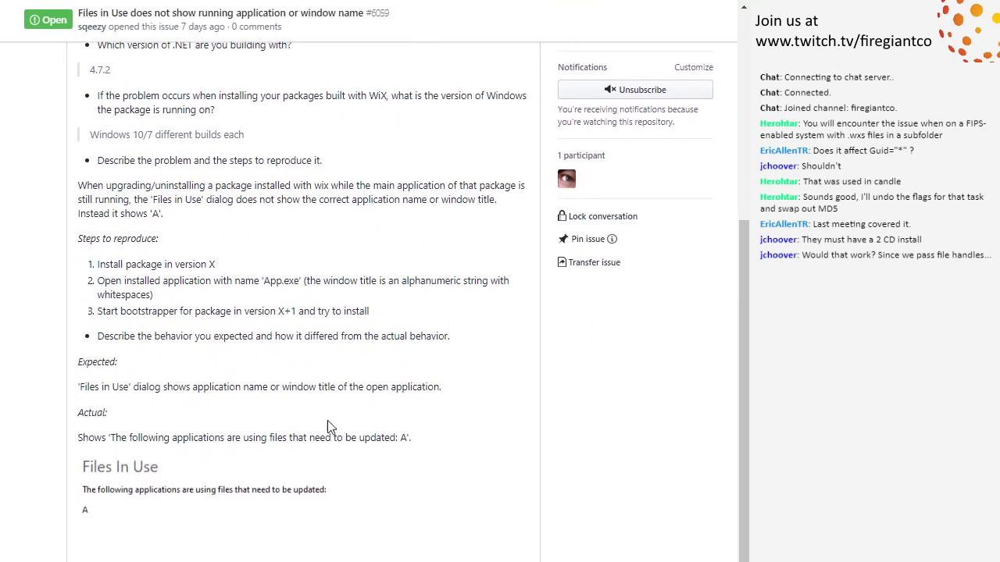
mouse_move(260, 463)
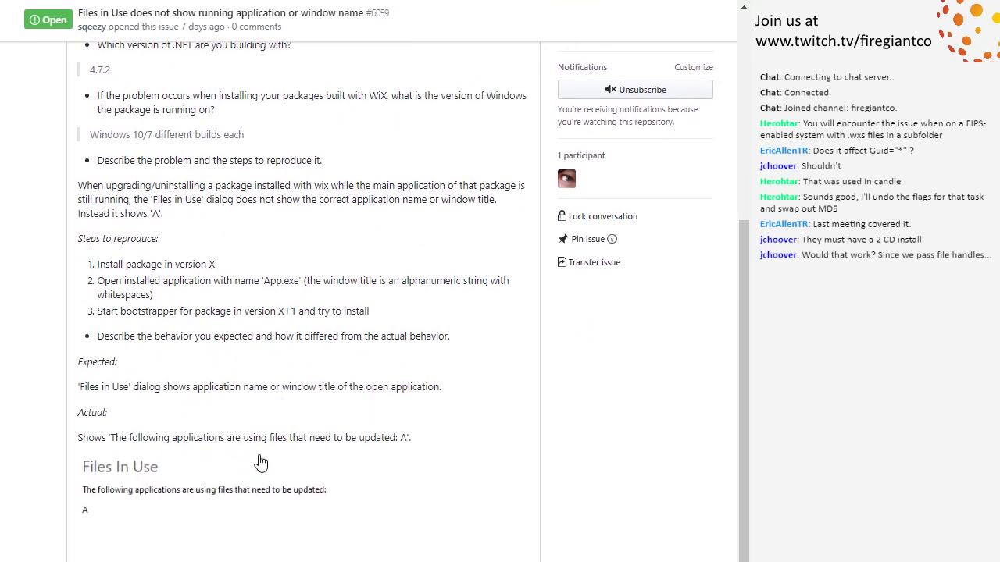
mouse_move(221, 504)
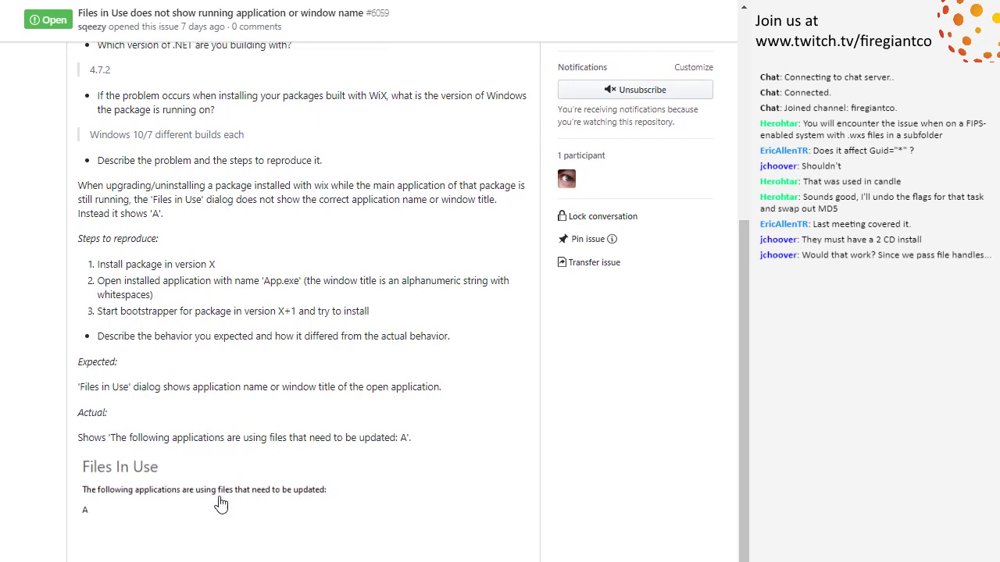
mouse_move(195, 519)
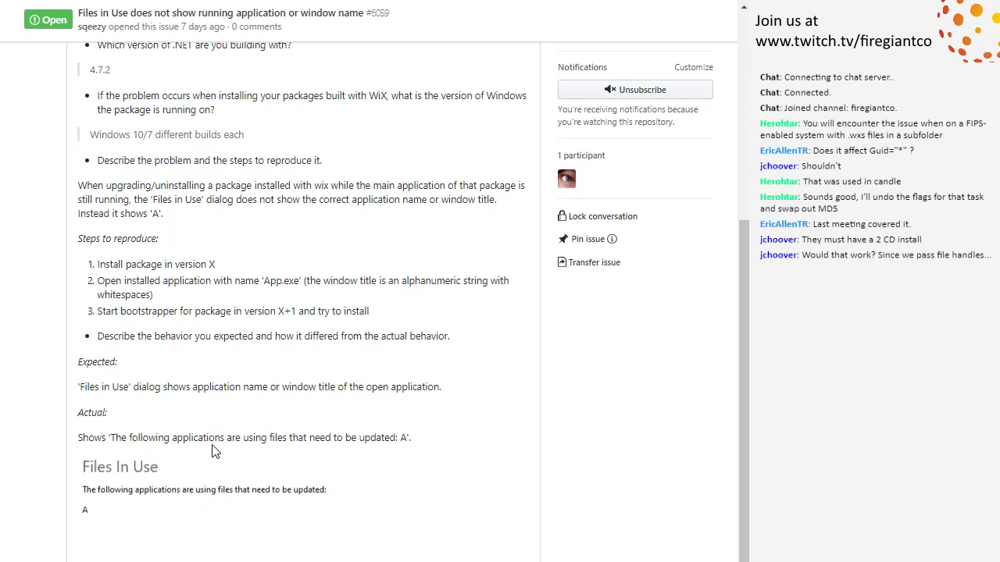
mouse_move(246, 333)
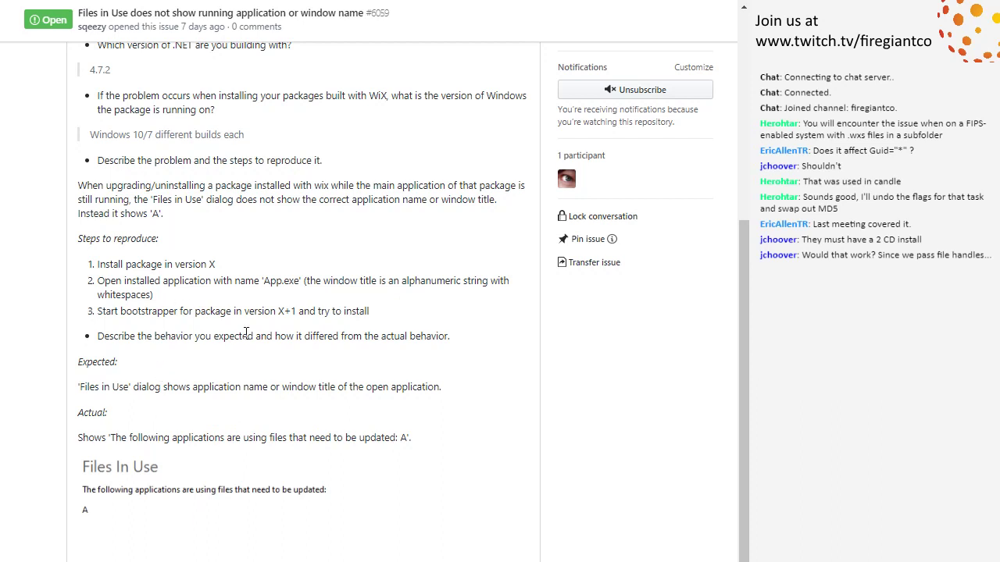
mouse_move(350, 278)
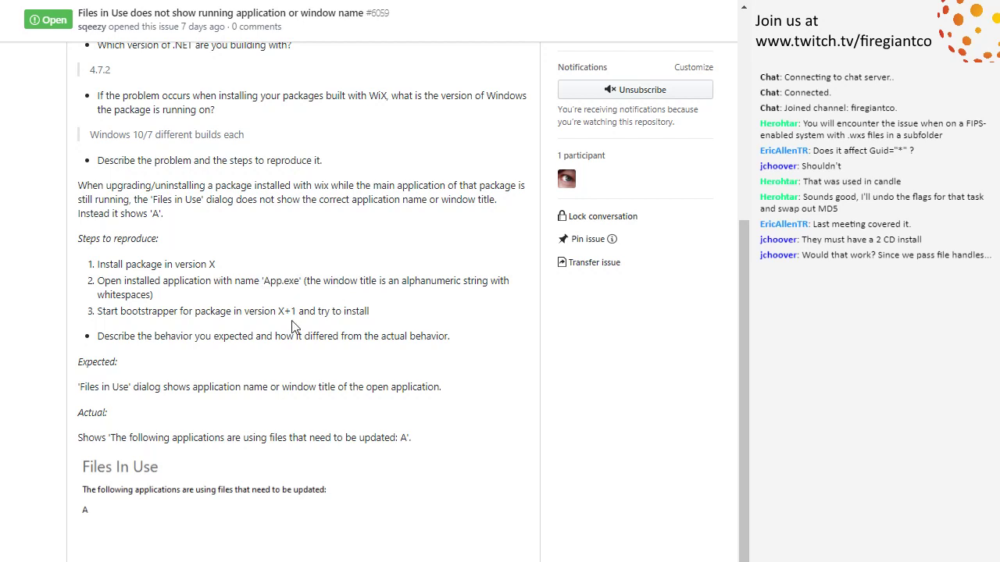
mouse_move(202, 283)
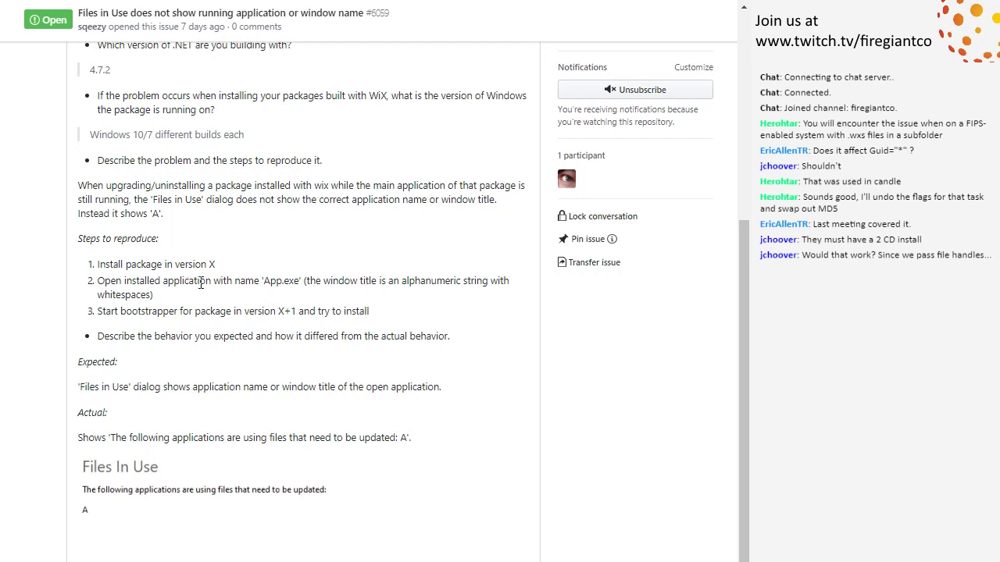
double_click(280, 280)
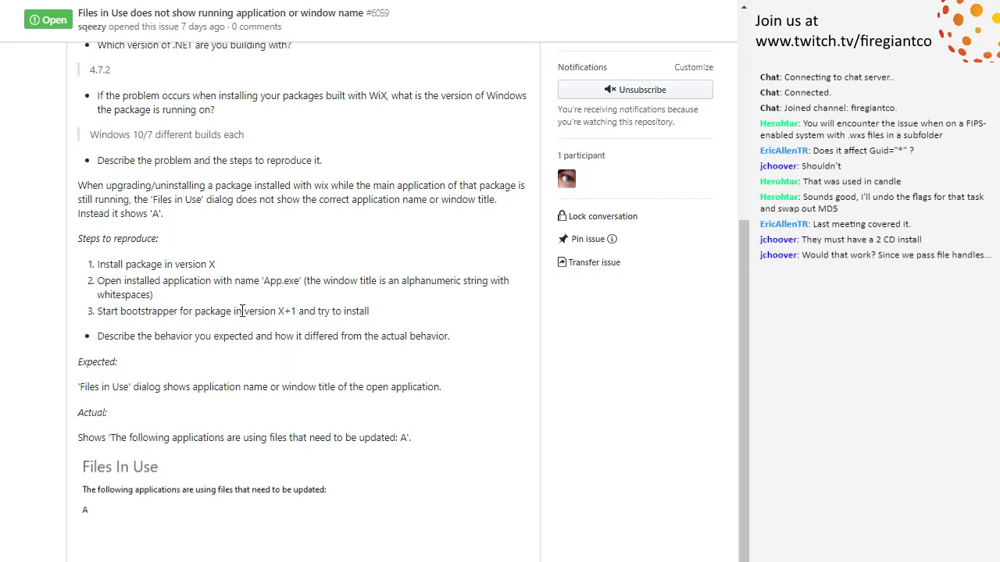
mouse_move(260, 329)
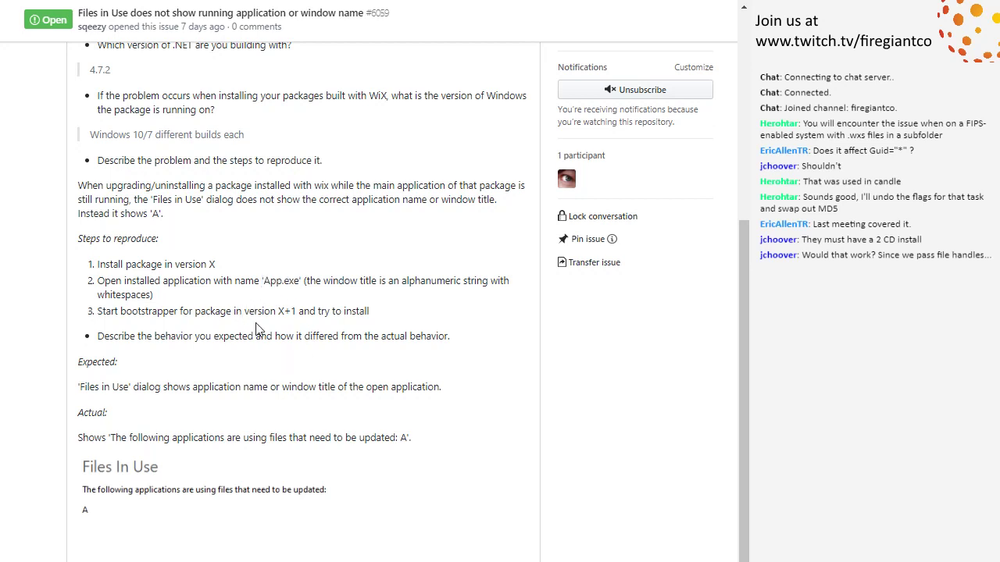
mouse_move(304, 271)
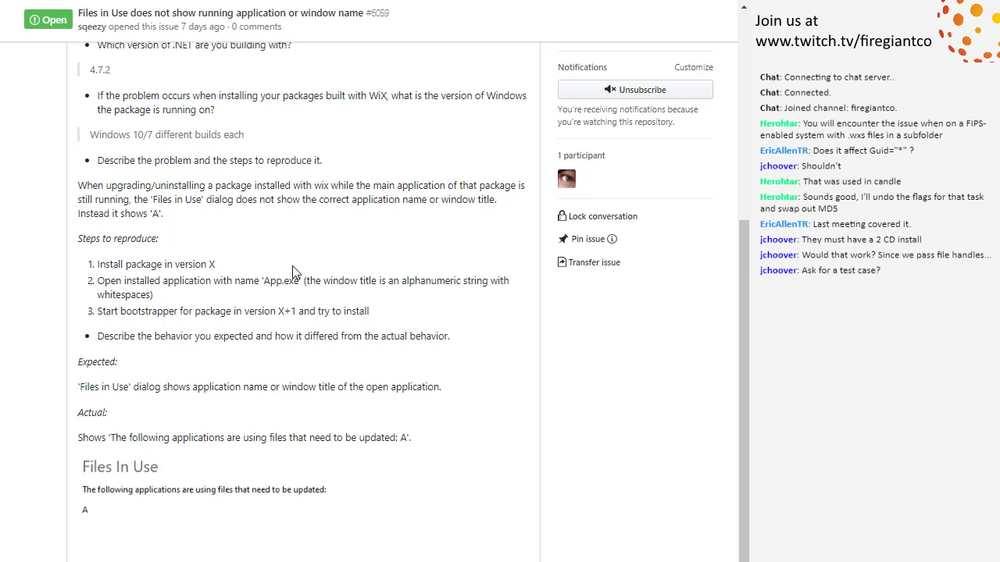
mouse_move(302, 267)
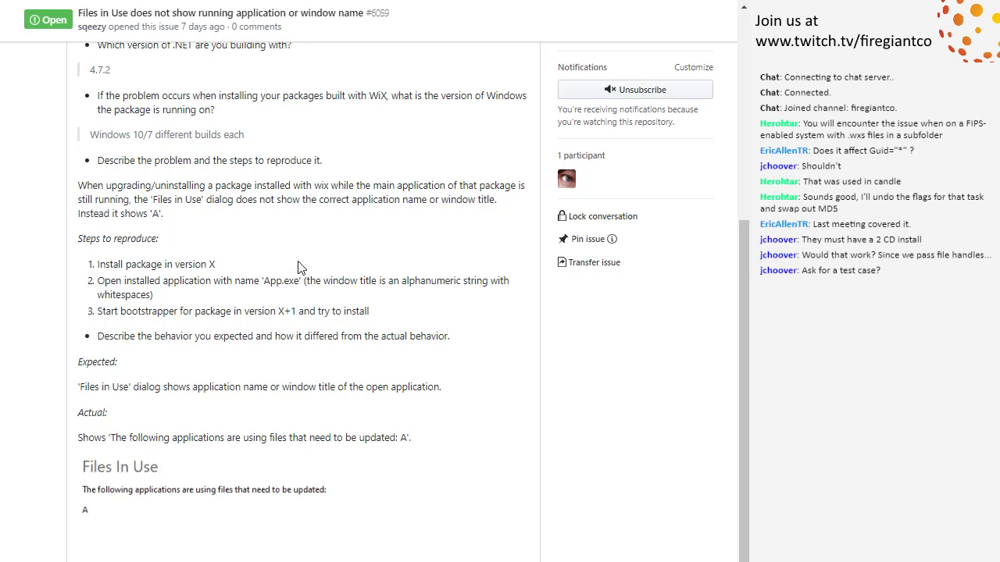
mouse_move(296, 257)
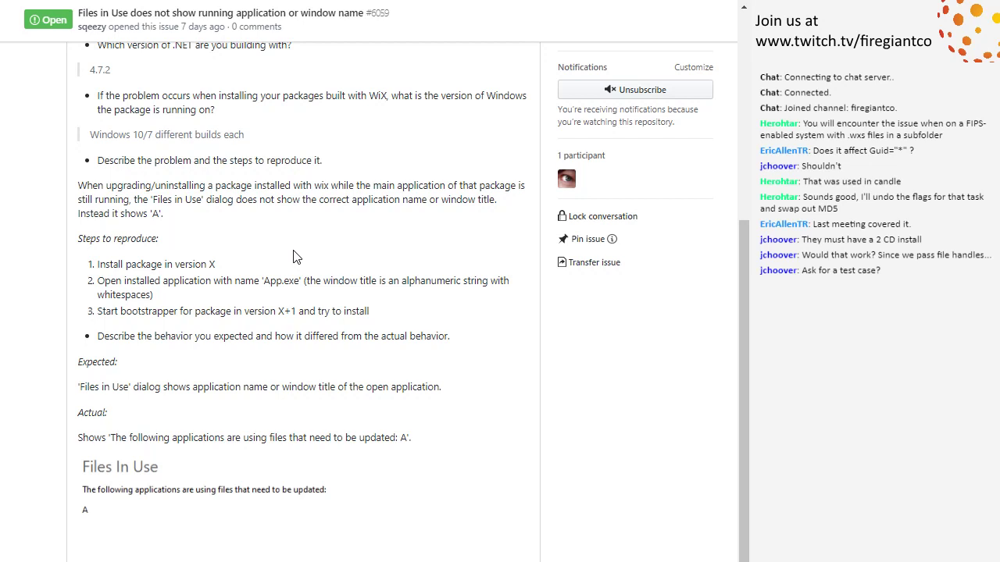
mouse_move(309, 252)
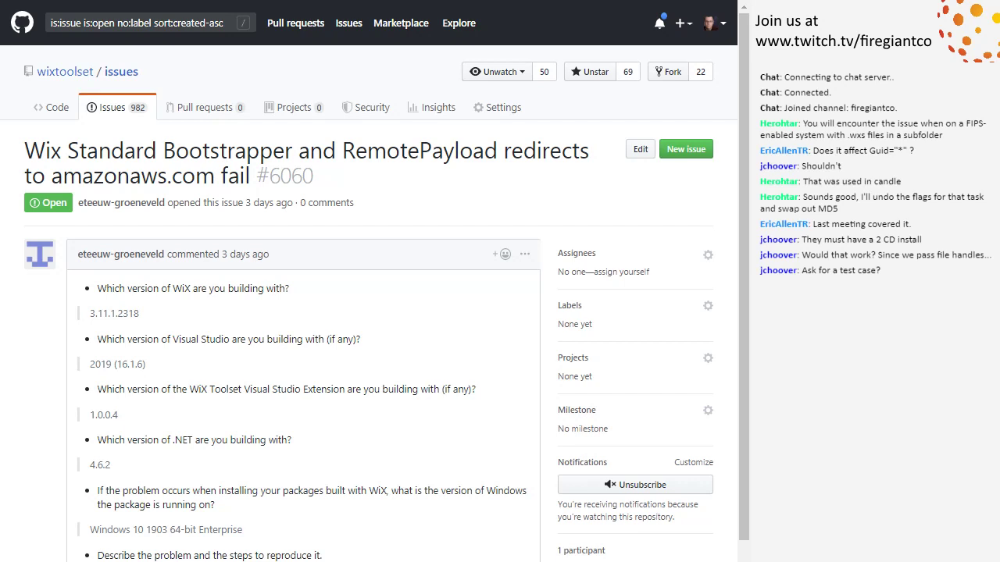
mouse_move(296, 456)
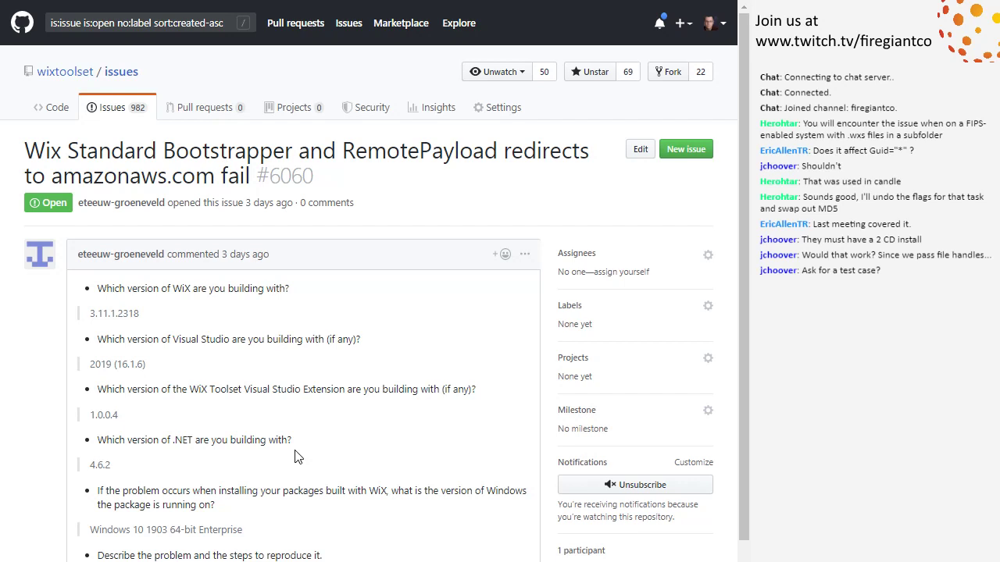
mouse_move(323, 451)
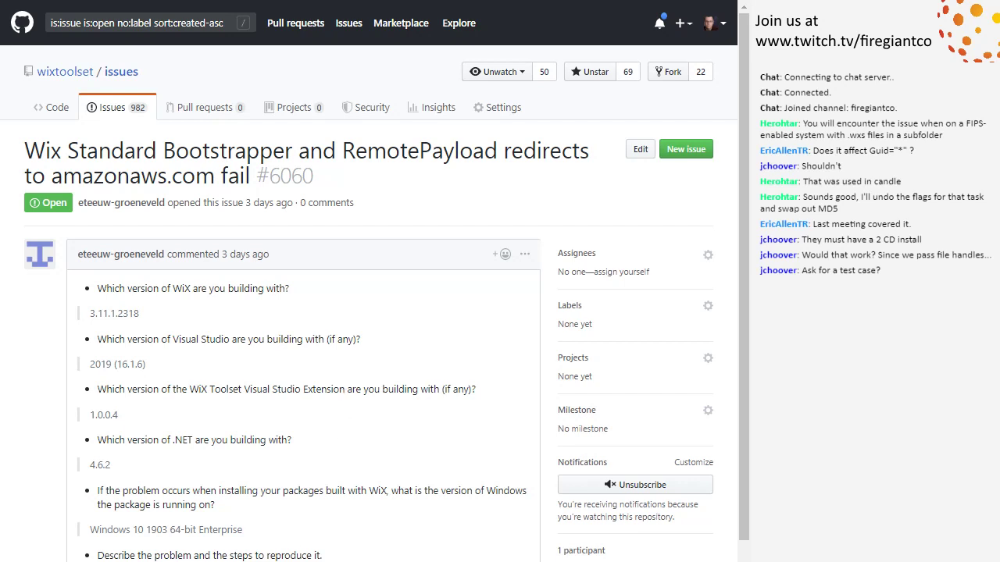
mouse_move(324, 518)
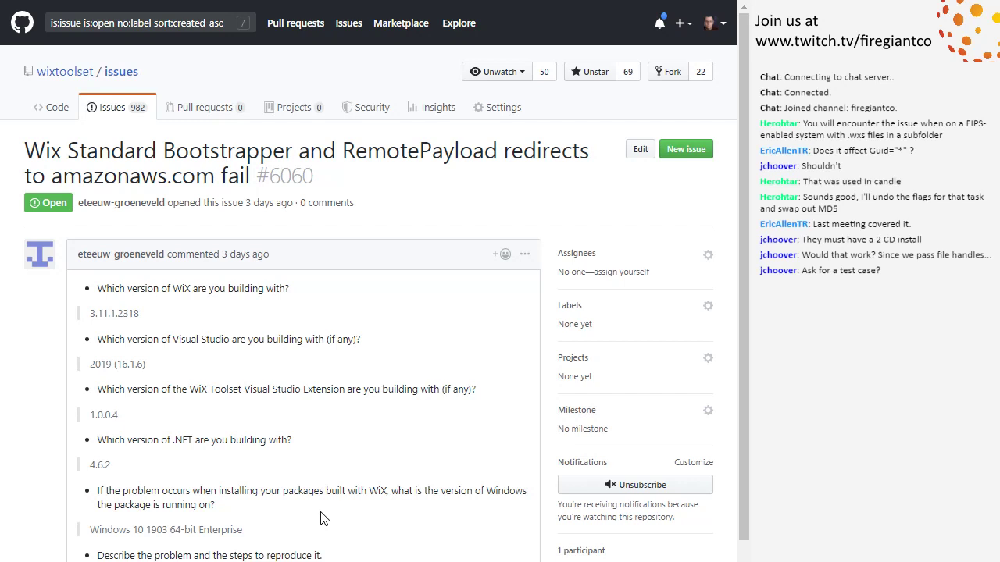
mouse_move(318, 386)
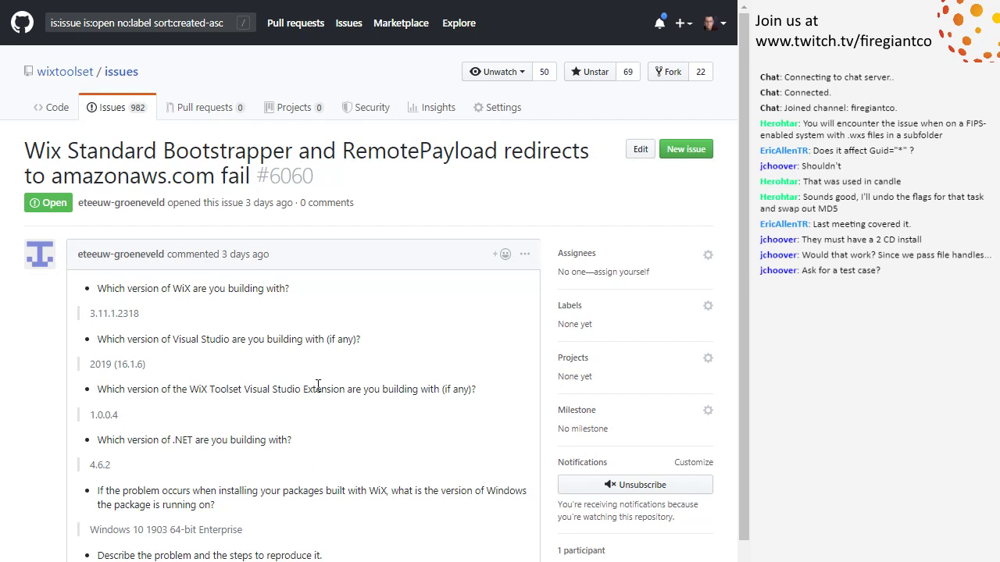
mouse_move(341, 380)
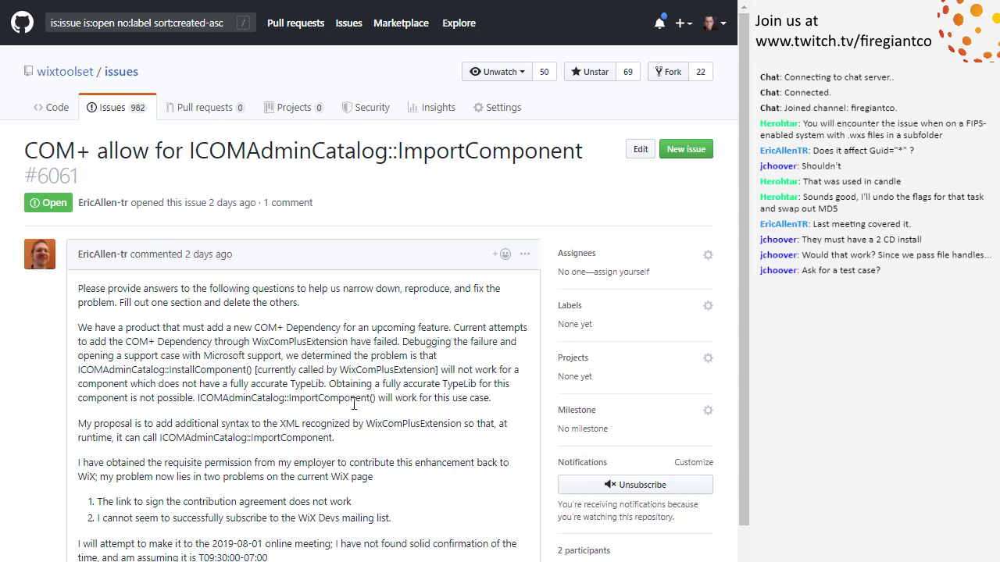
Scroll through issue #6061's COM+ discussion.
scroll("down", 3)
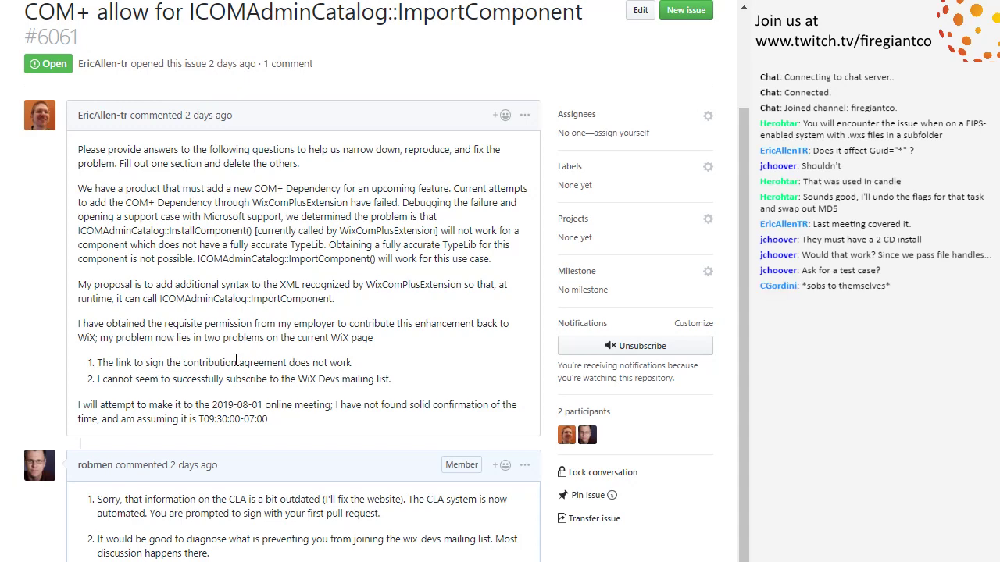
mouse_move(209, 378)
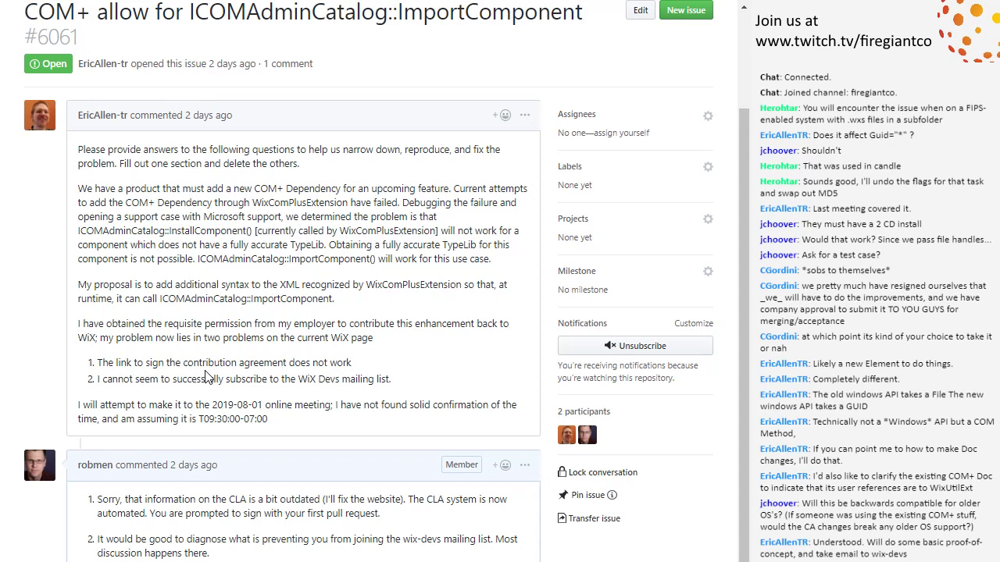
scroll("down", 3)
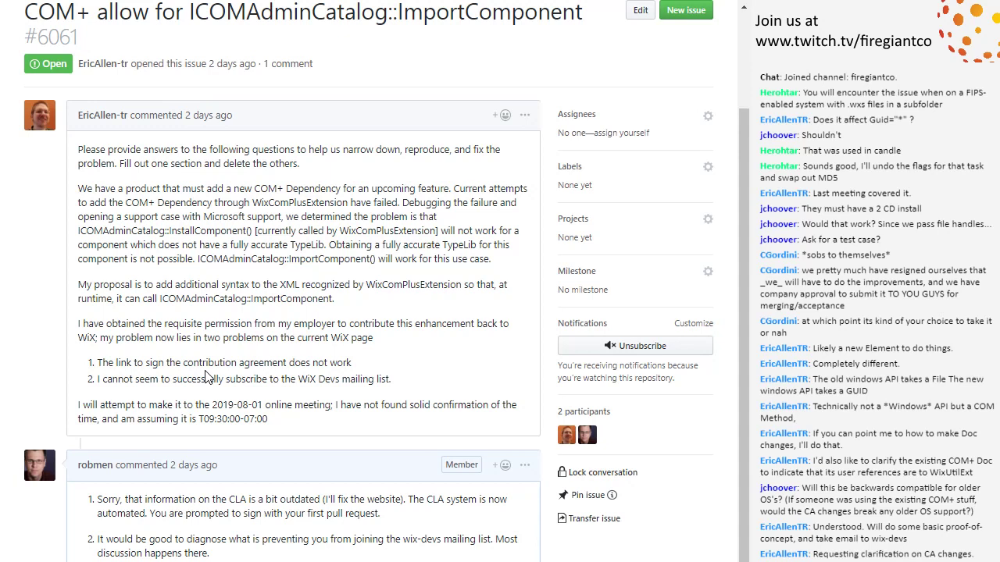
scroll("down", 3)
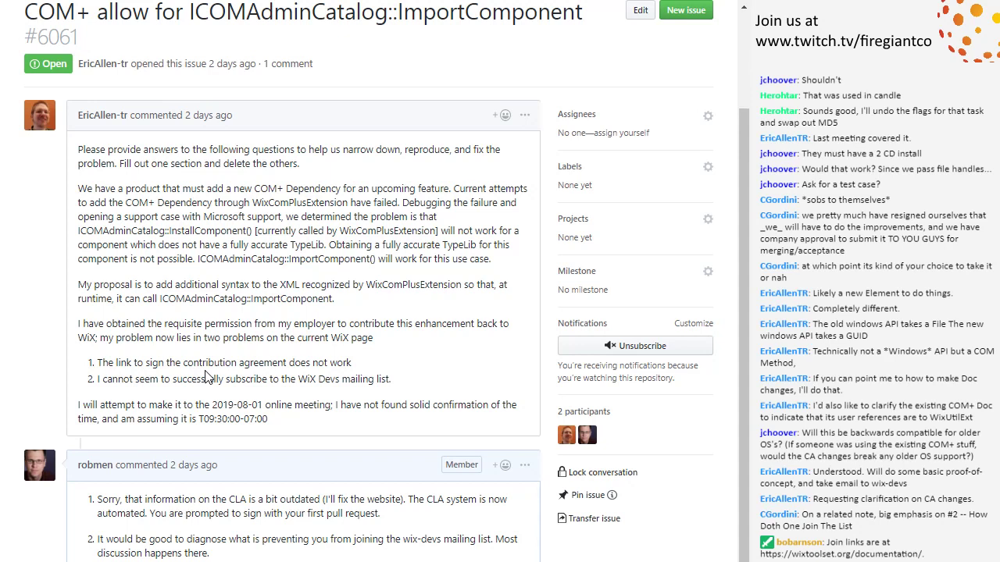
scroll("down", 3)
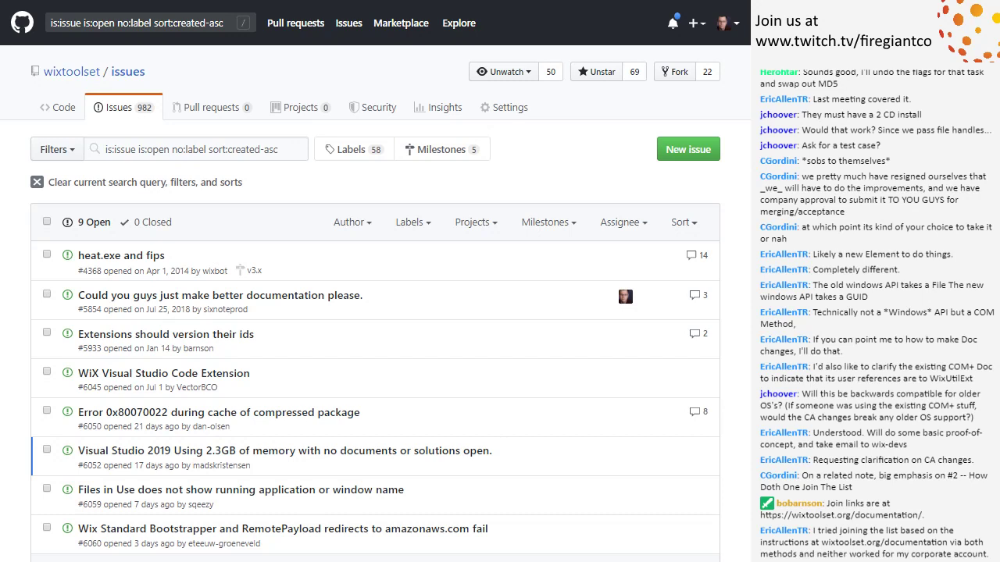
mouse_move(230, 538)
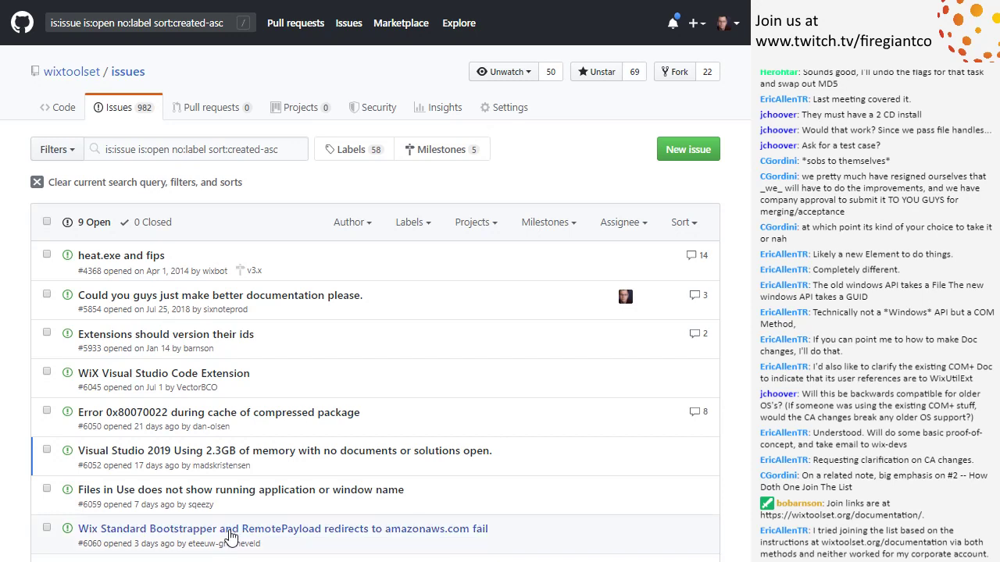